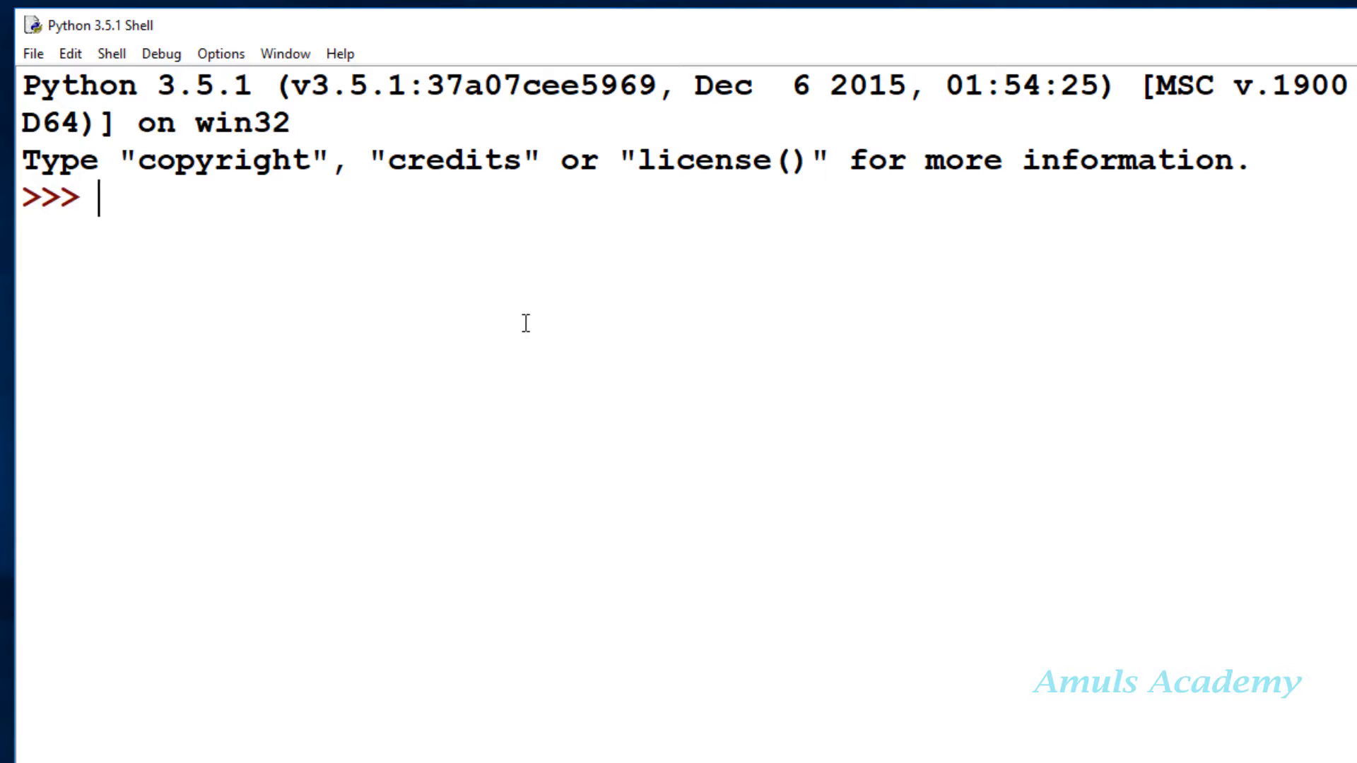
Import turtle and show help(turtle.circle) listing radius, extent and steps
{"action": "type", "text": "import"}
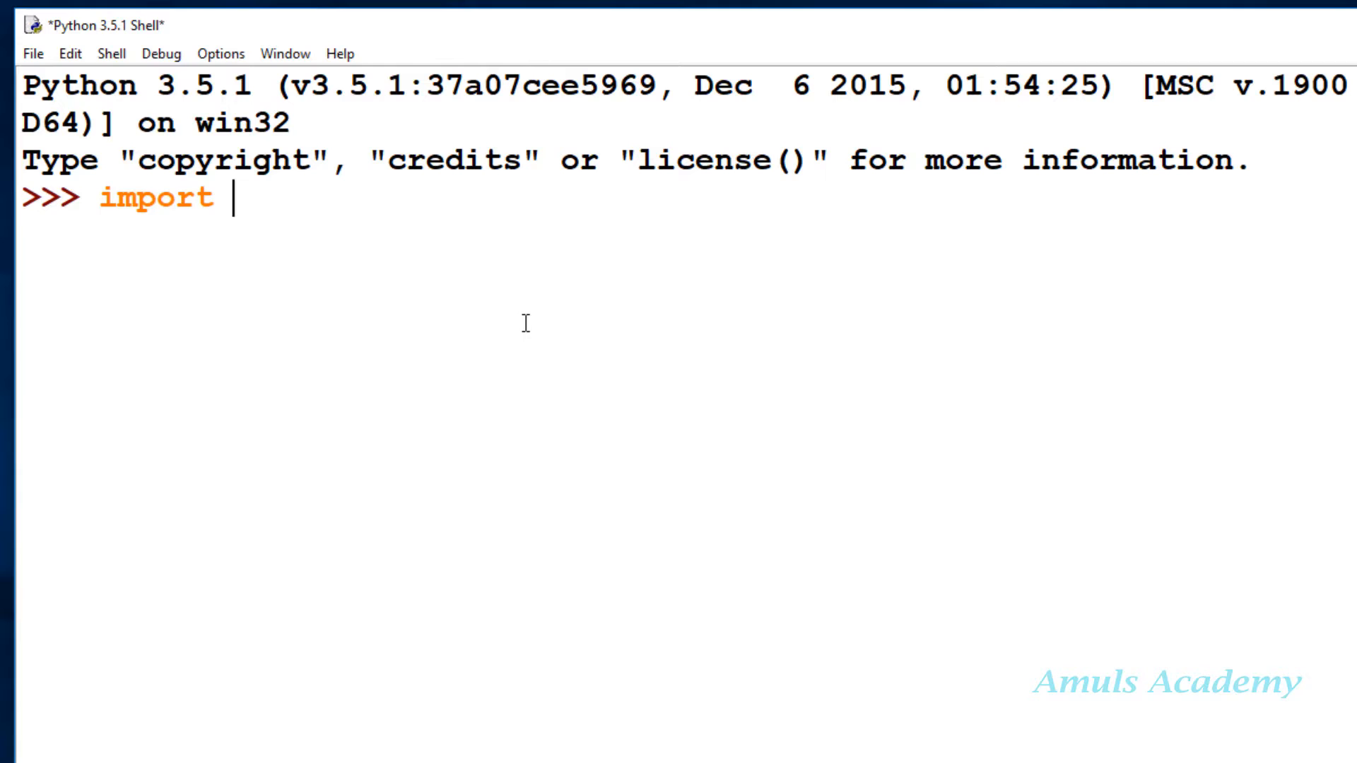
{"action": "type", "text": "turtle"}
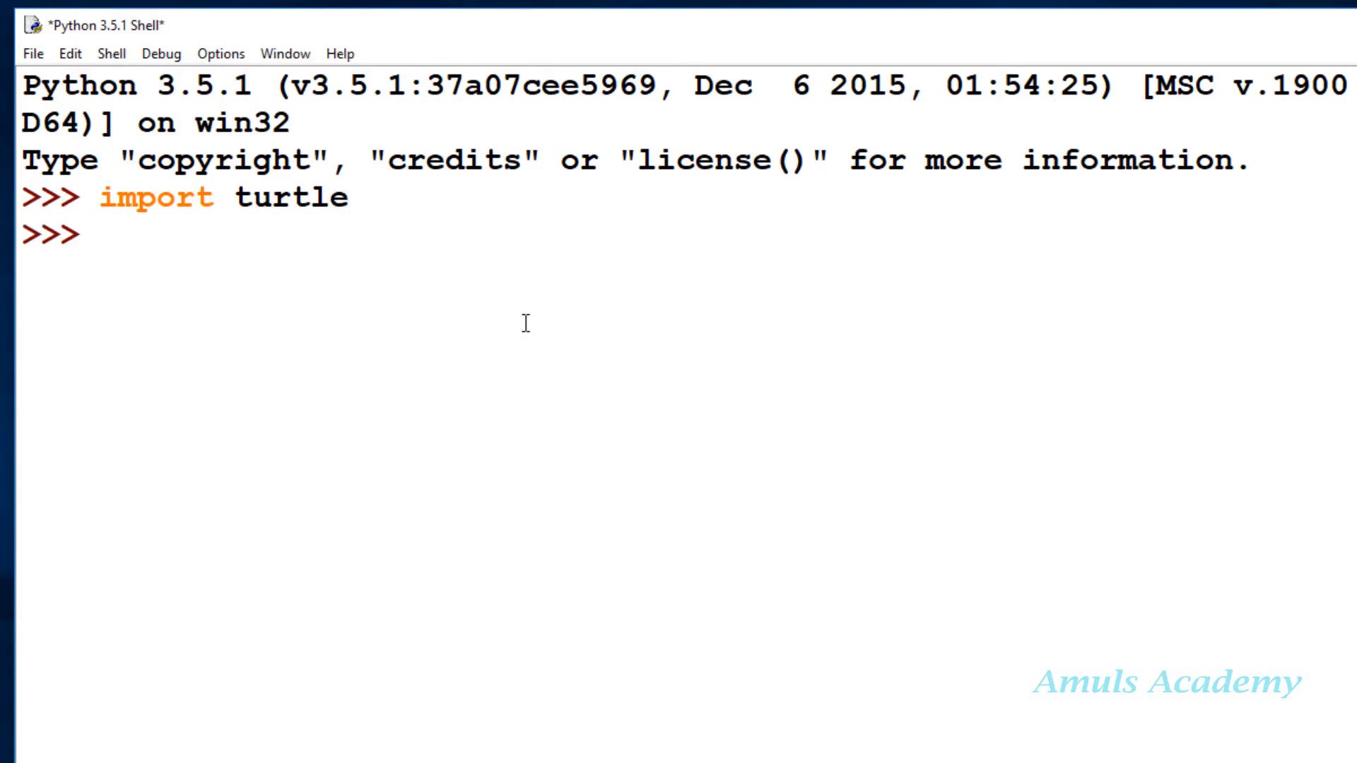
{"action": "type", "text": "hel"}
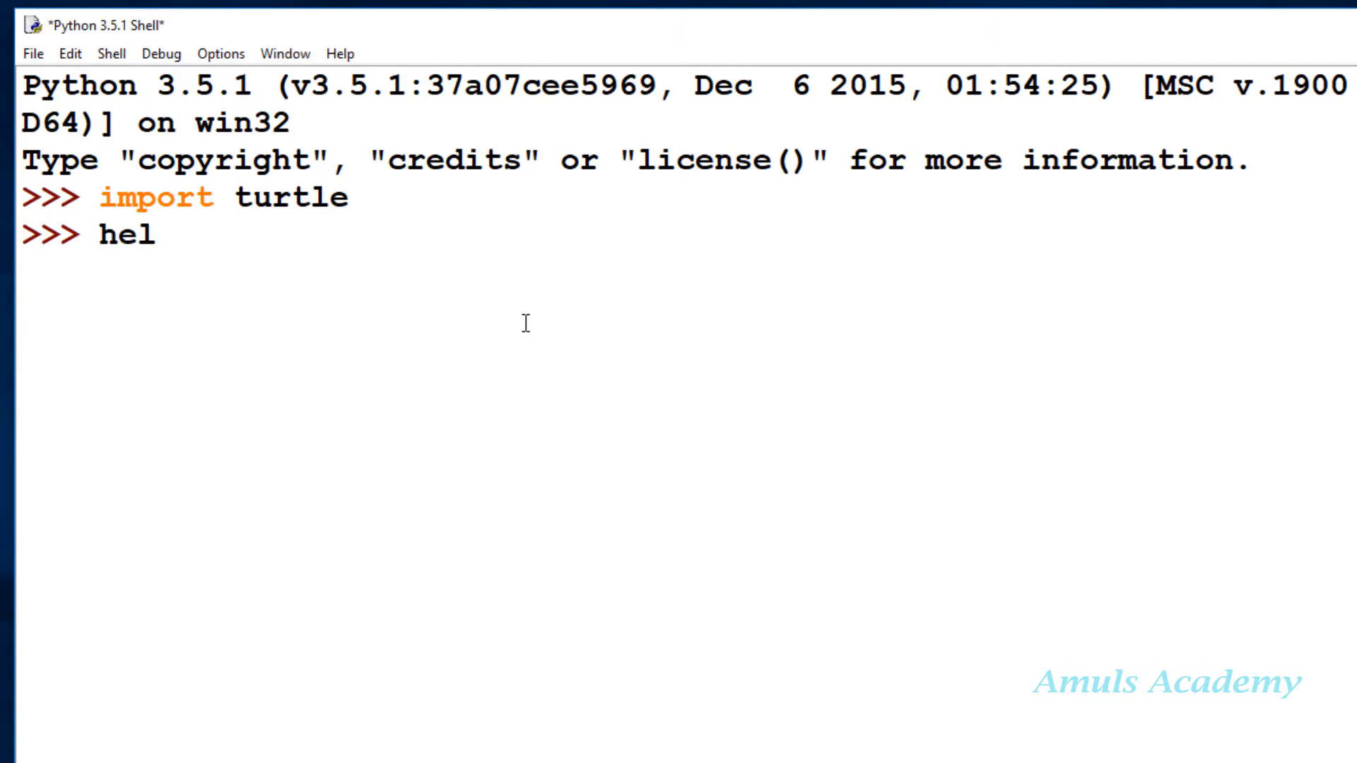
{"action": "type", "text": "p()"}
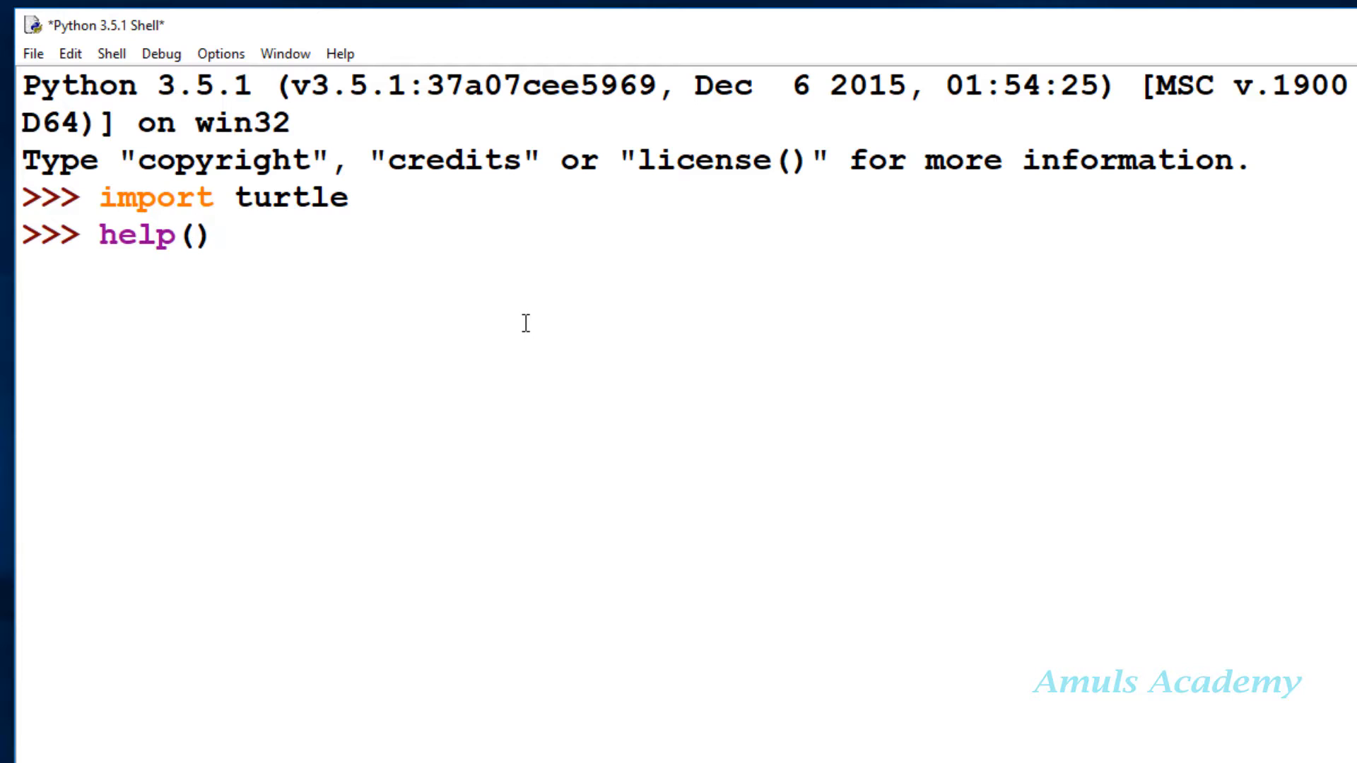
{"action": "type", "text": "turtle"}
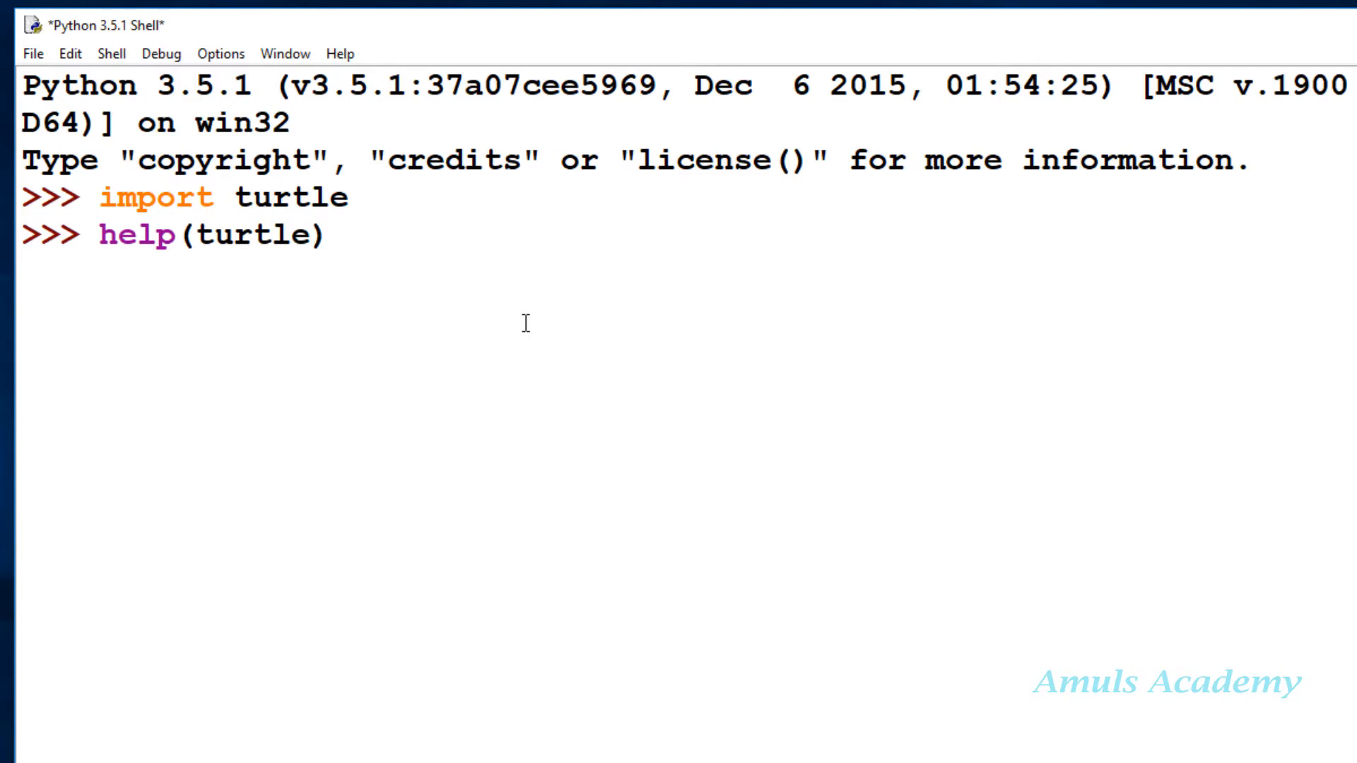
{"action": "type", "text": "."}
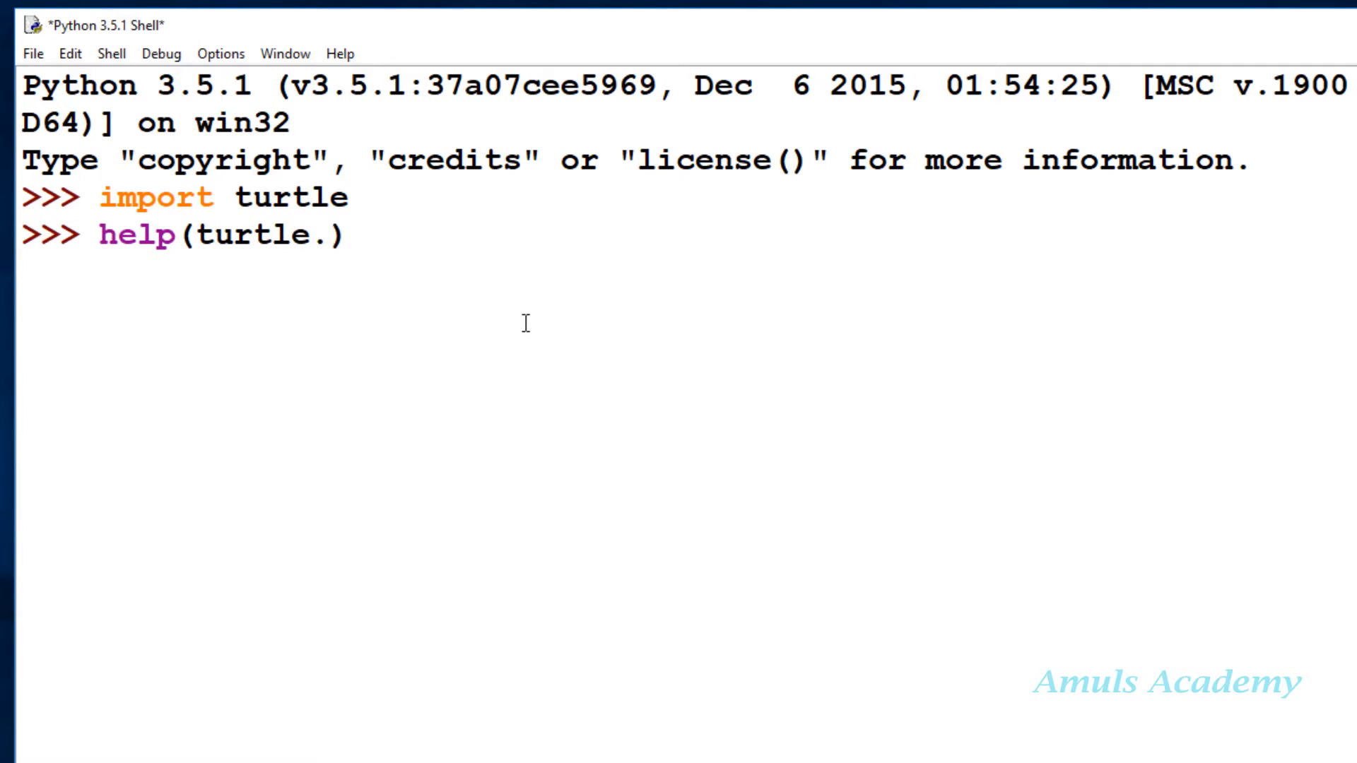
{"action": "type", "text": "circle"}
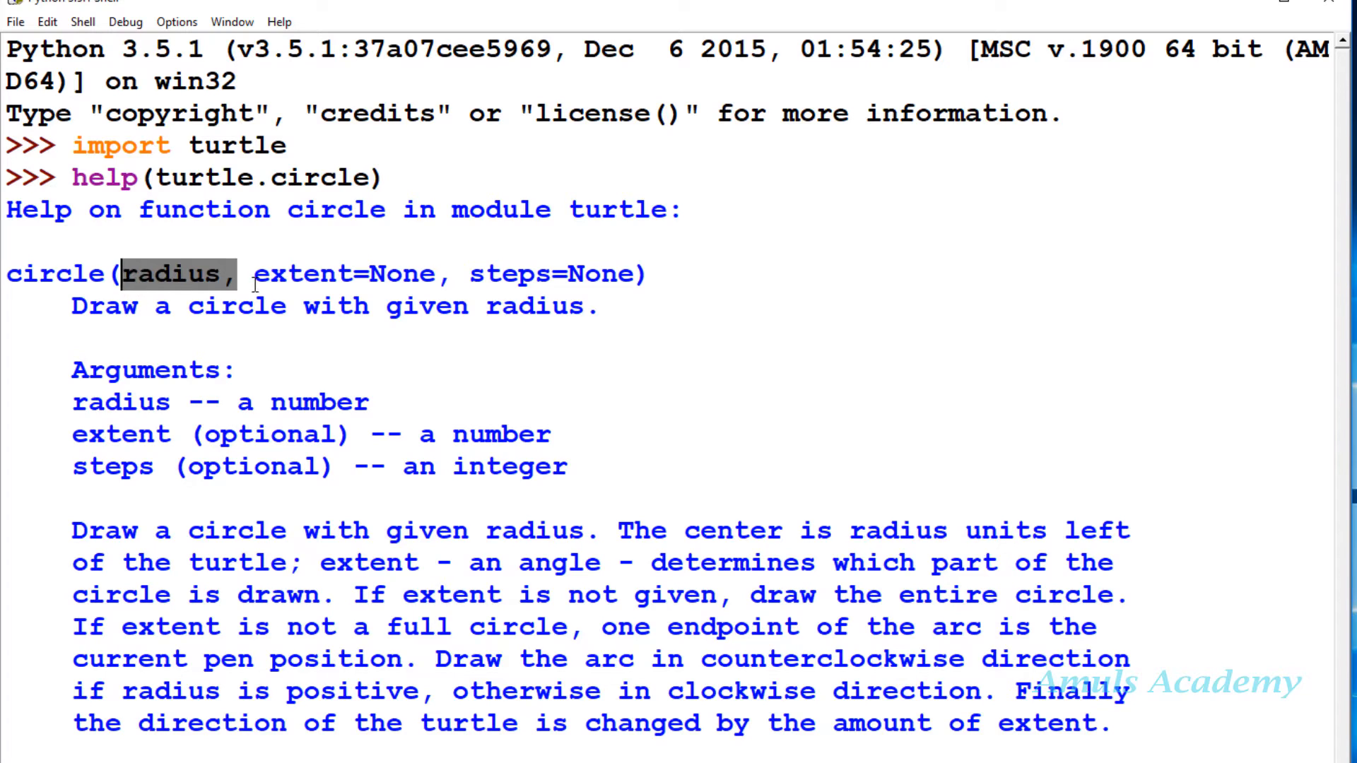
Highlight the radius parameter and arc-endpoint sentence in the circle docstring, then scroll through it
{"action": "double_click", "coordinate": [533, 273]}
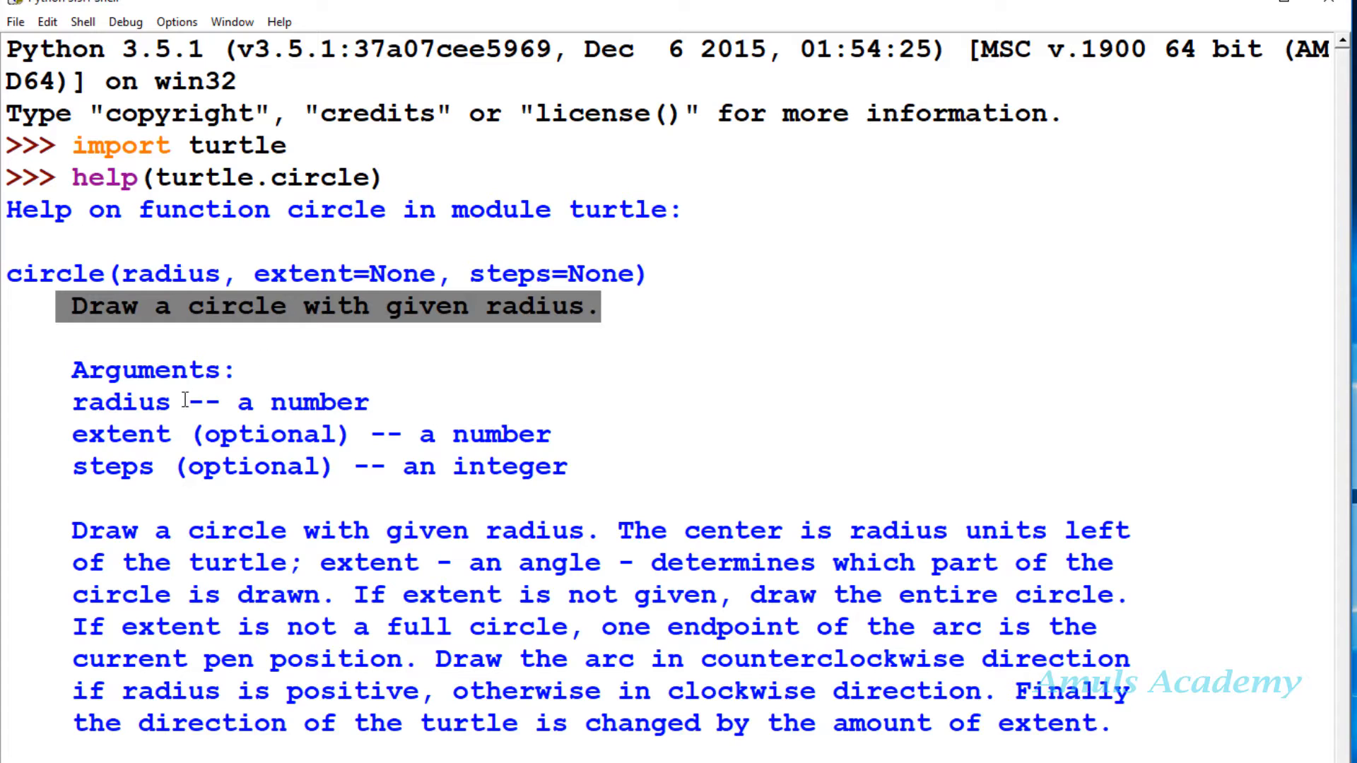
{"action": "double_click", "coordinate": [119, 434]}
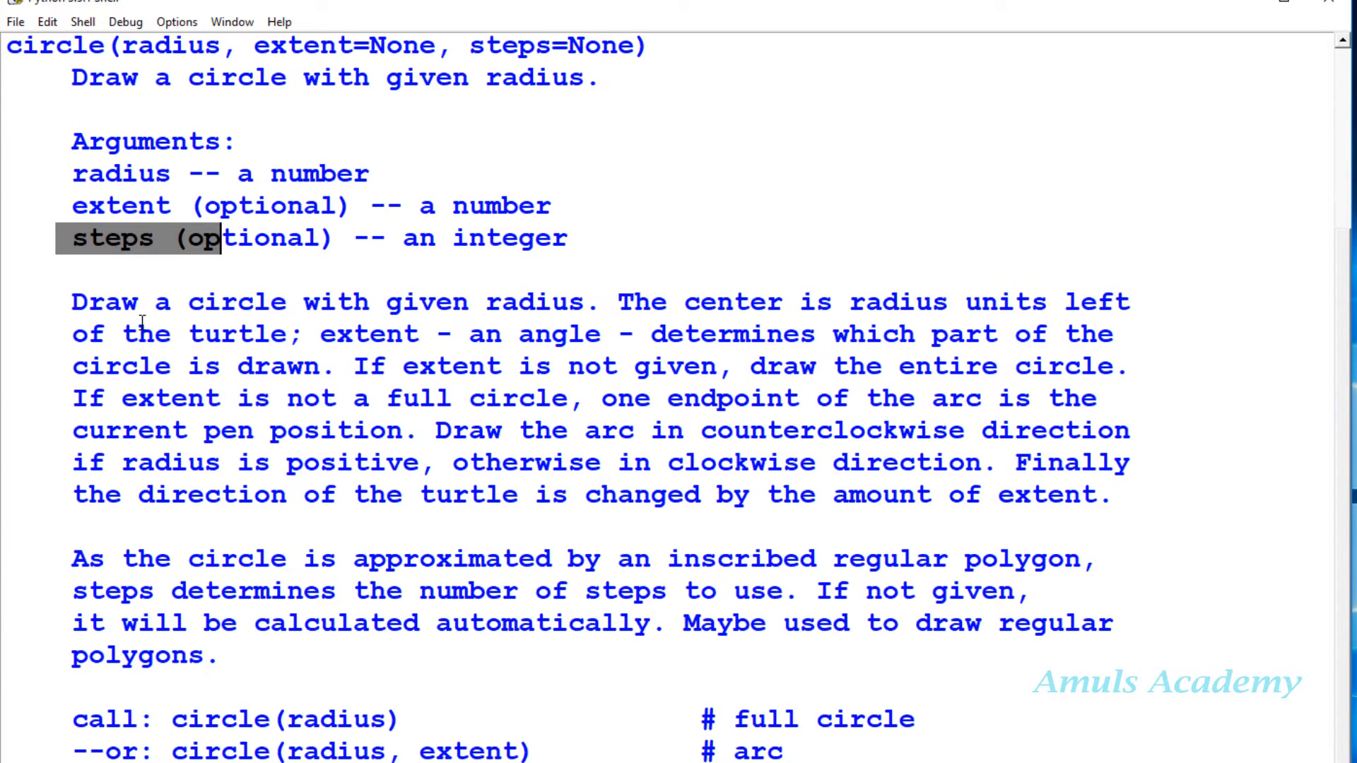
{"action": "mouse_move", "coordinate": [321, 334]}
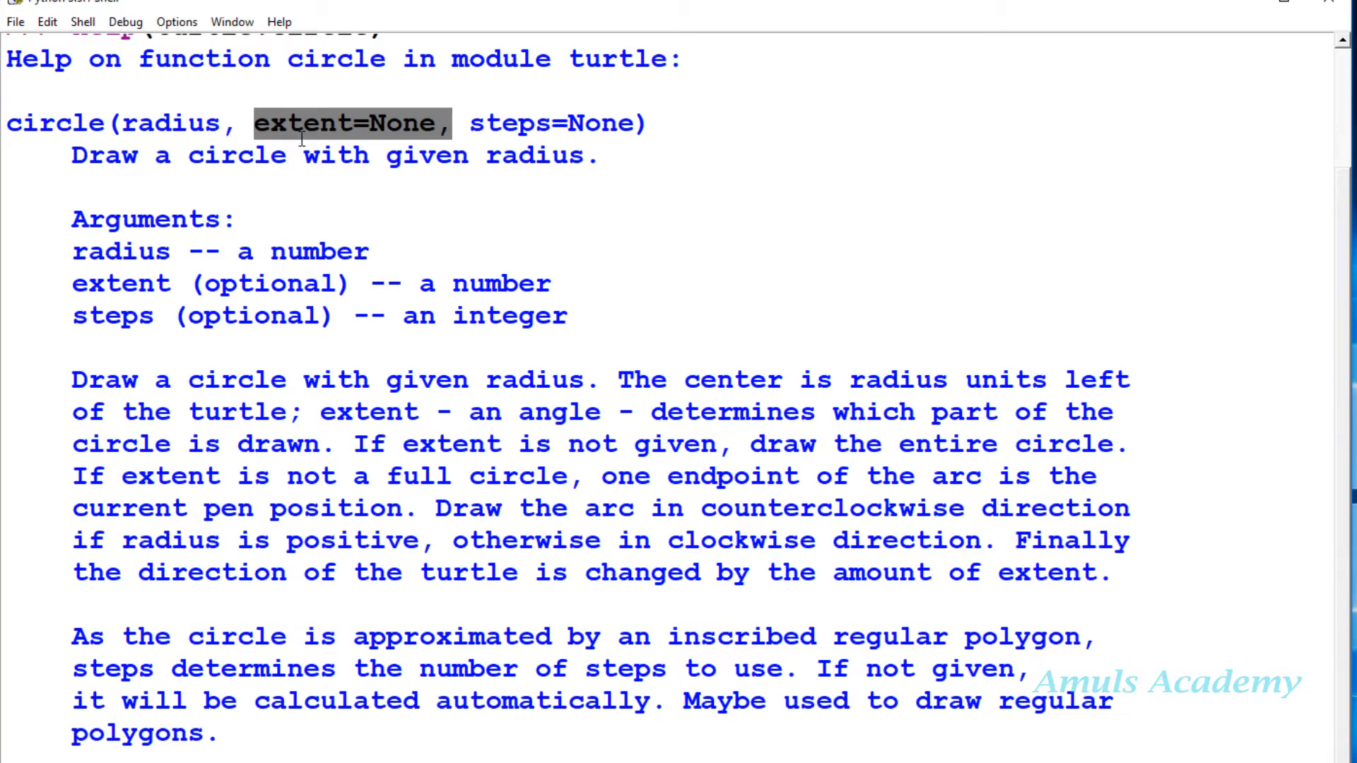
{"action": "mouse_move", "coordinate": [475, 233]}
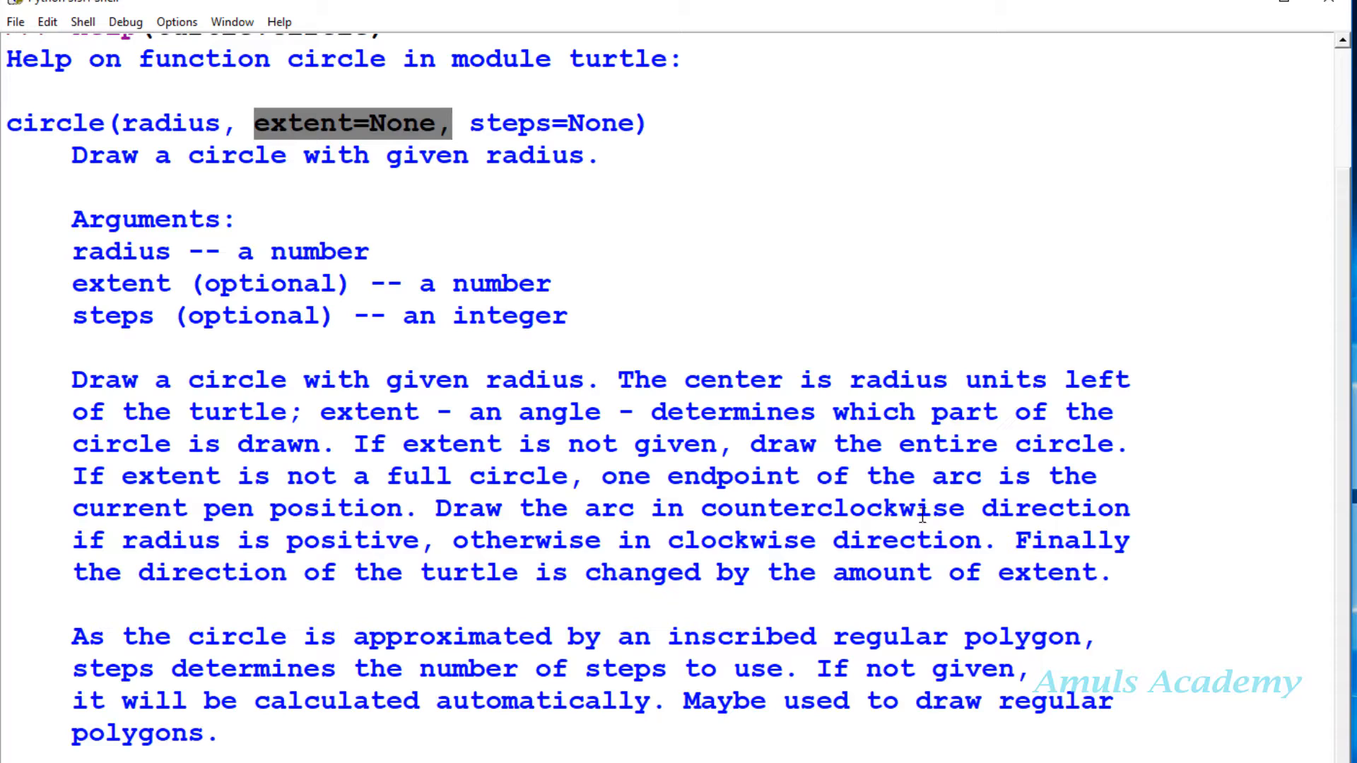
{"action": "left_click_drag", "start_coordinate": [602, 476], "coordinate": [394, 509]}
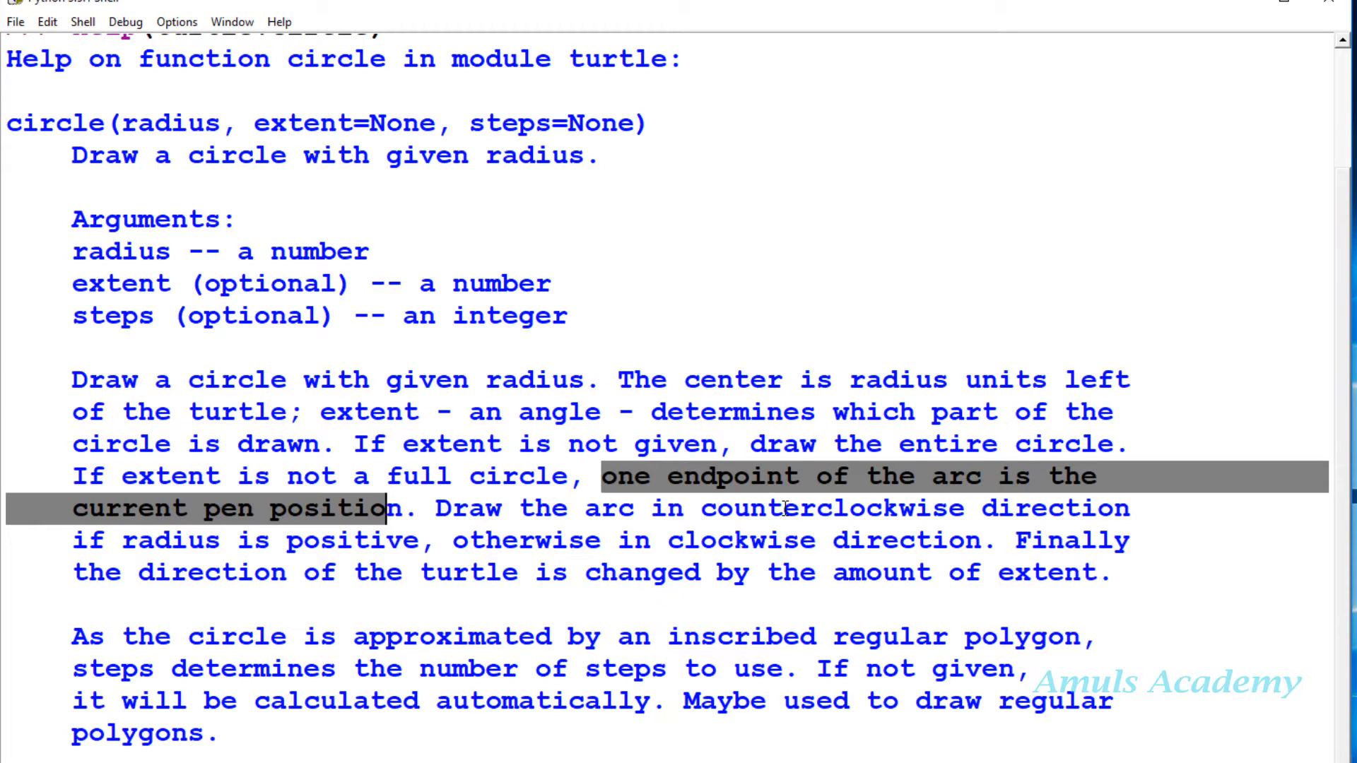
{"action": "scroll", "scroll_direction": "down", "scroll_amount": 3}
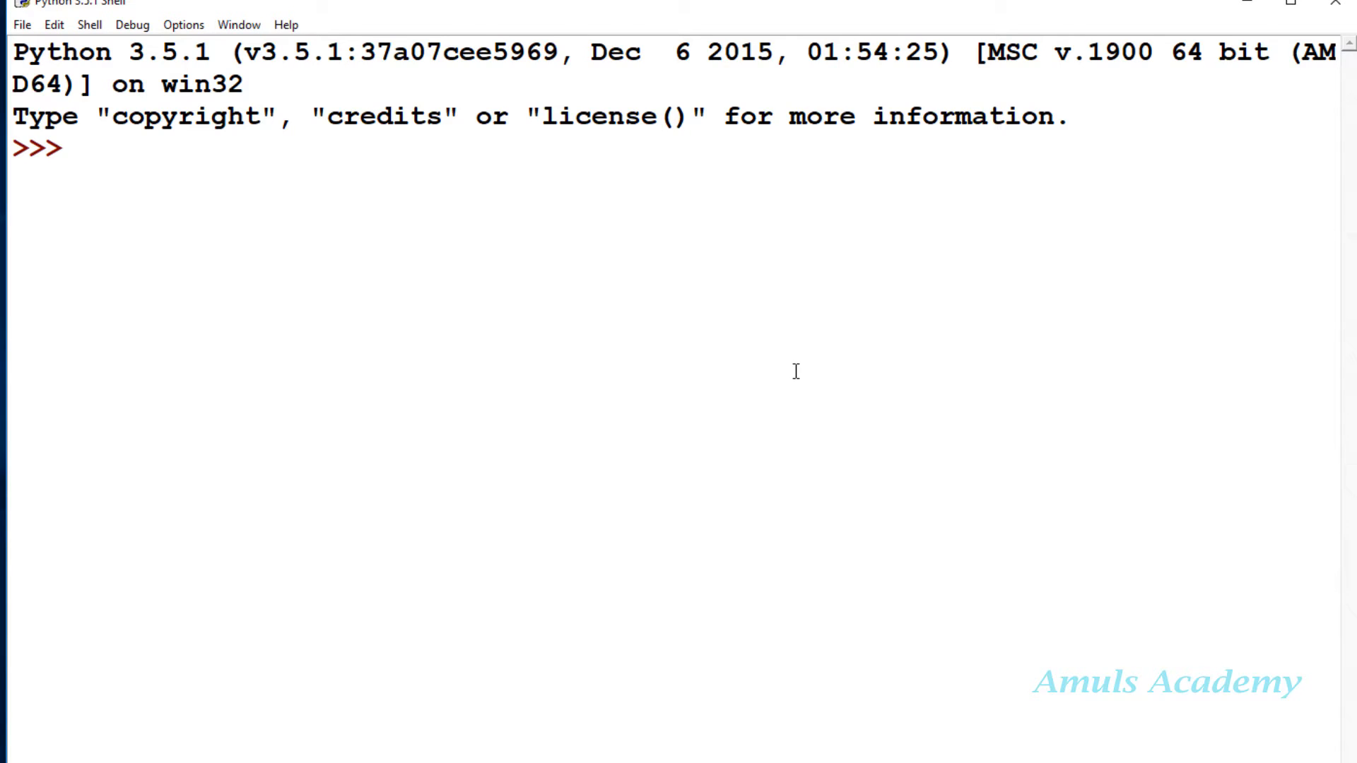
Import turtle and create t = turtle.Turtle(), opening an empty Turtle Graphics window
{"action": "type", "text": "import tur"}
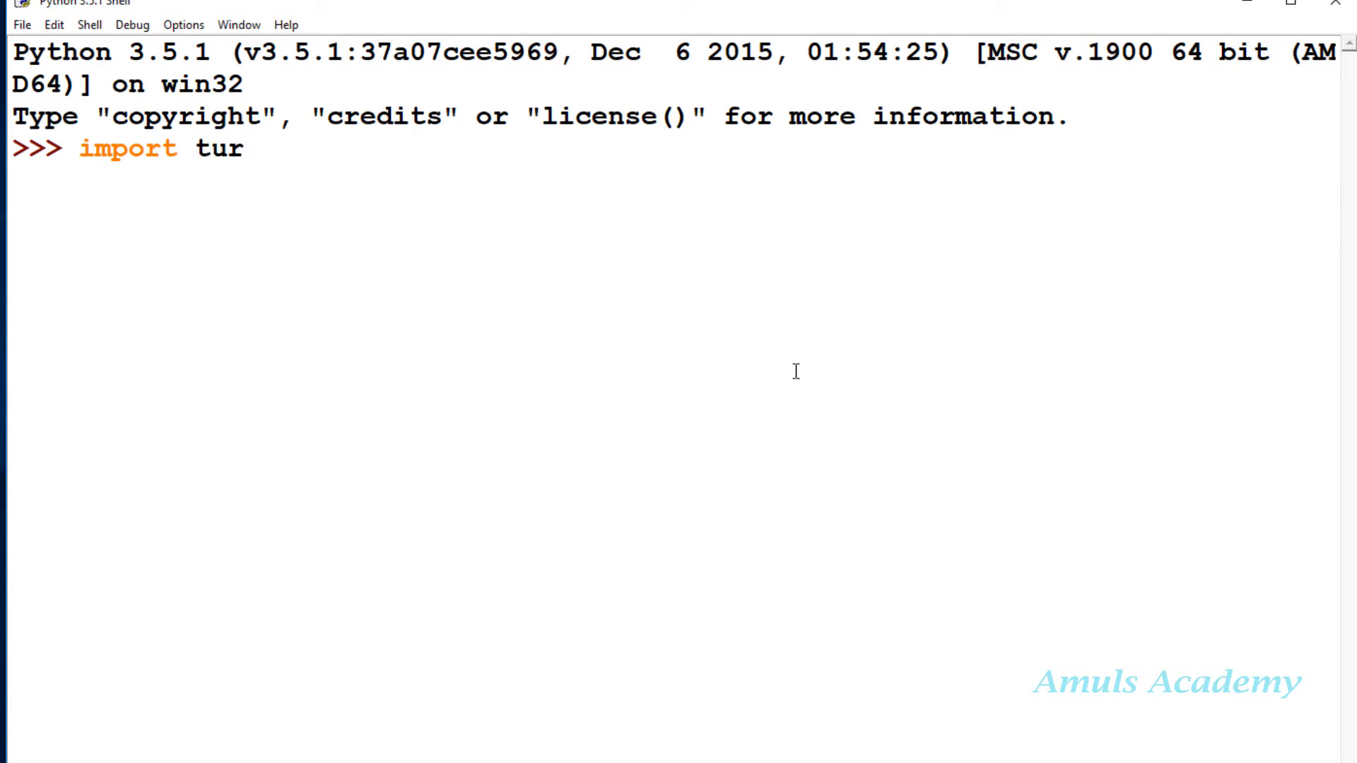
{"action": "key", "text": "enter"}
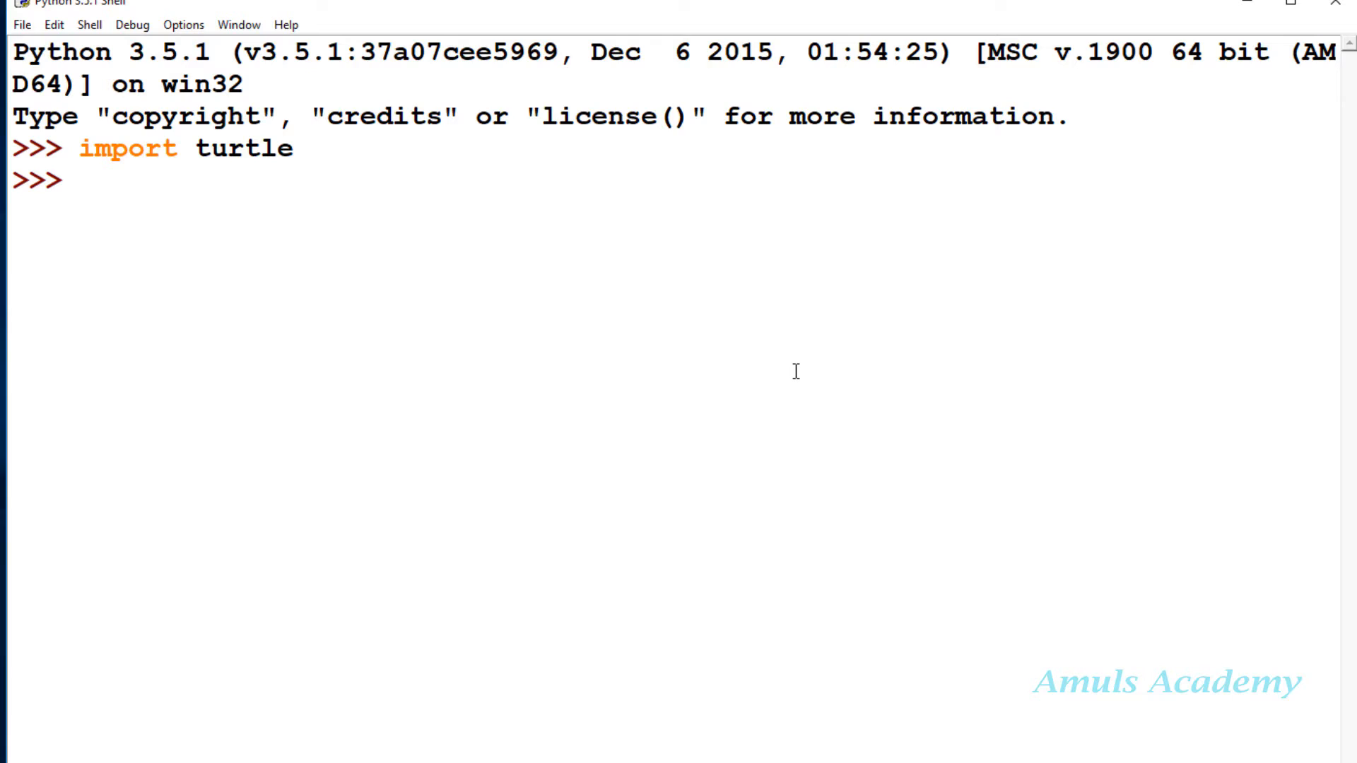
{"action": "type", "text": "t"}
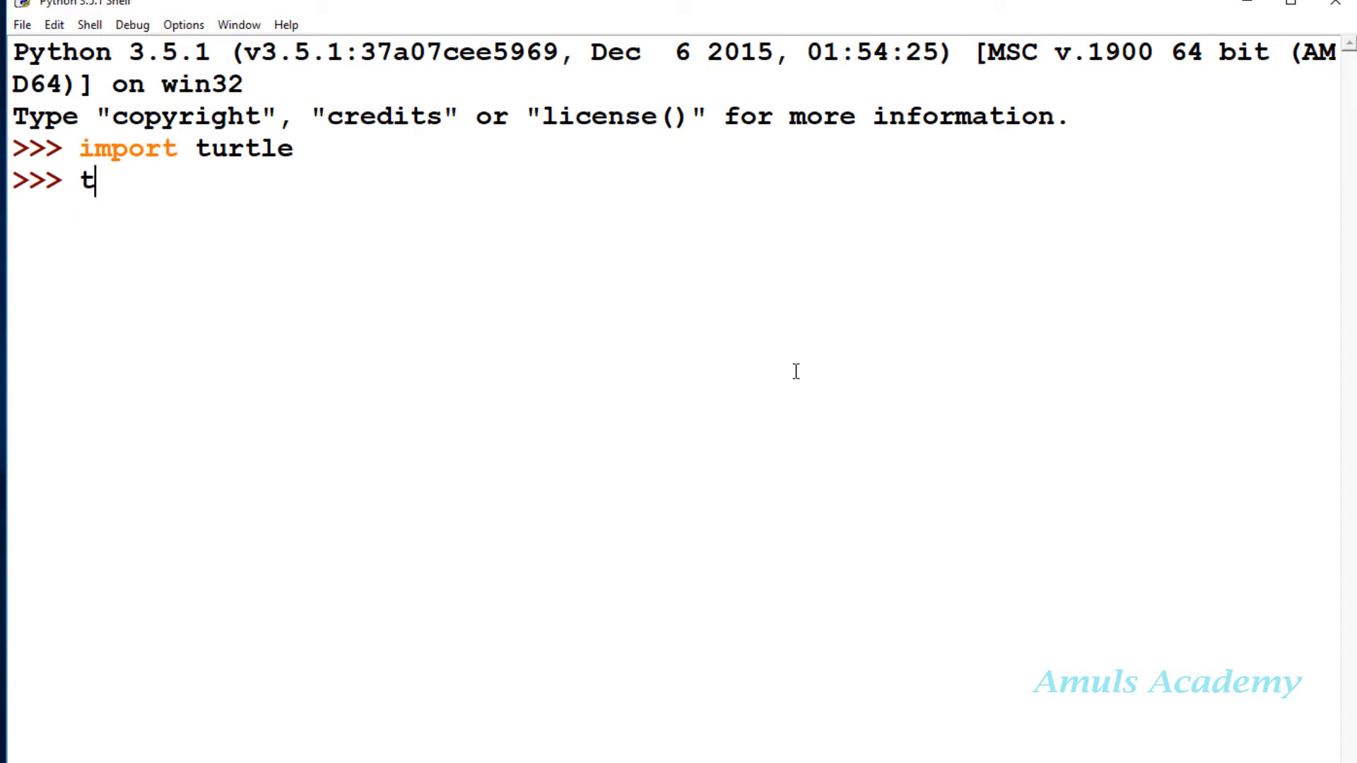
{"action": "type", "text": "= t"}
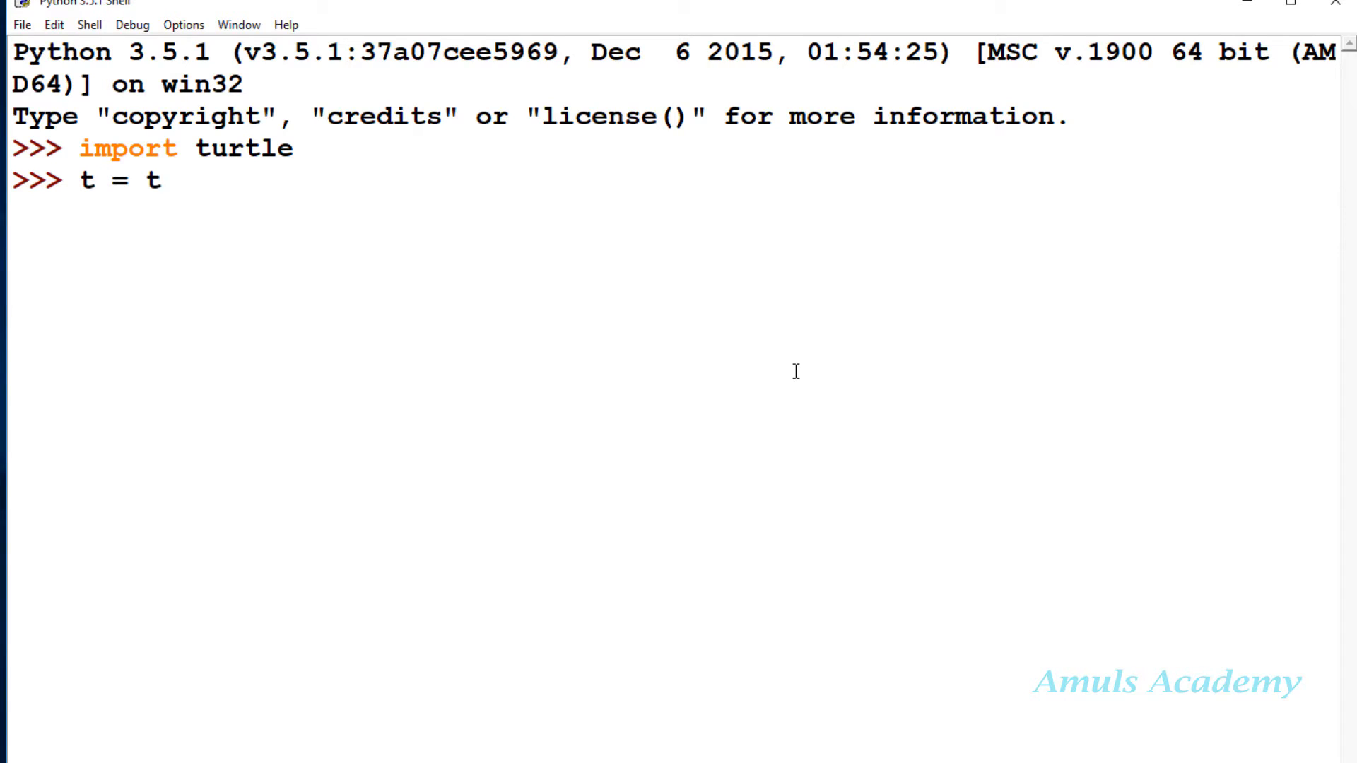
{"action": "type", "text": "urtle."}
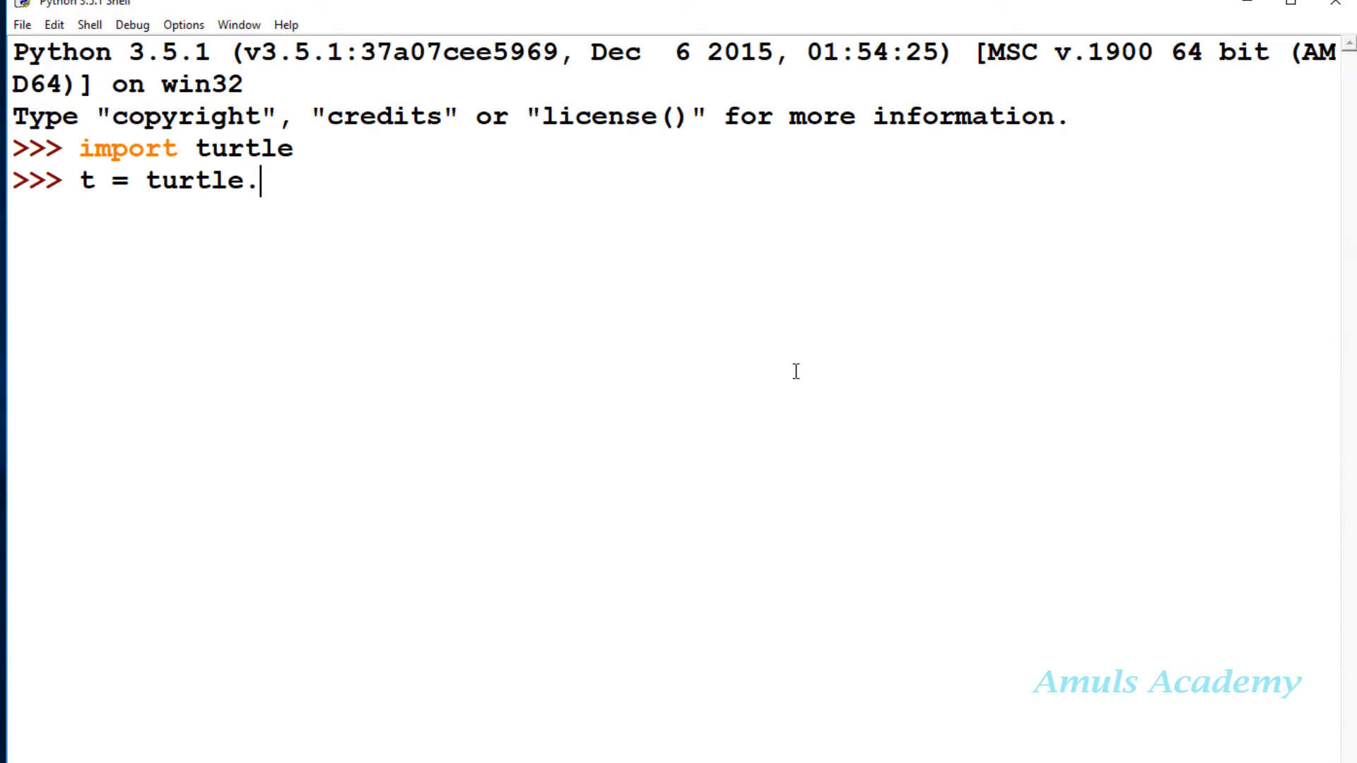
{"action": "type", "text": "Turtle"}
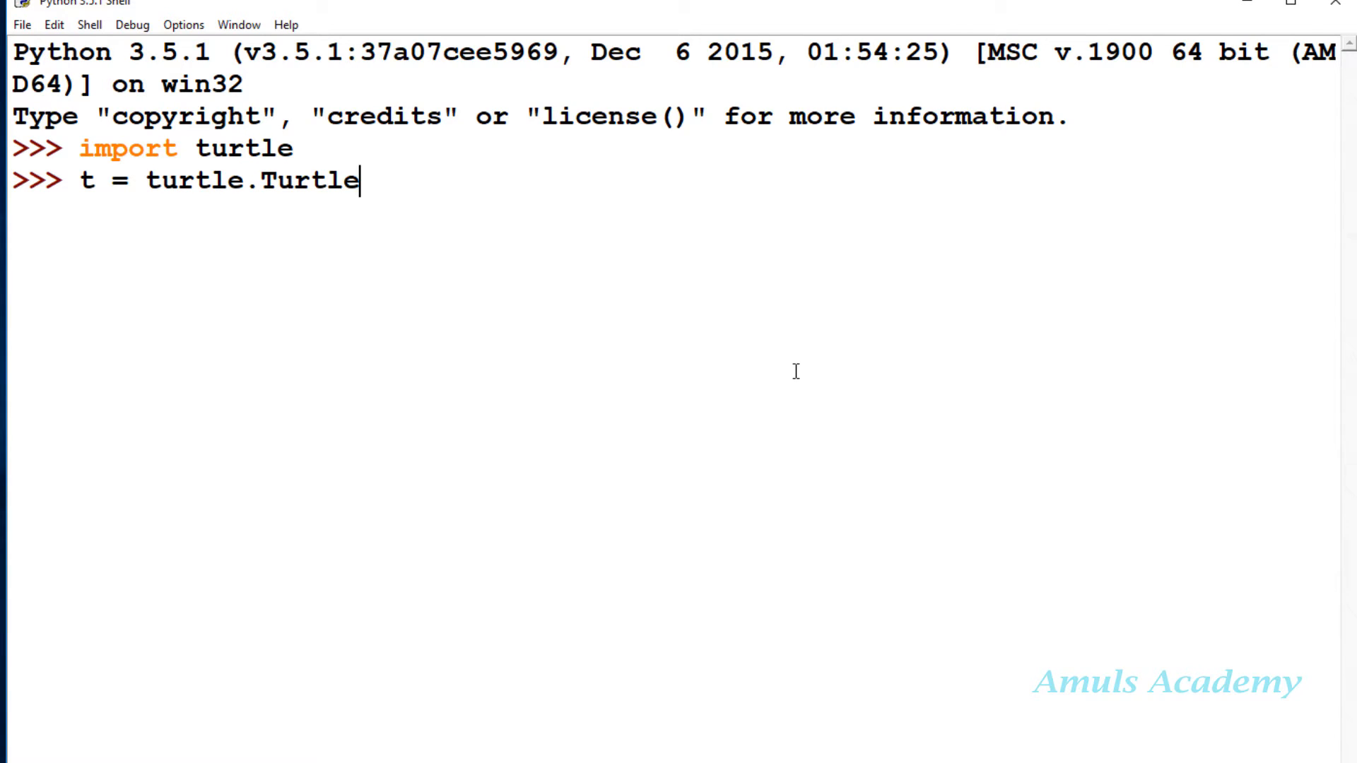
{"action": "type", "text": "()"}
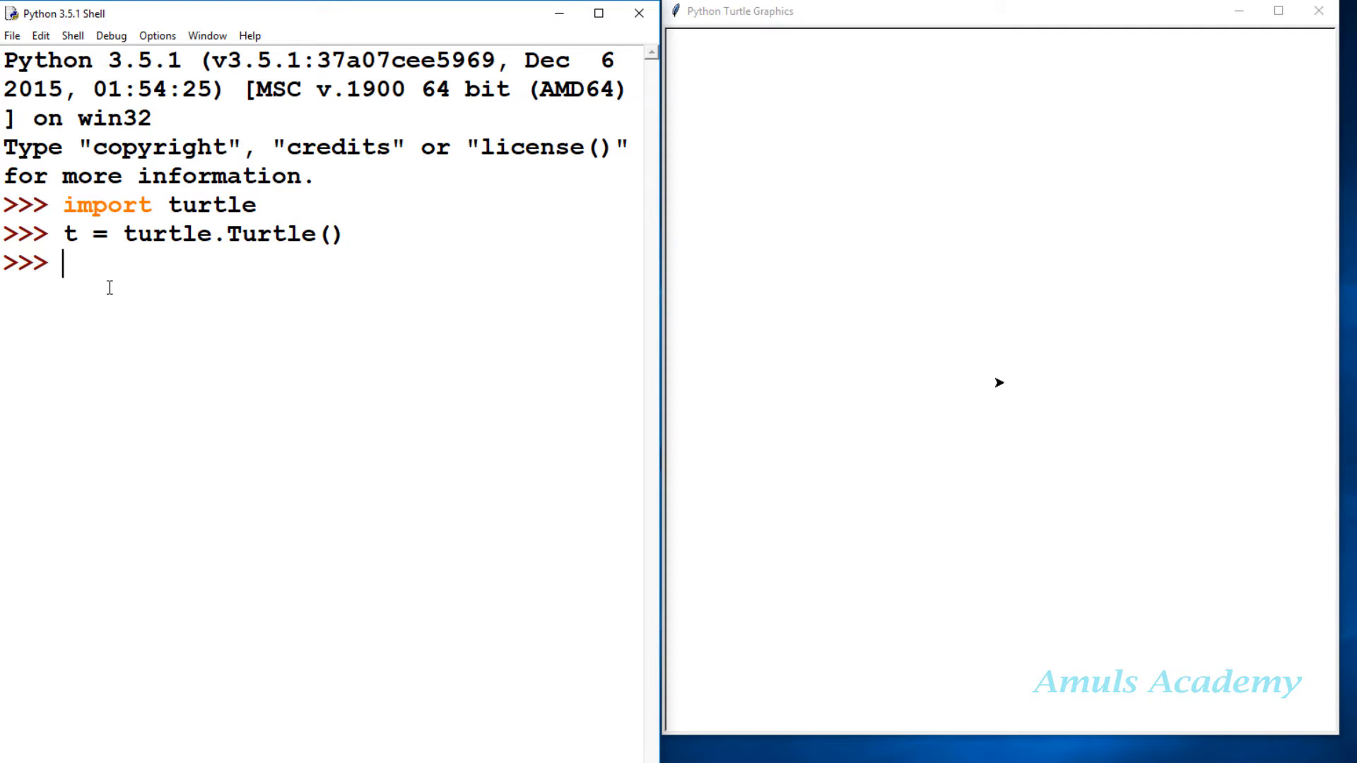
Draw t.circle(20), then t.circle(-50) for a larger circle curving the other way
{"action": "type", "text": "t"}
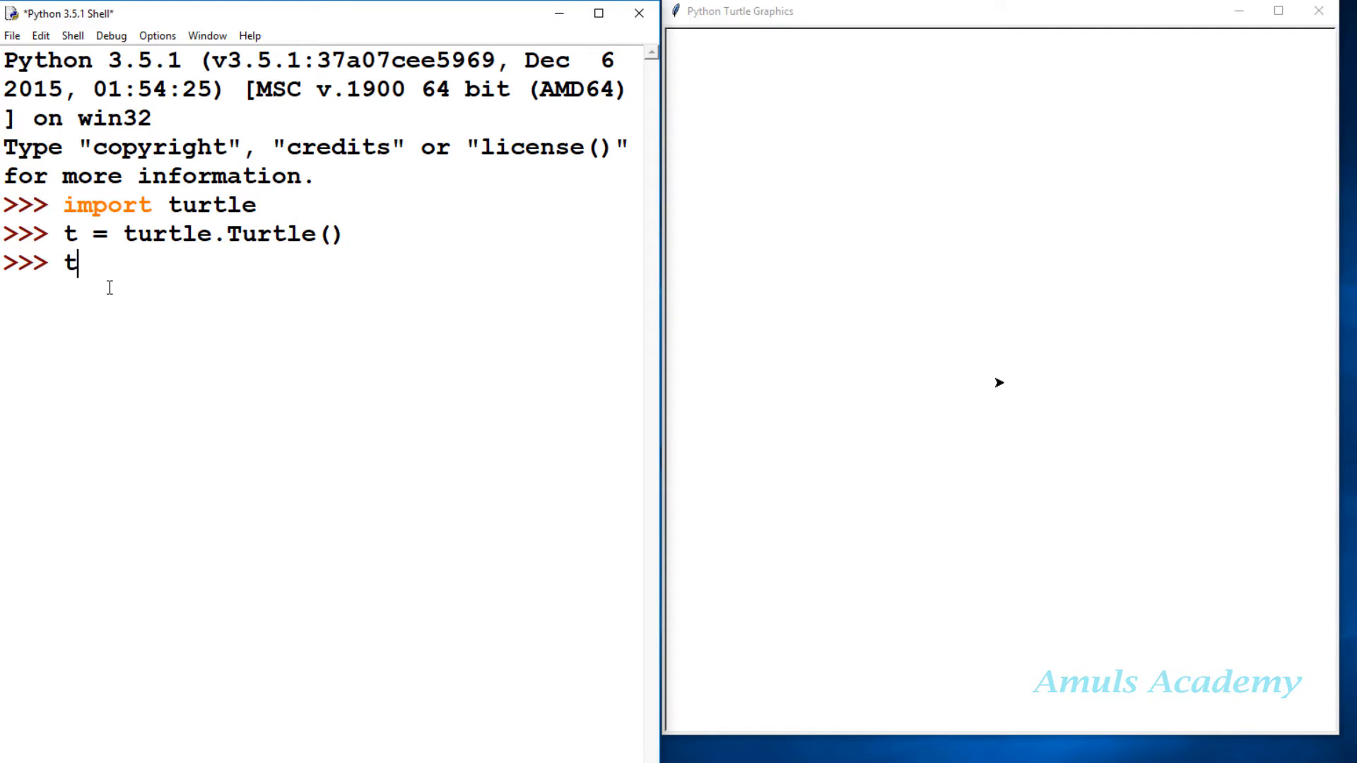
{"action": "type", "text": ".circ"}
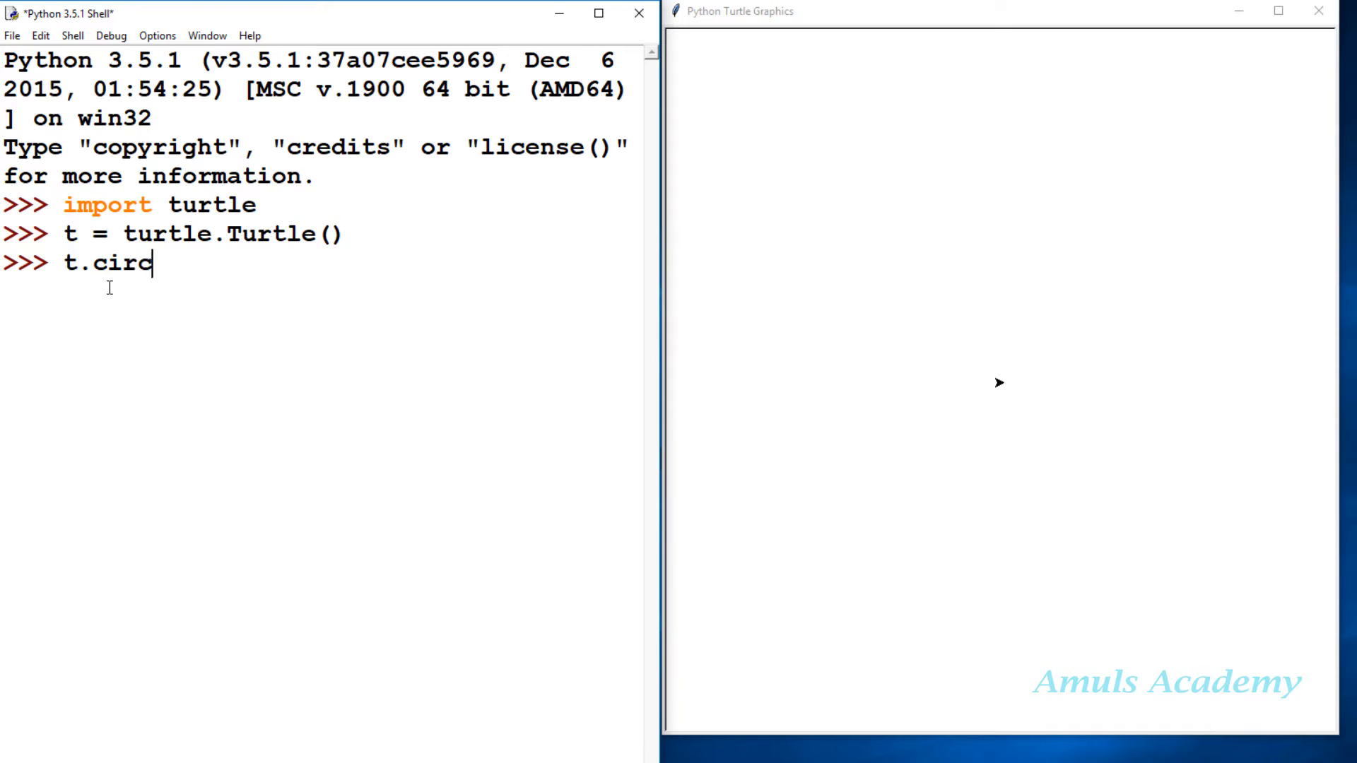
{"action": "type", "text": "le()"}
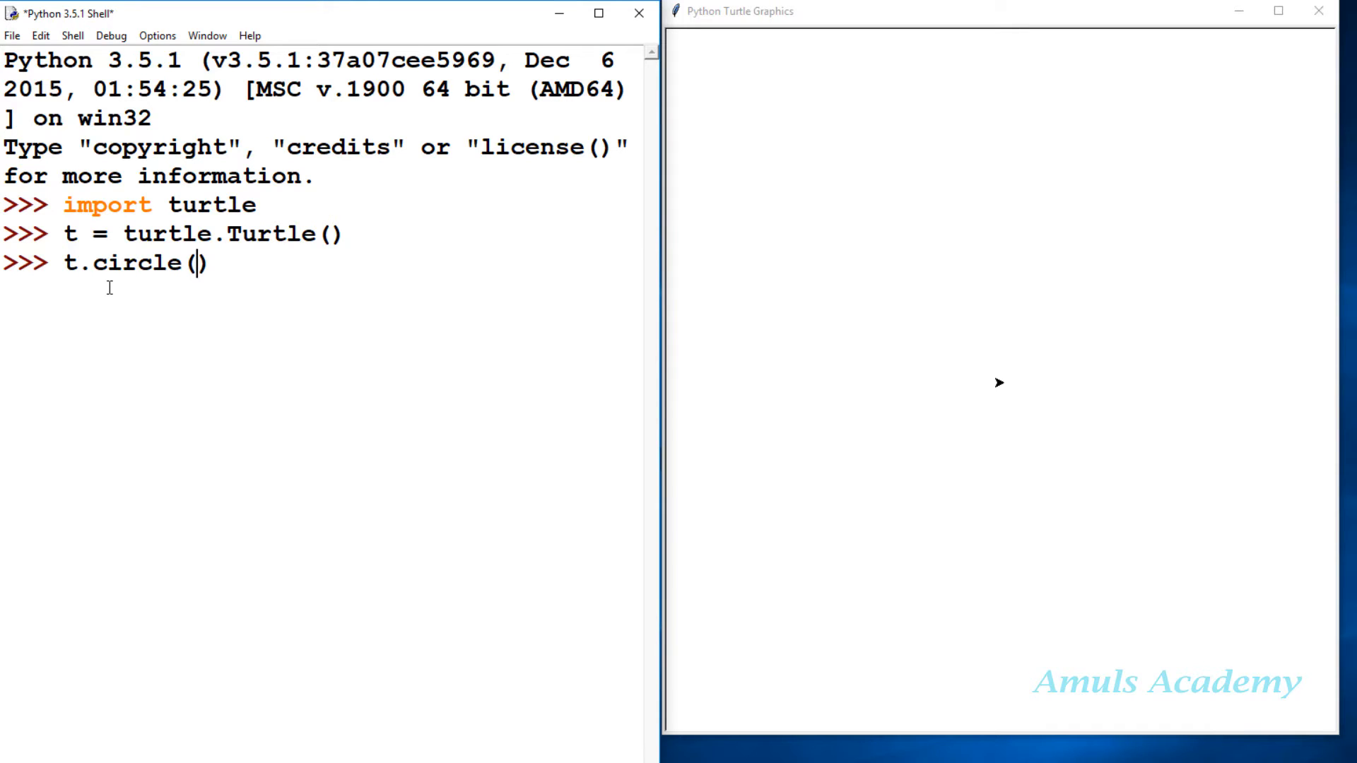
{"action": "type", "text": "20"}
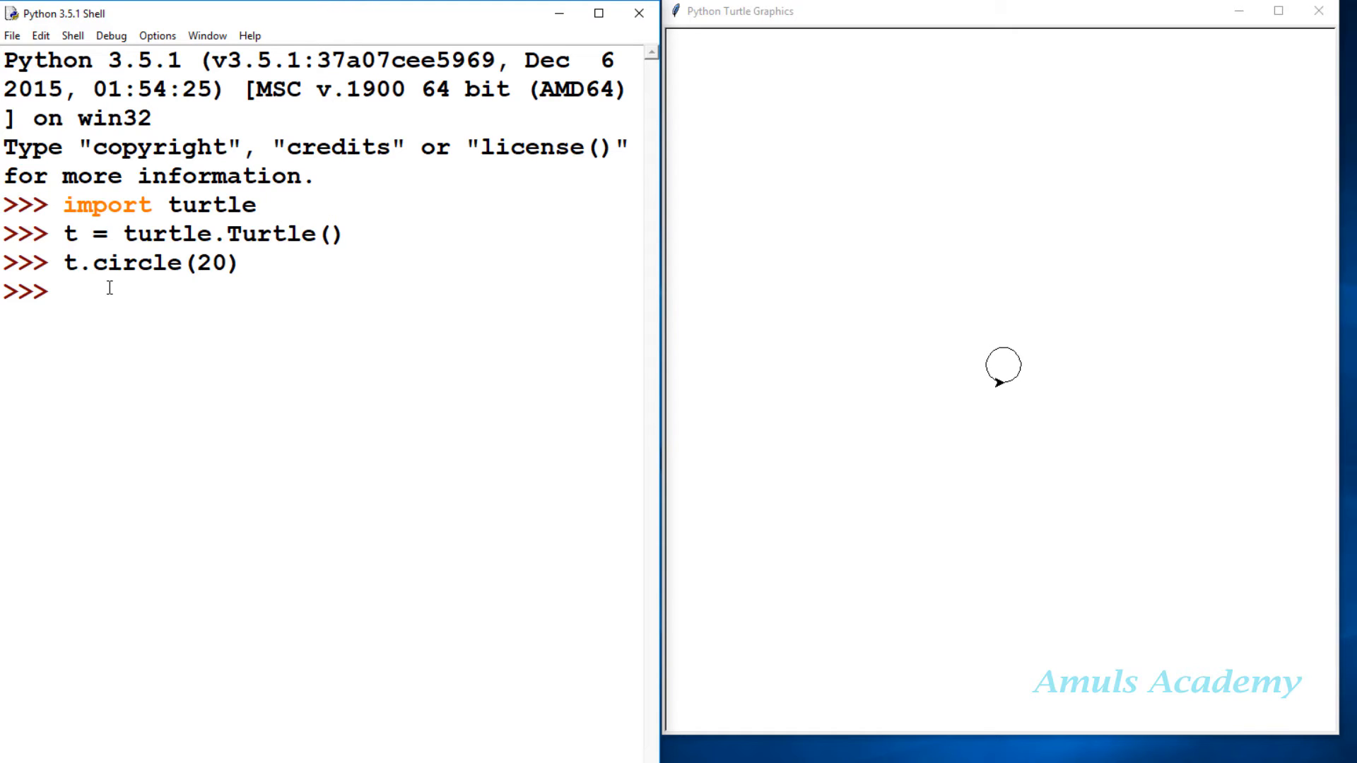
{"action": "type", "text": "t.c"}
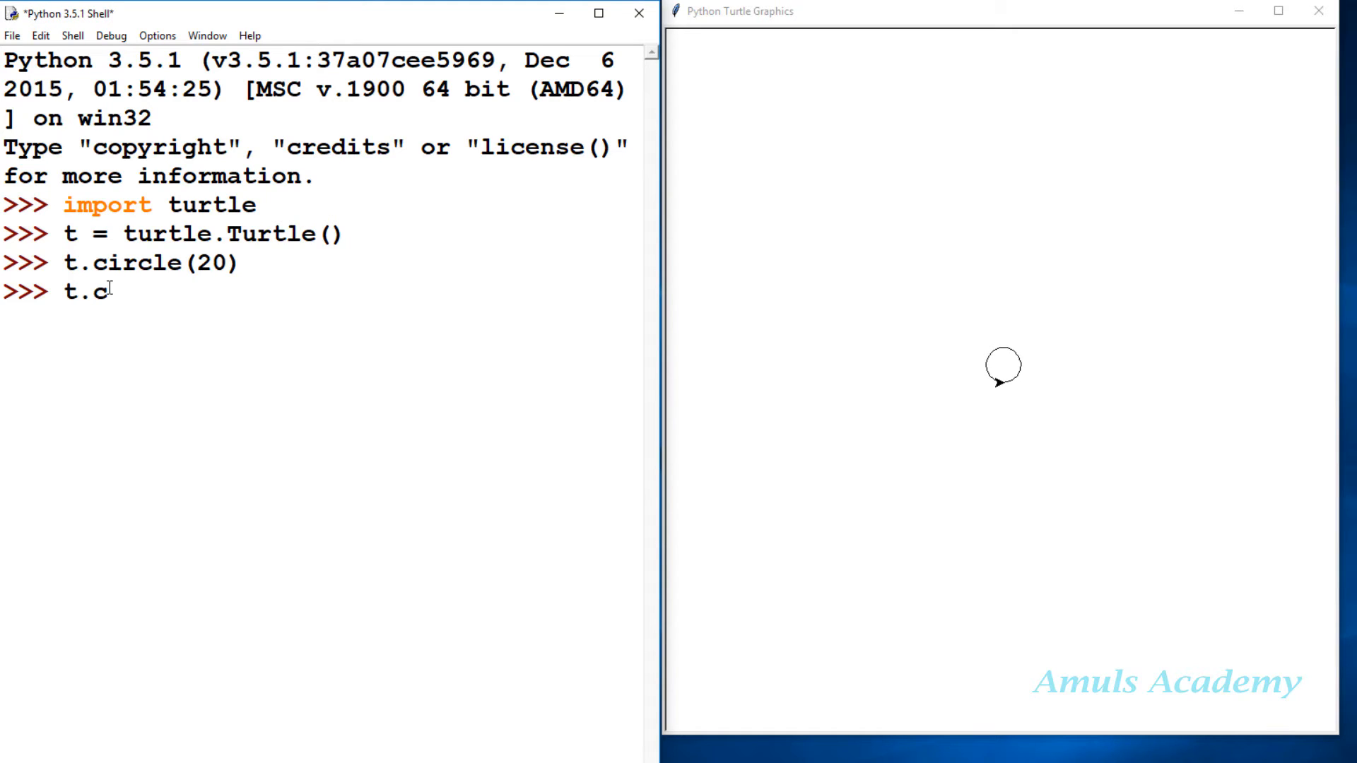
{"action": "type", "text": "ircle"}
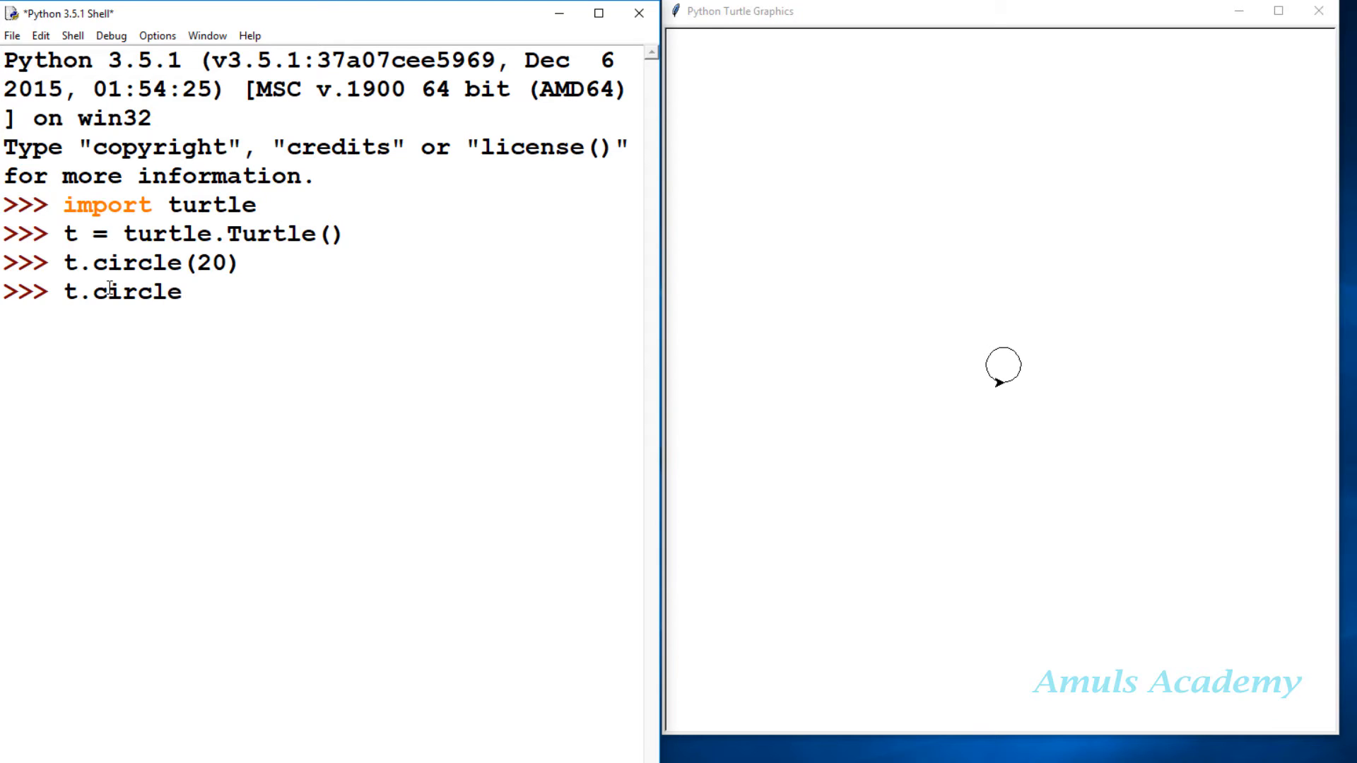
{"action": "type", "text": "(5-)"}
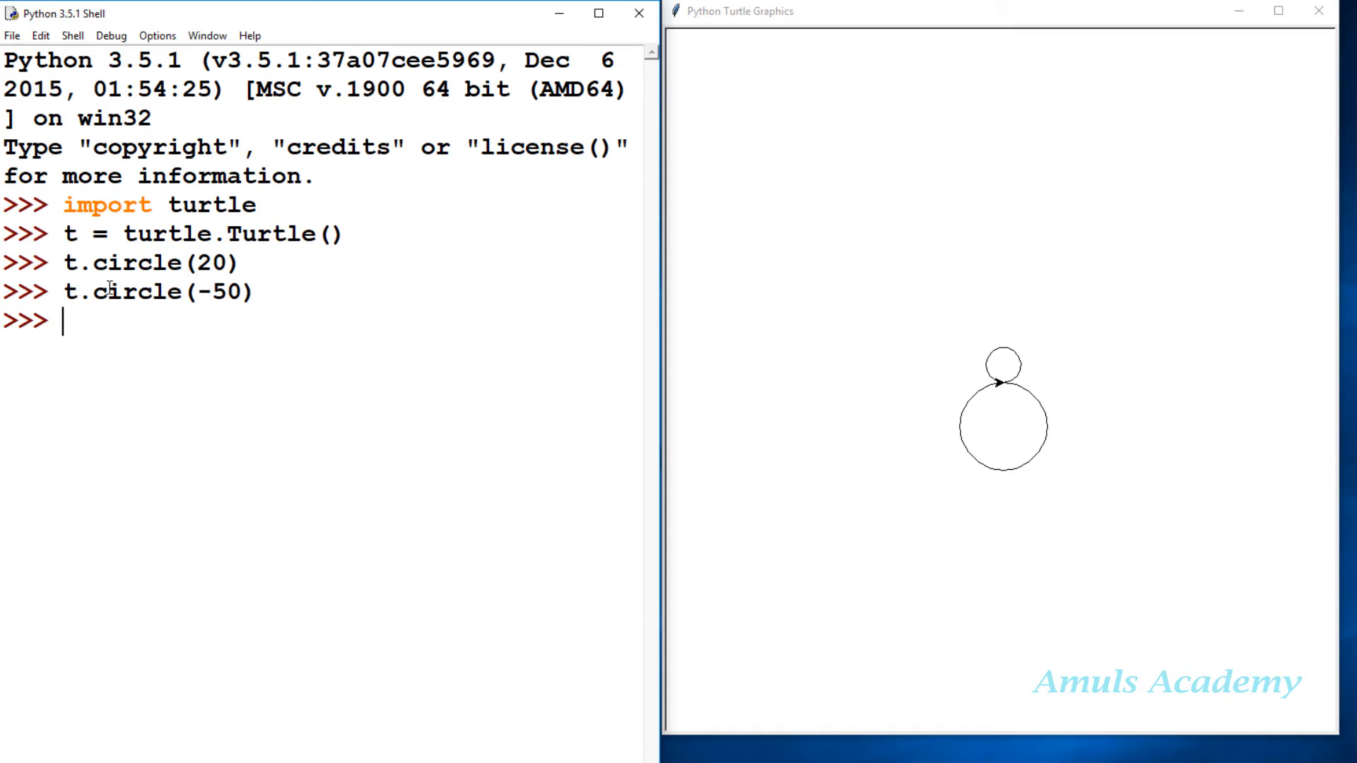
Reset the turtle to clear the canvas
{"action": "type", "text": "t."}
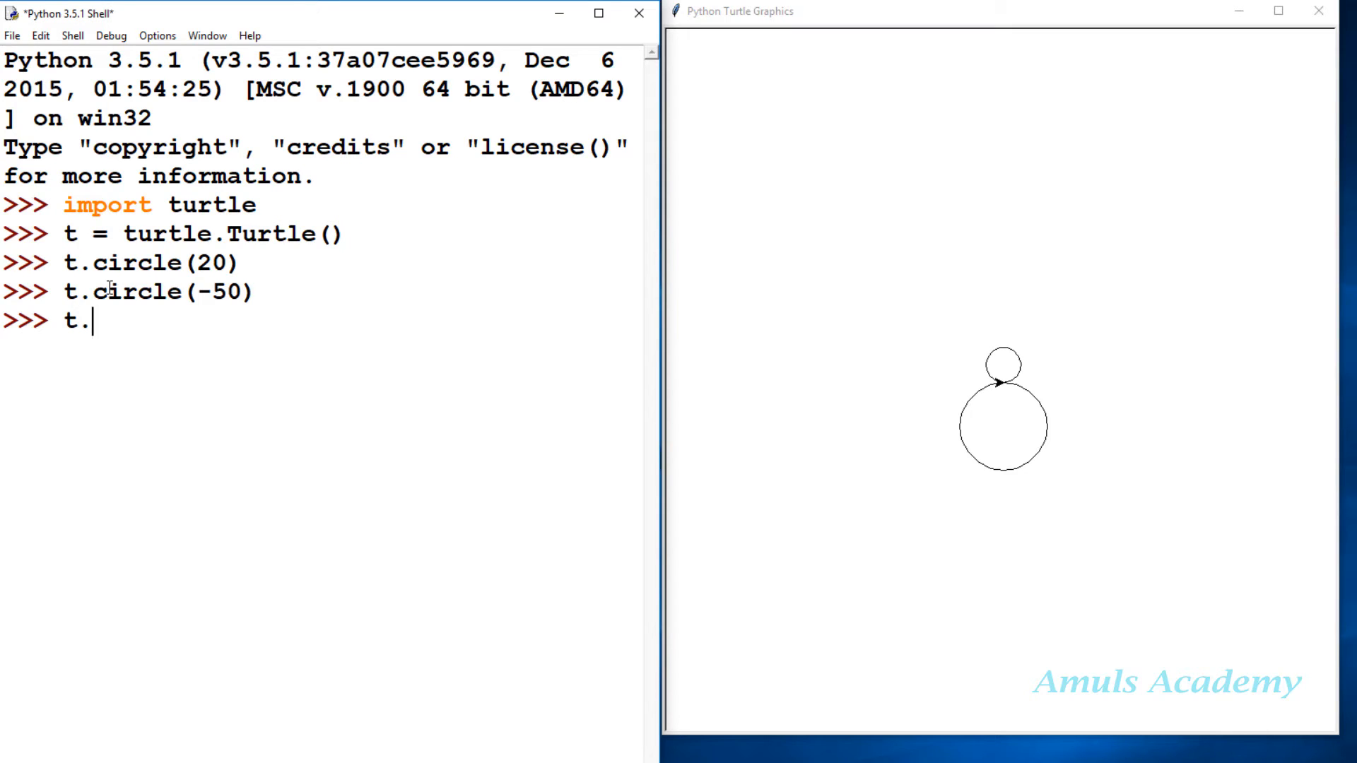
{"action": "type", "text": "reset"}
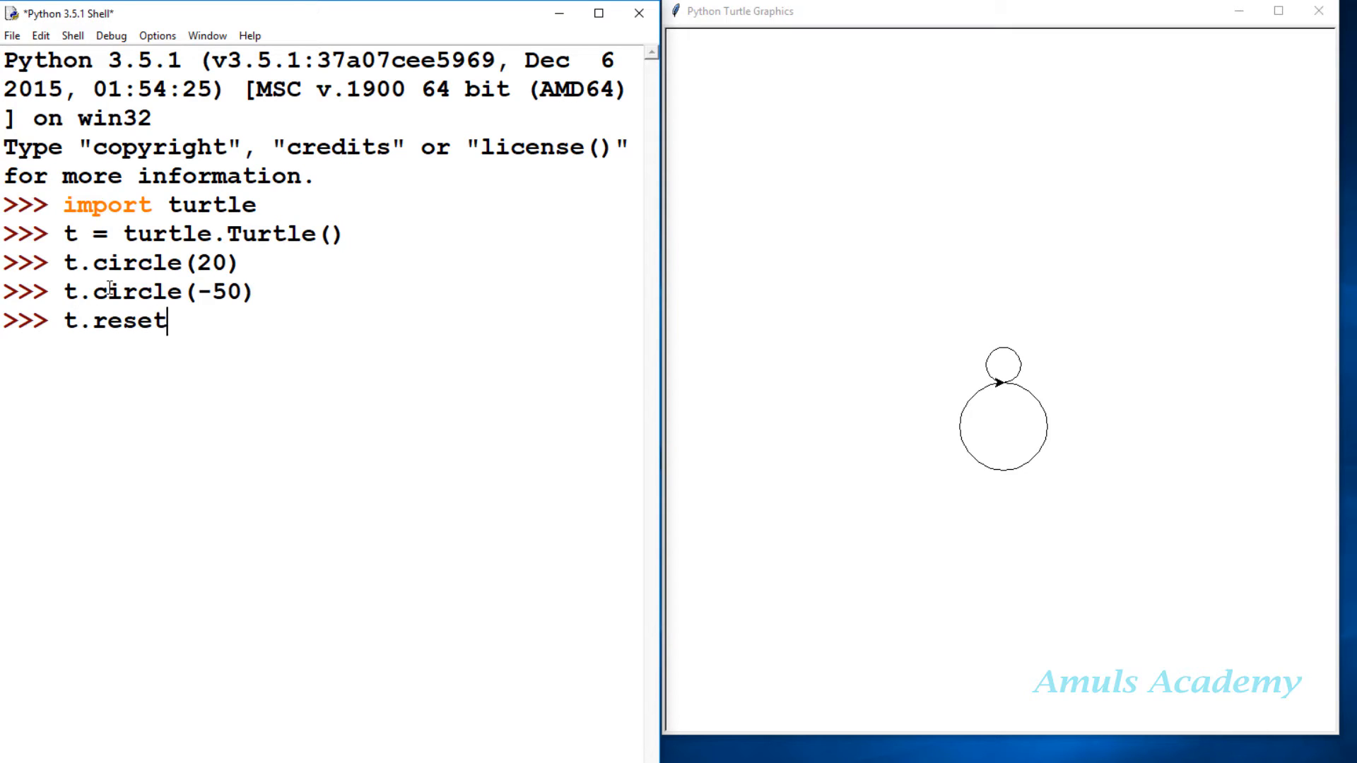
{"action": "key", "text": "enter"}
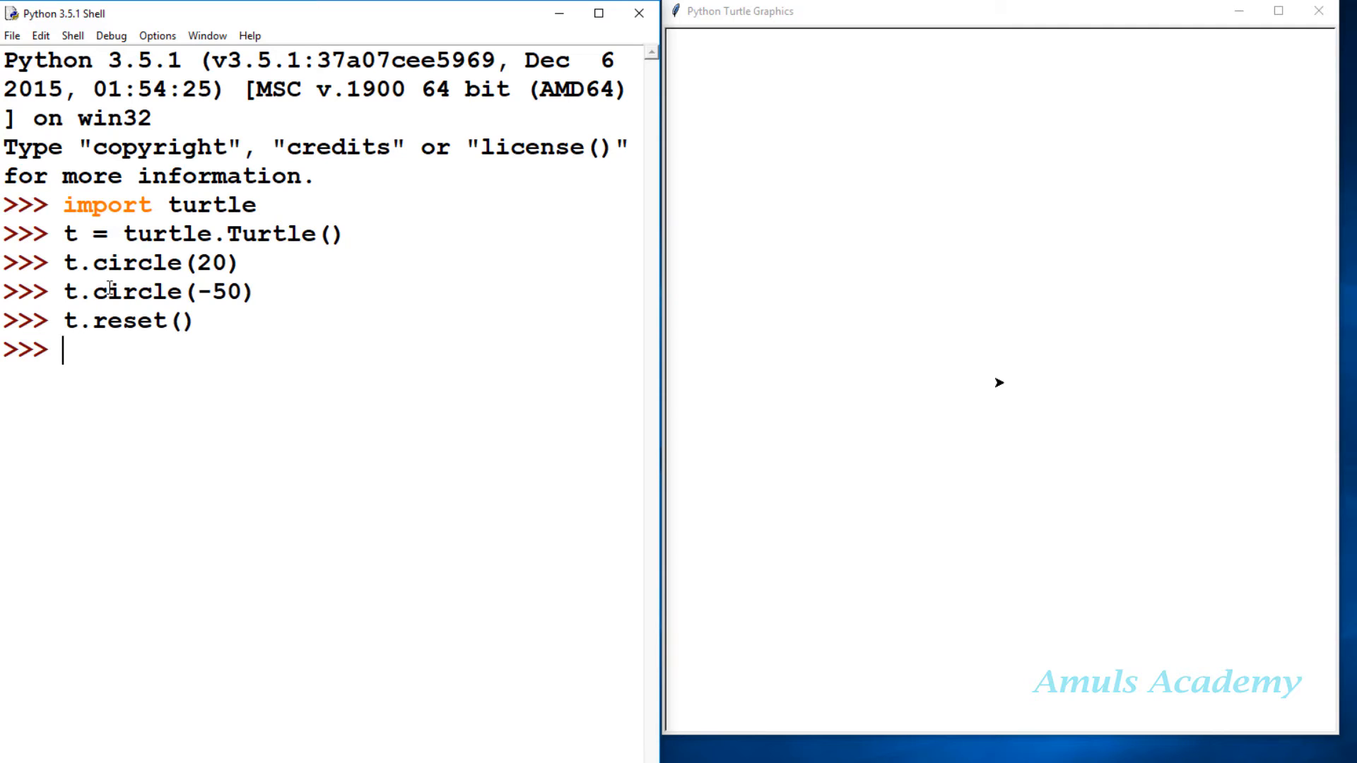
Draw a half-circle arc with t.circle(100,180)
{"action": "type", "text": "t."}
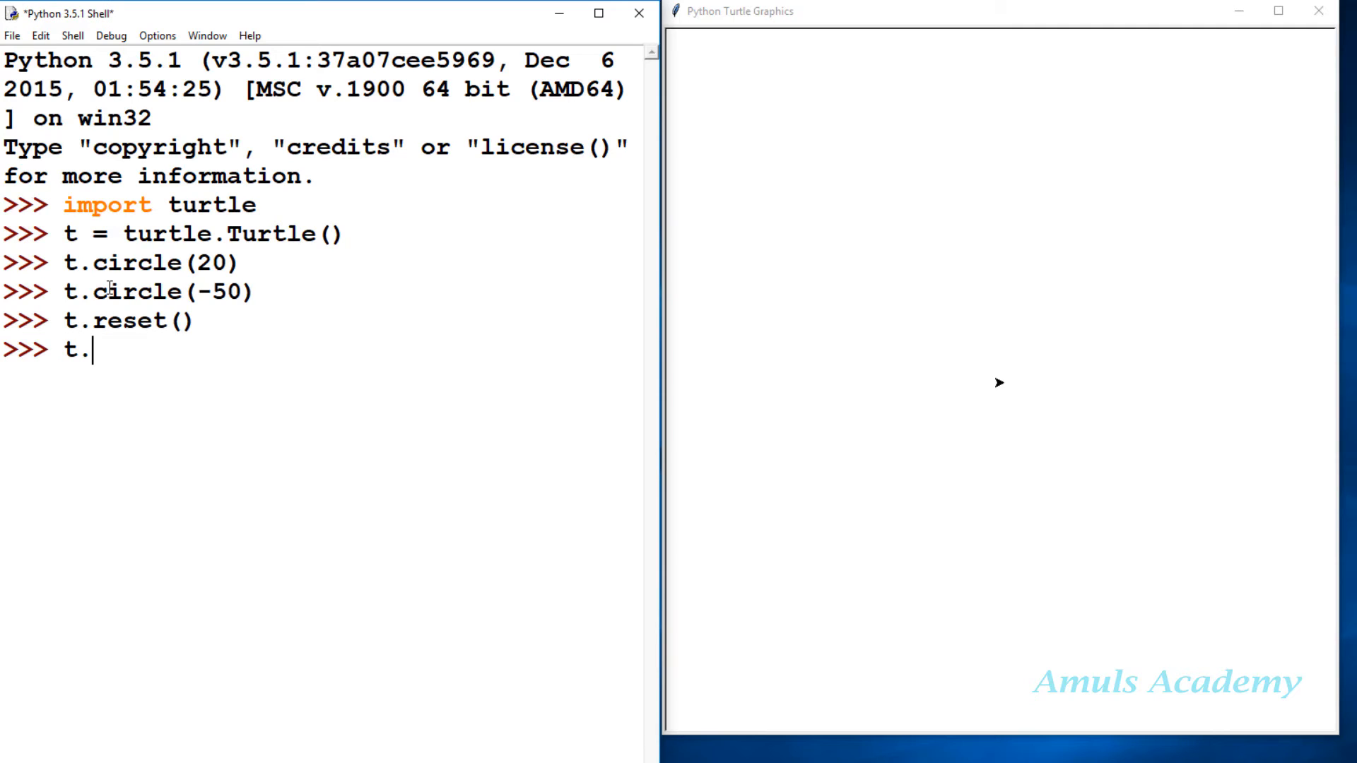
{"action": "type", "text": "circle("}
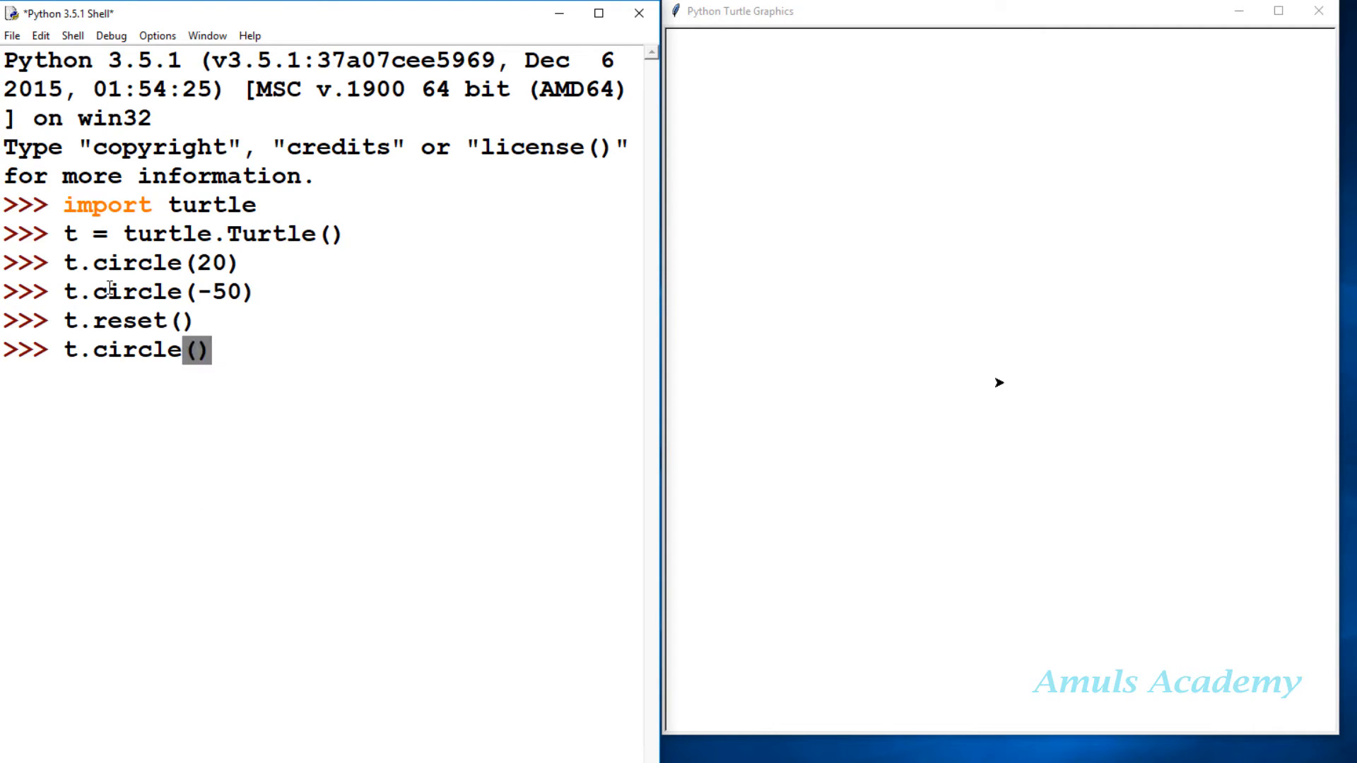
{"action": "type", "text": "1"}
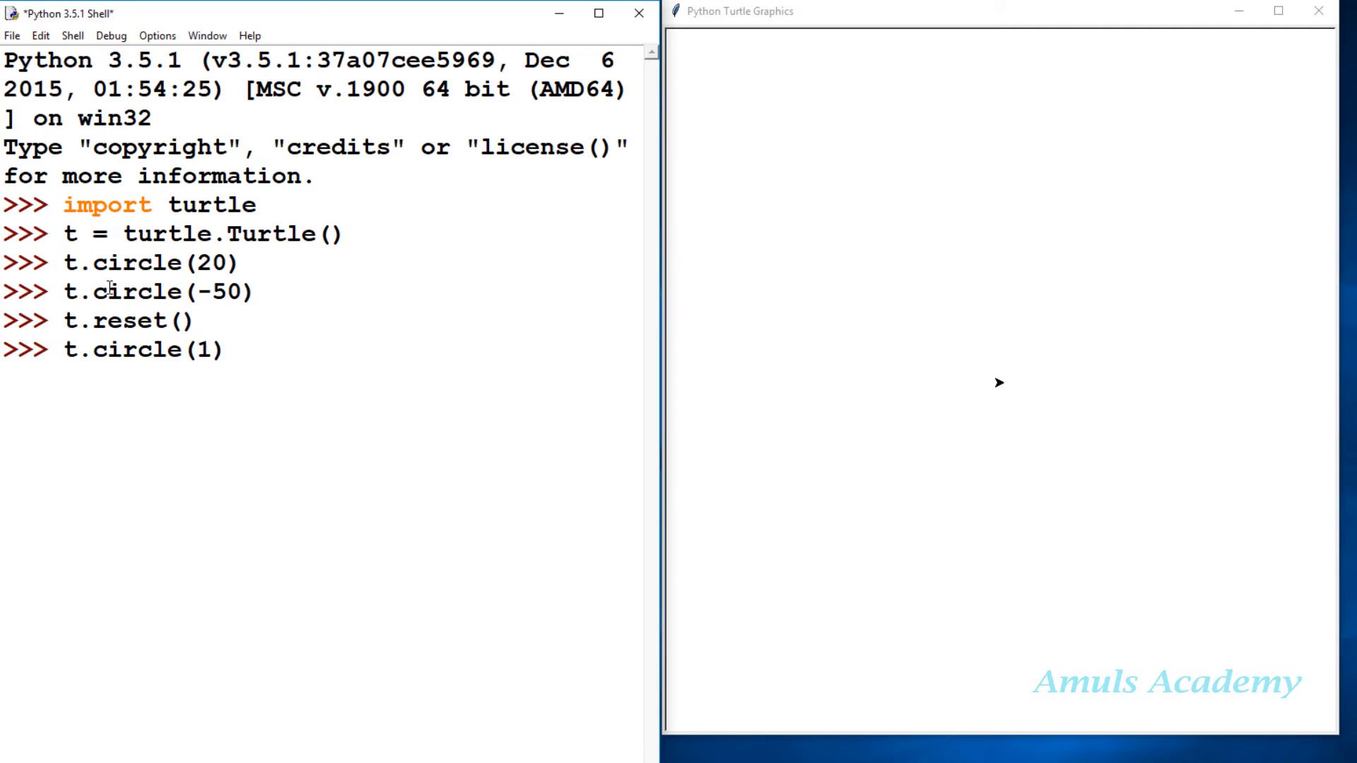
{"action": "type", "text": "00"}
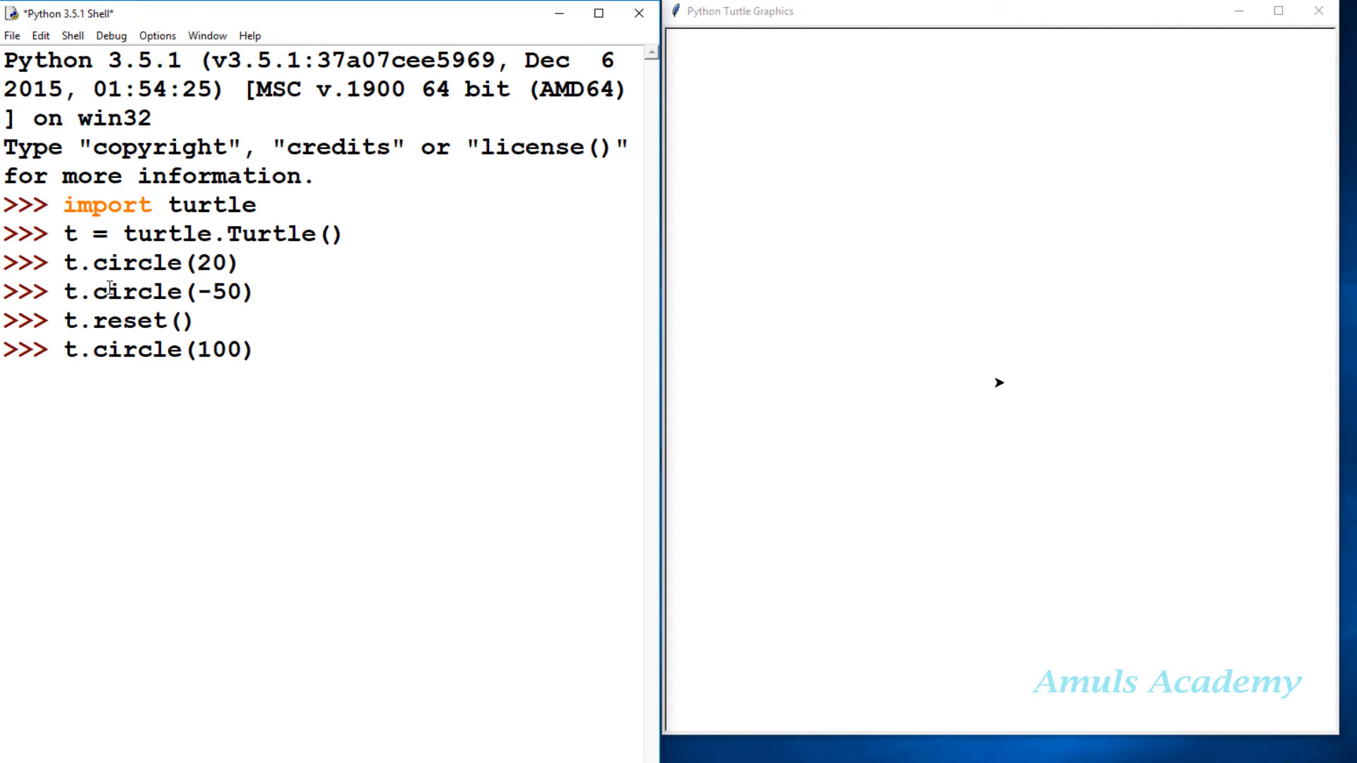
{"action": "type", "text": ",1"}
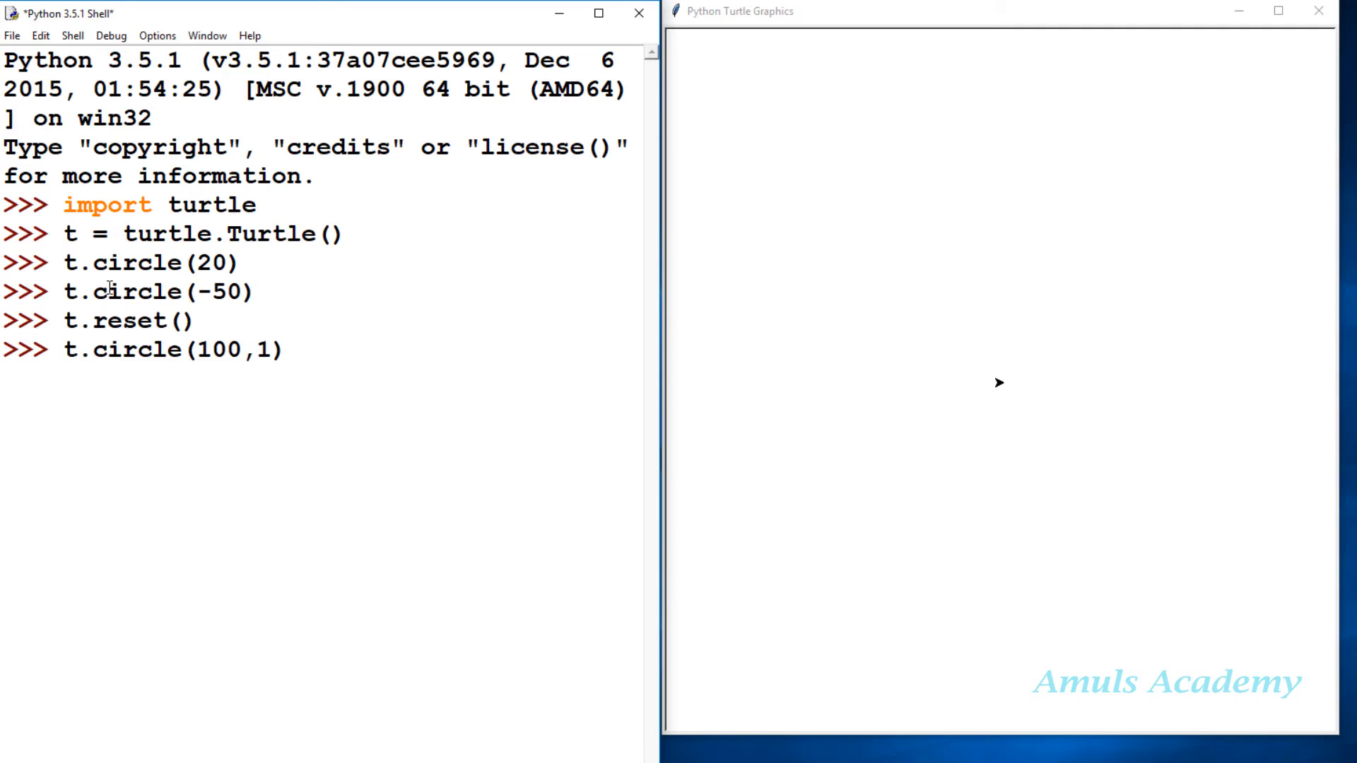
{"action": "type", "text": "80"}
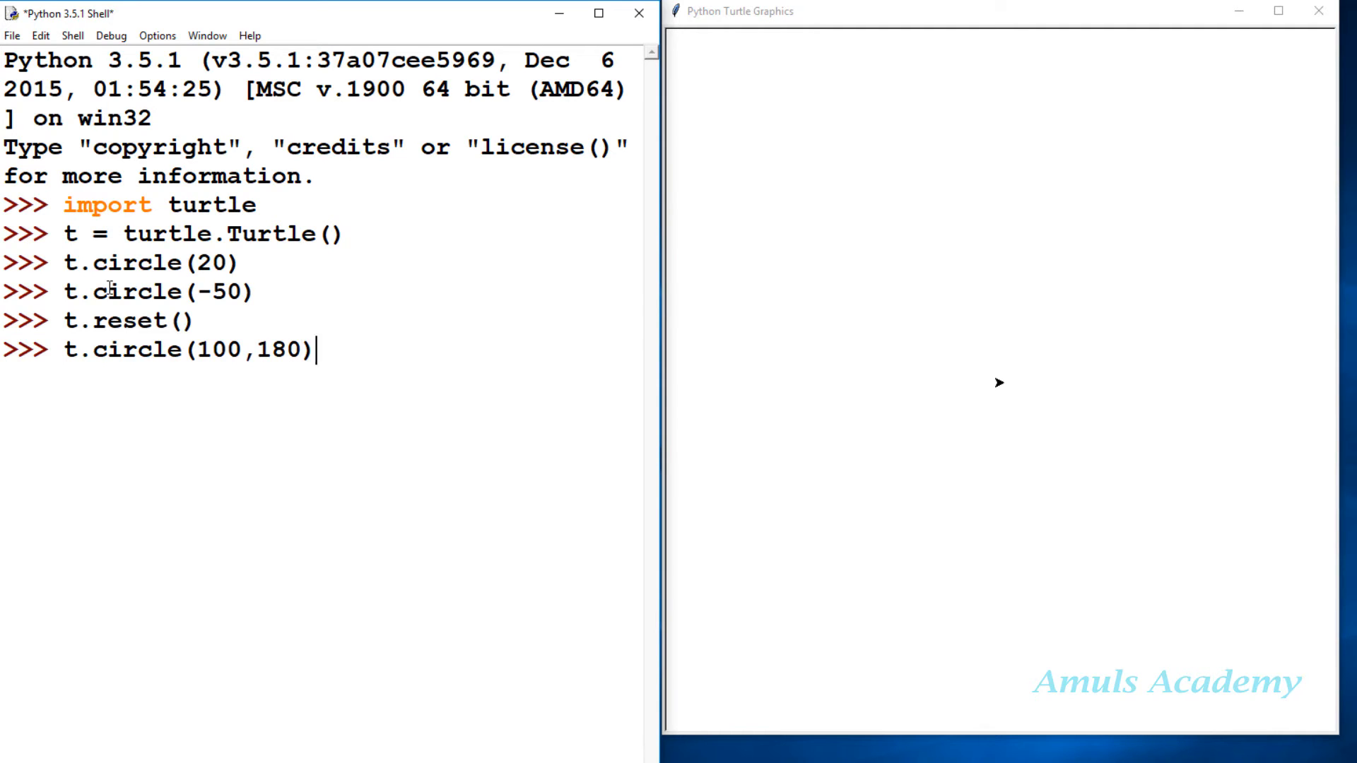
{"action": "key", "text": "enter"}
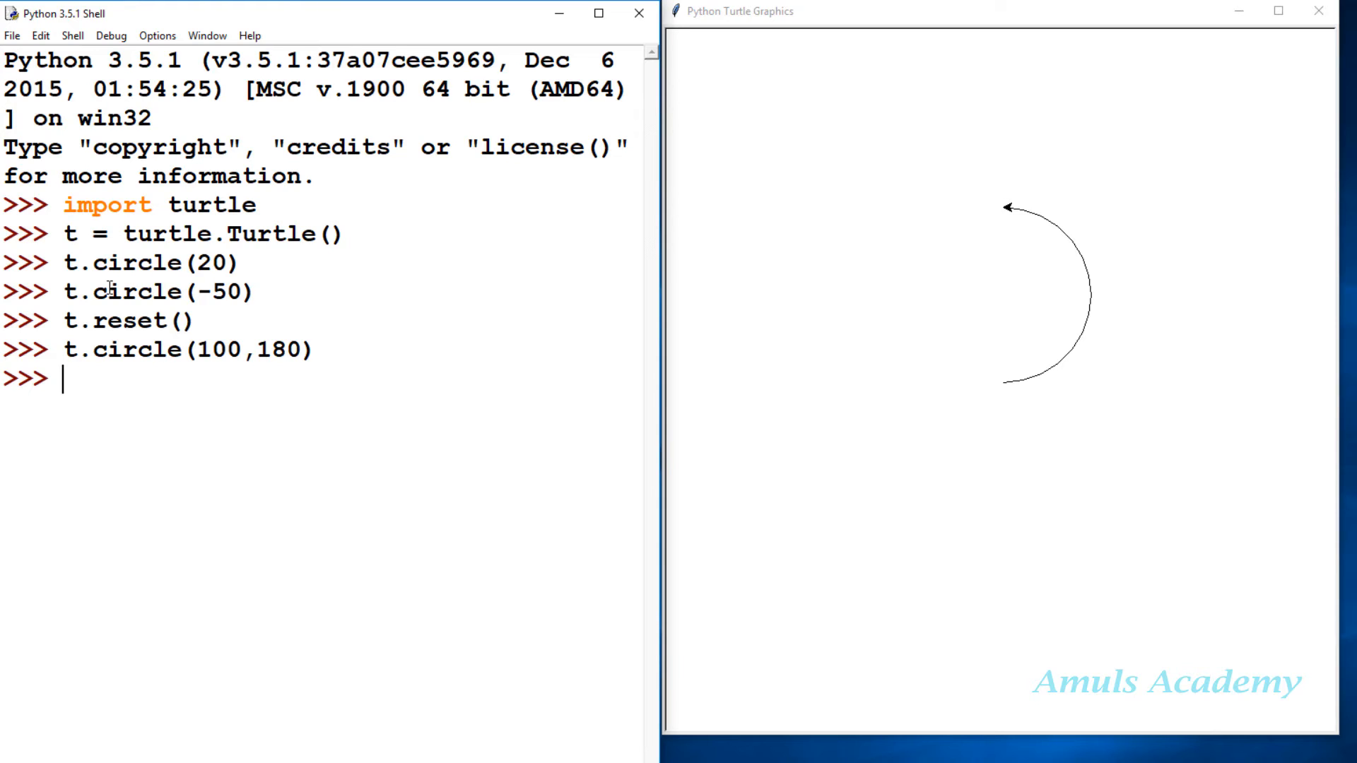
{"action": "mouse_move", "coordinate": [897, 408]}
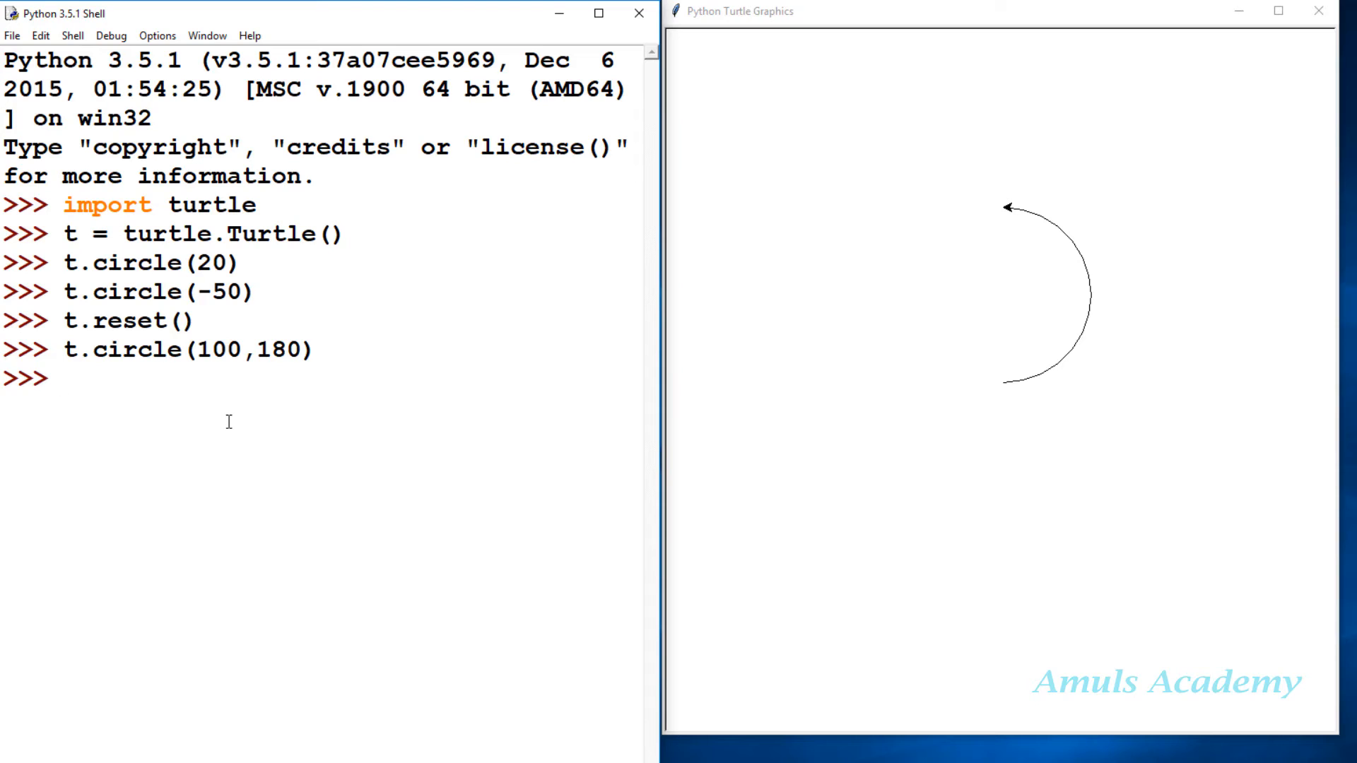
Reset, draw a triangle with t.circle(100,steps=3), then start another t.reset()
{"action": "type", "text": "t.re"}
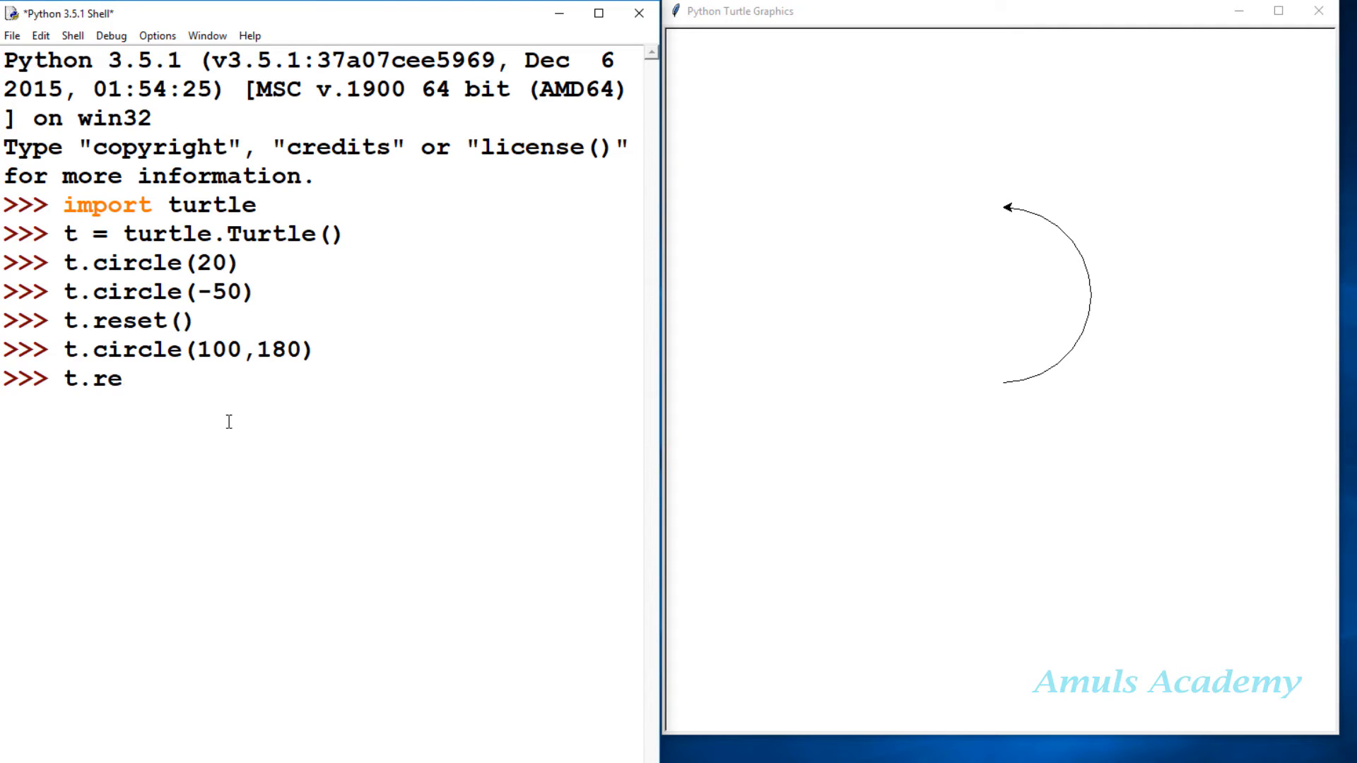
{"action": "type", "text": "set()"}
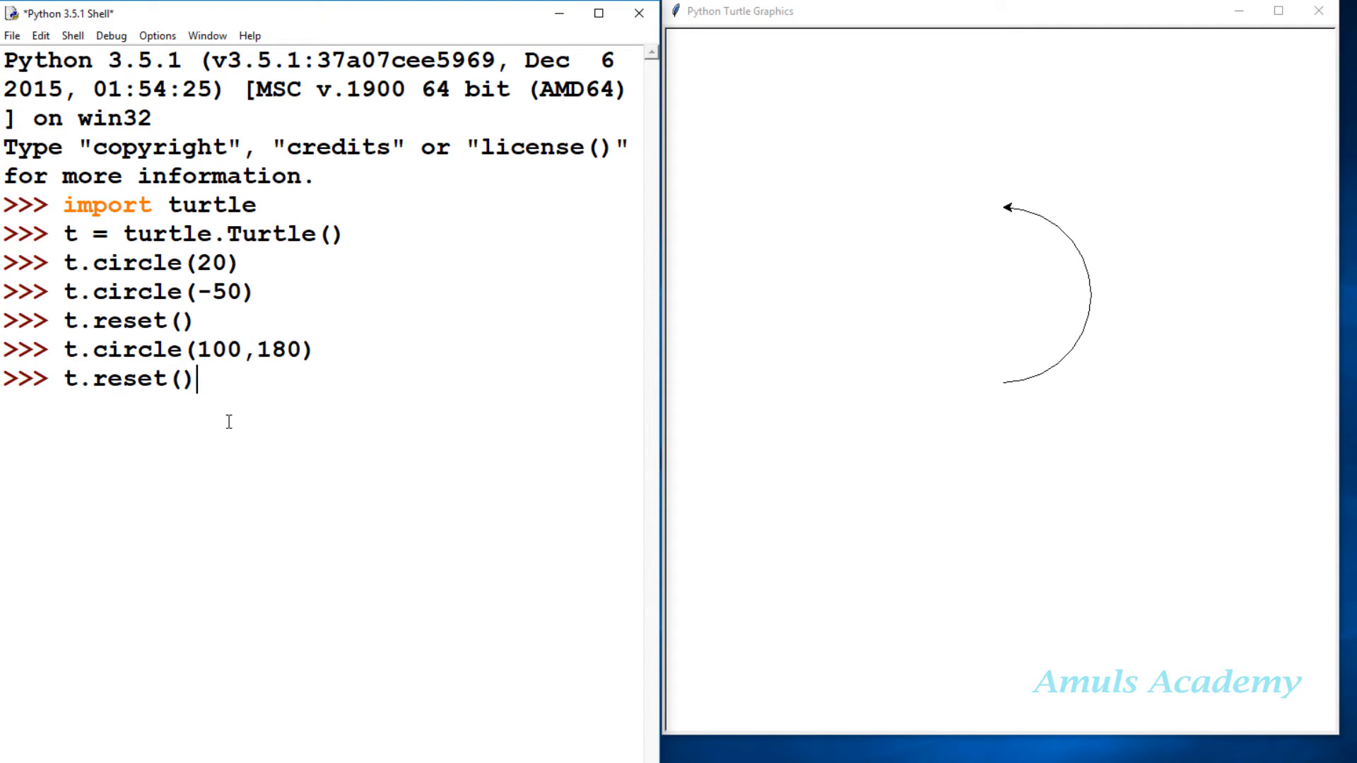
{"action": "type", "text": "t"}
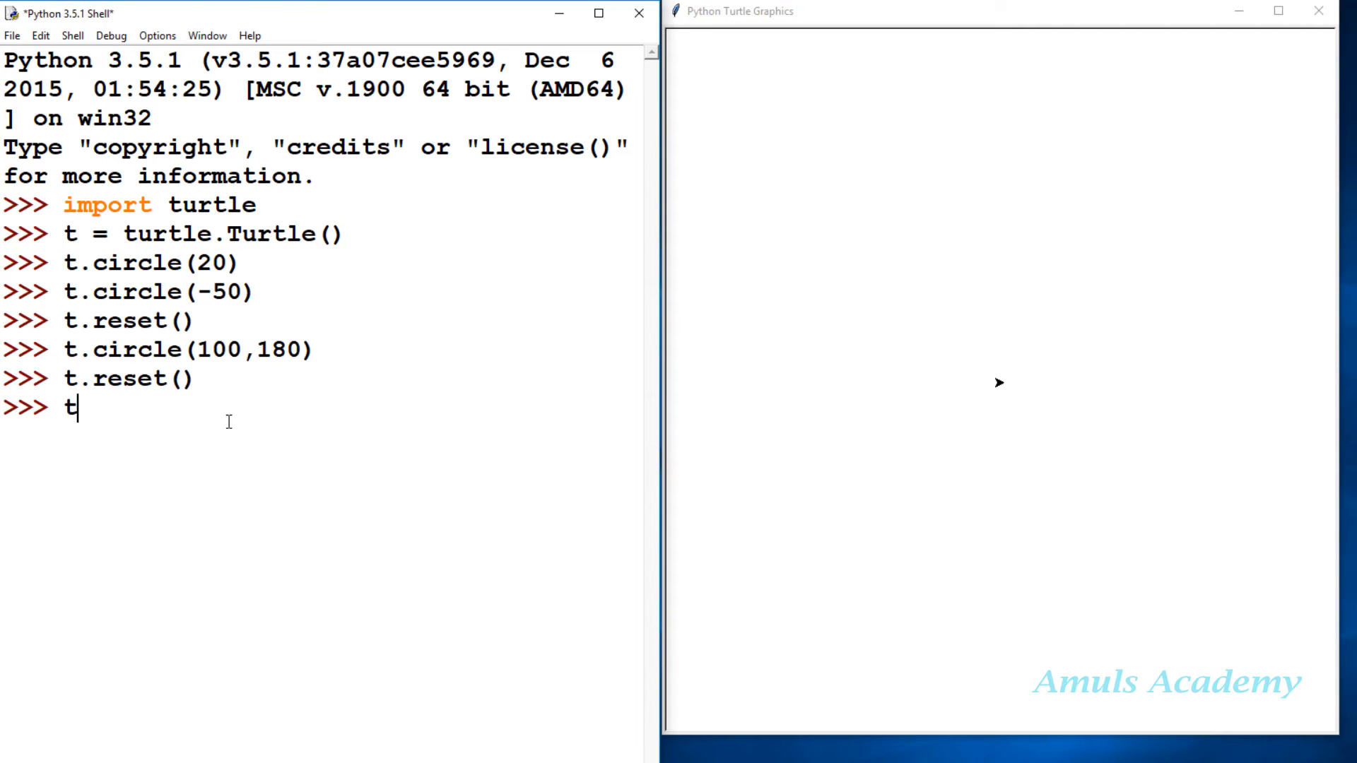
{"action": "type", "text": ".circ"}
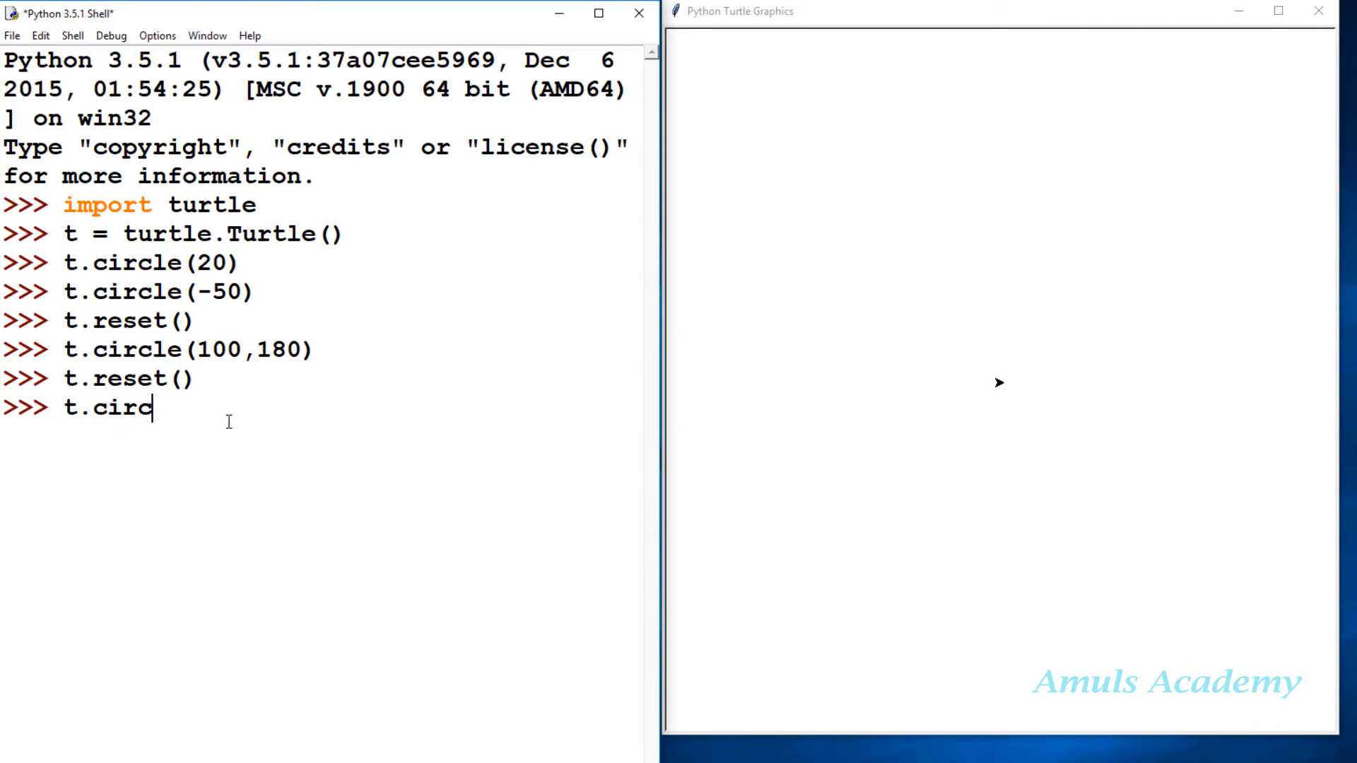
{"action": "type", "text": "le()"}
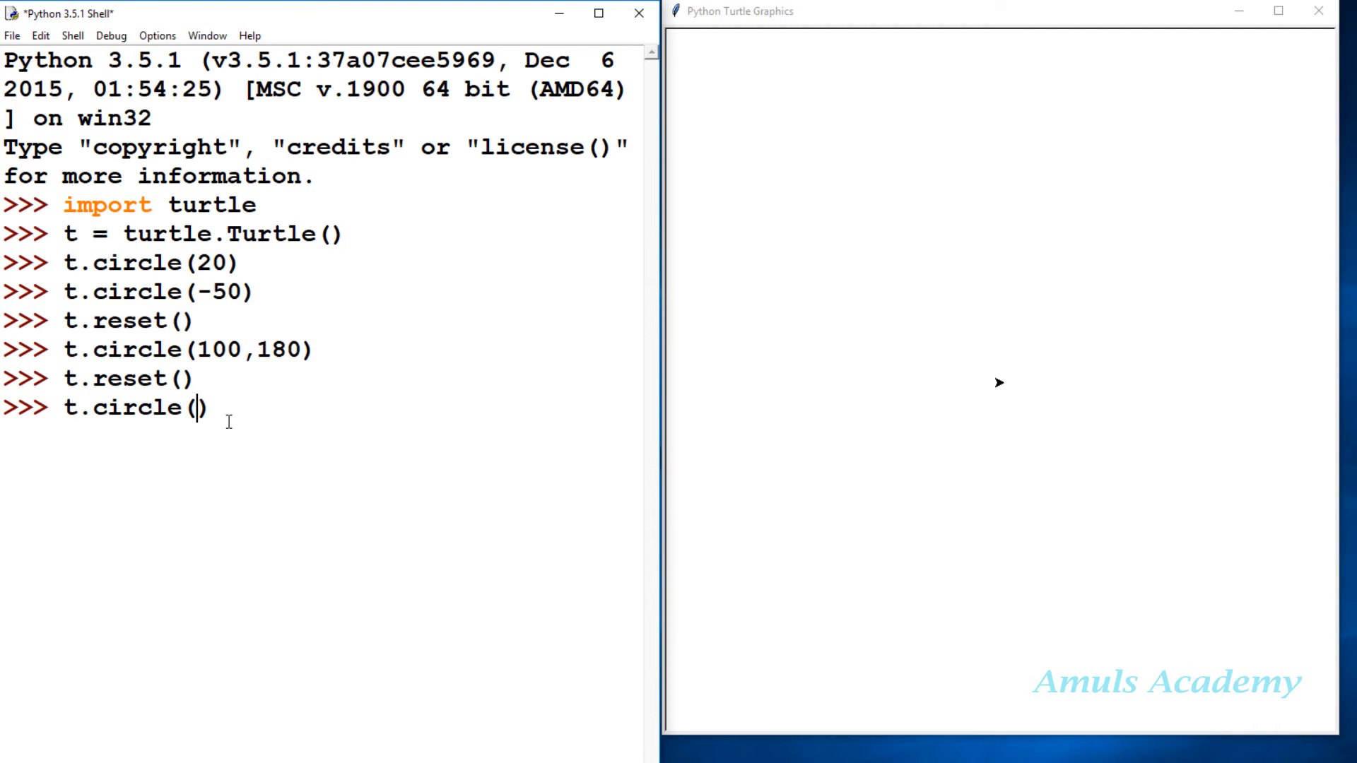
{"action": "type", "text": "1"}
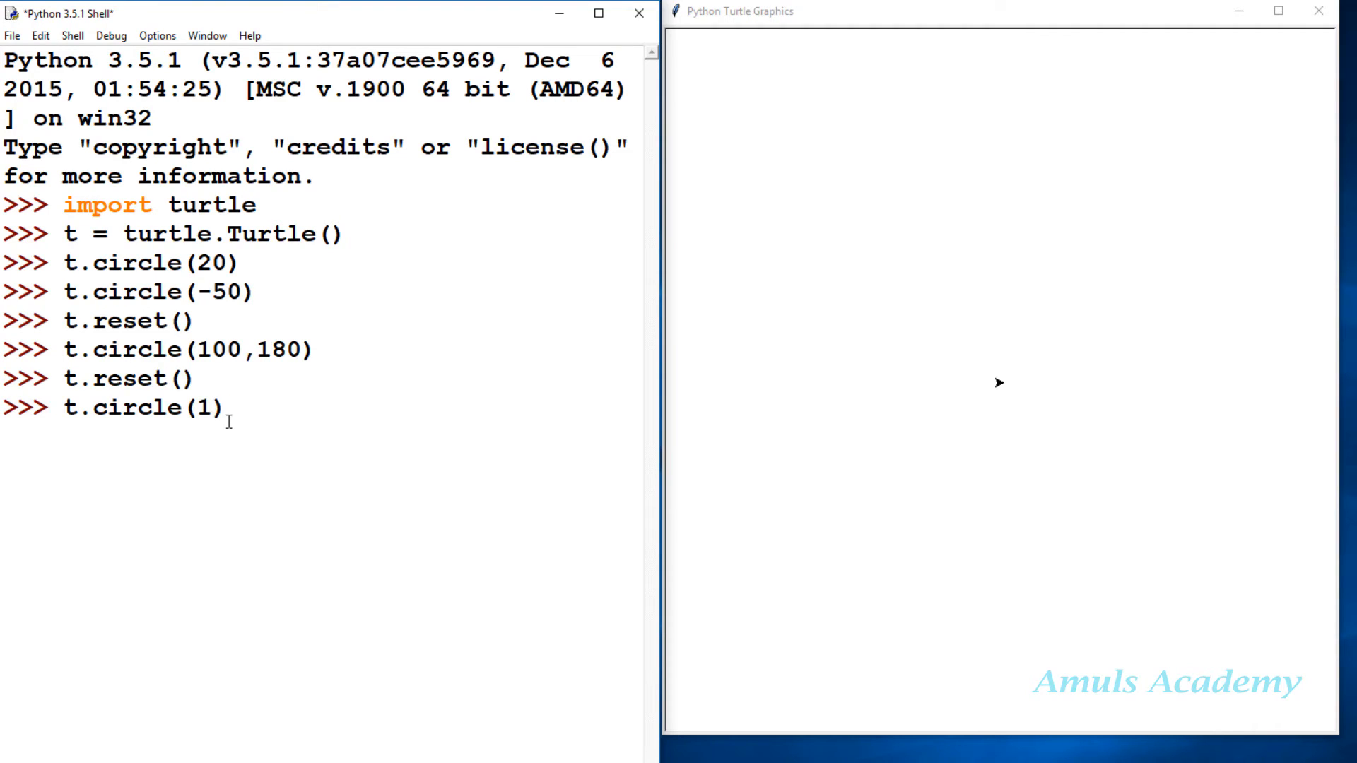
{"action": "type", "text": "00,"}
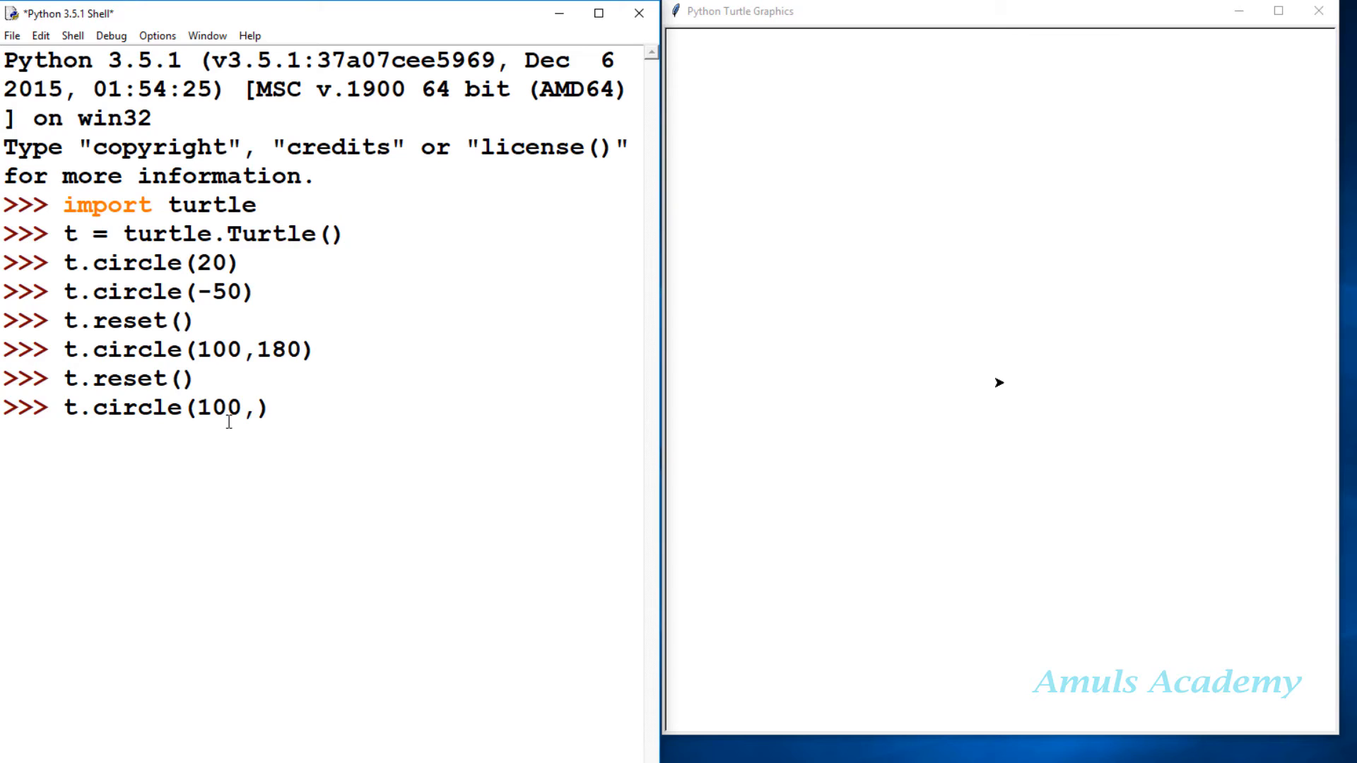
{"action": "type", "text": "steps"}
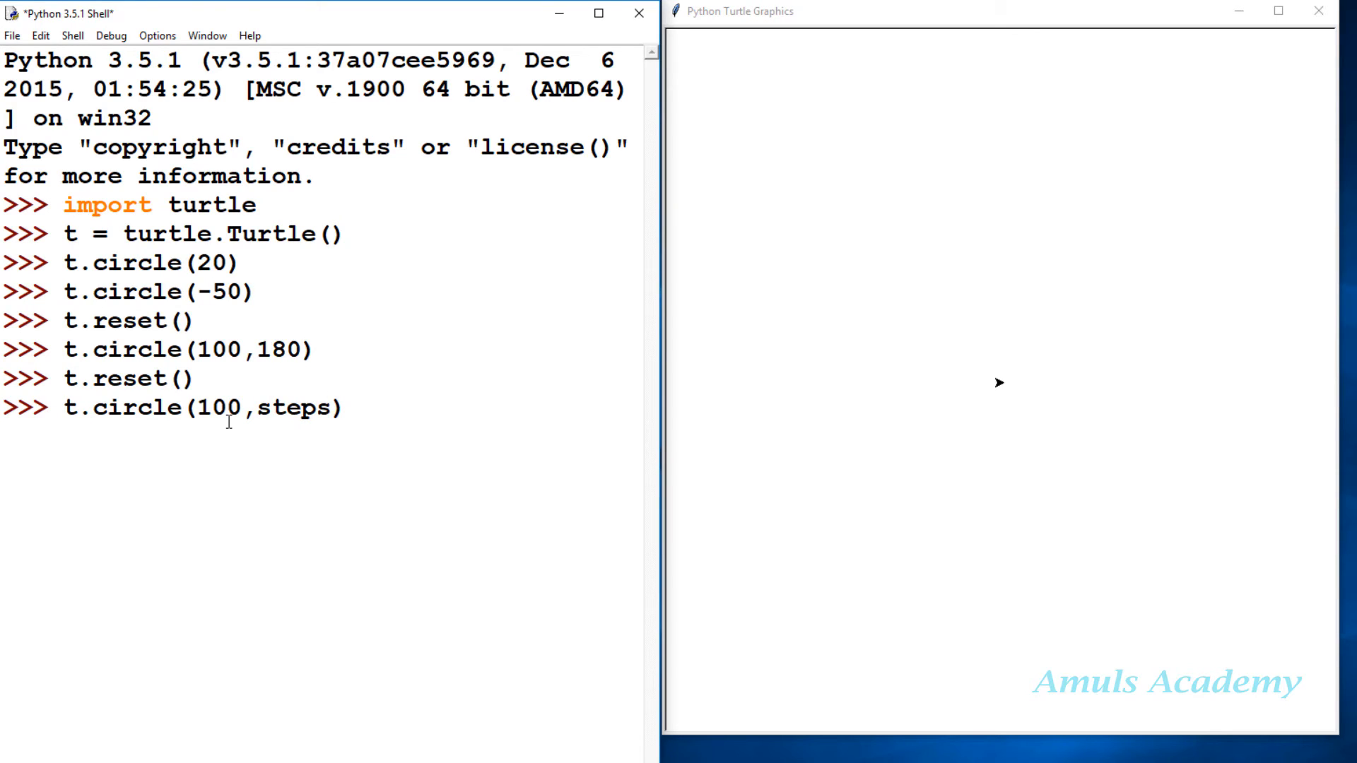
{"action": "type", "text": "="}
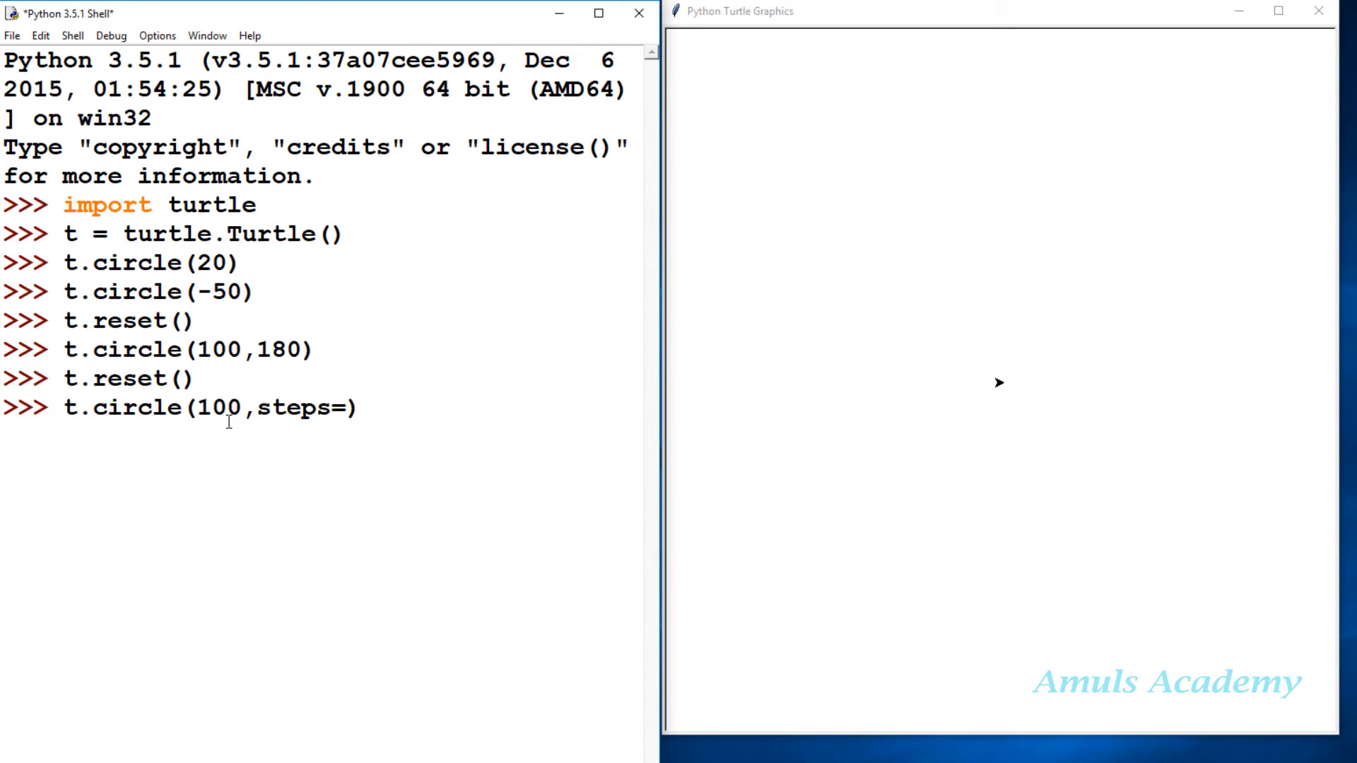
{"action": "type", "text": "3"}
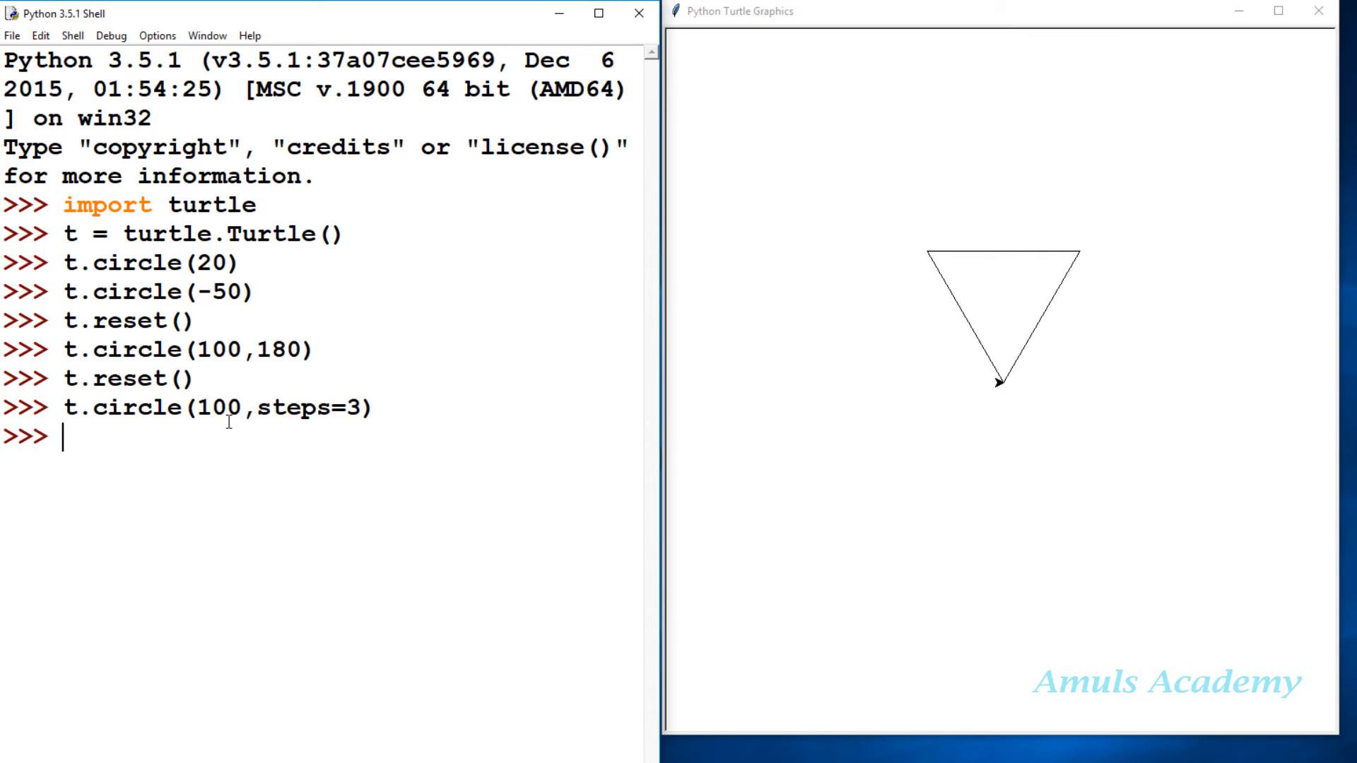
{"action": "type", "text": "t.reset("}
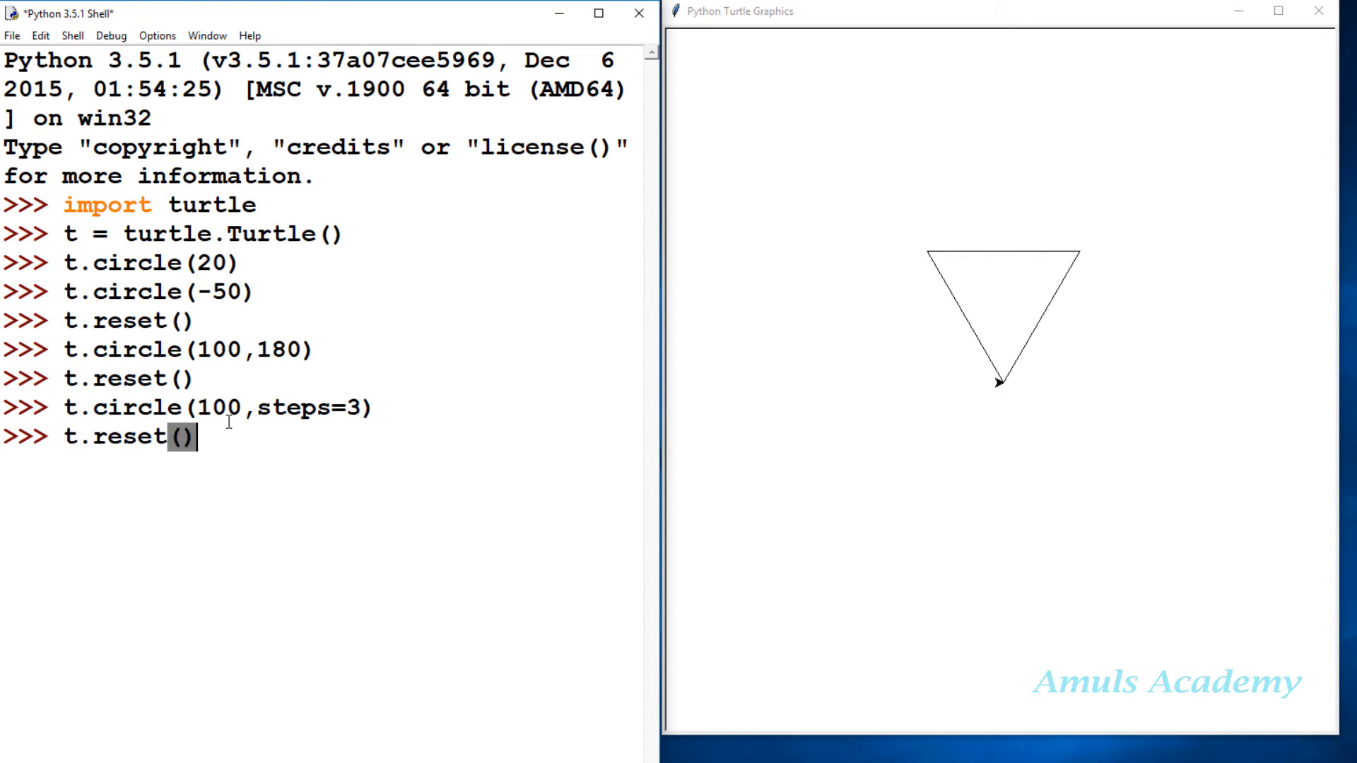
Draw a radius-70 pentagon with t.circle(70,steps=5)
{"action": "type", "text": "t.c"}
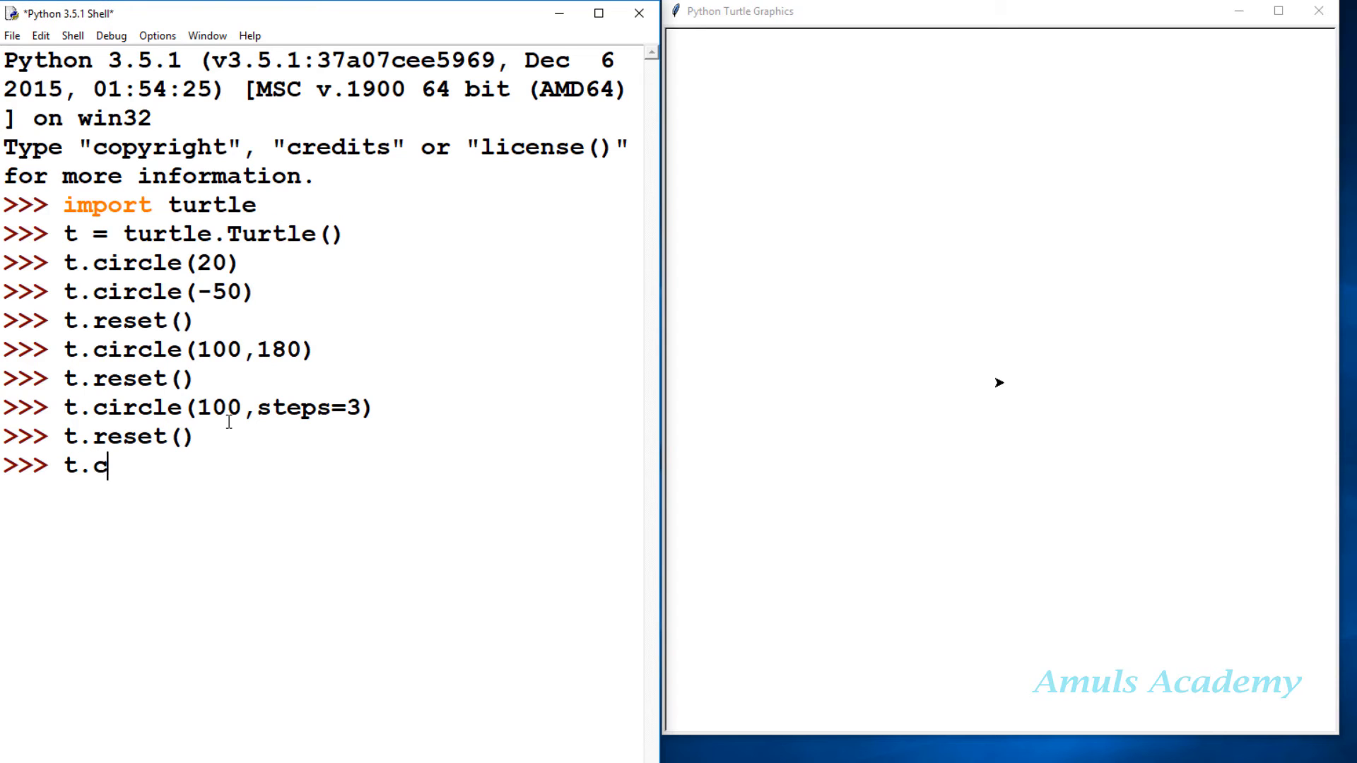
{"action": "type", "text": "ircle()"}
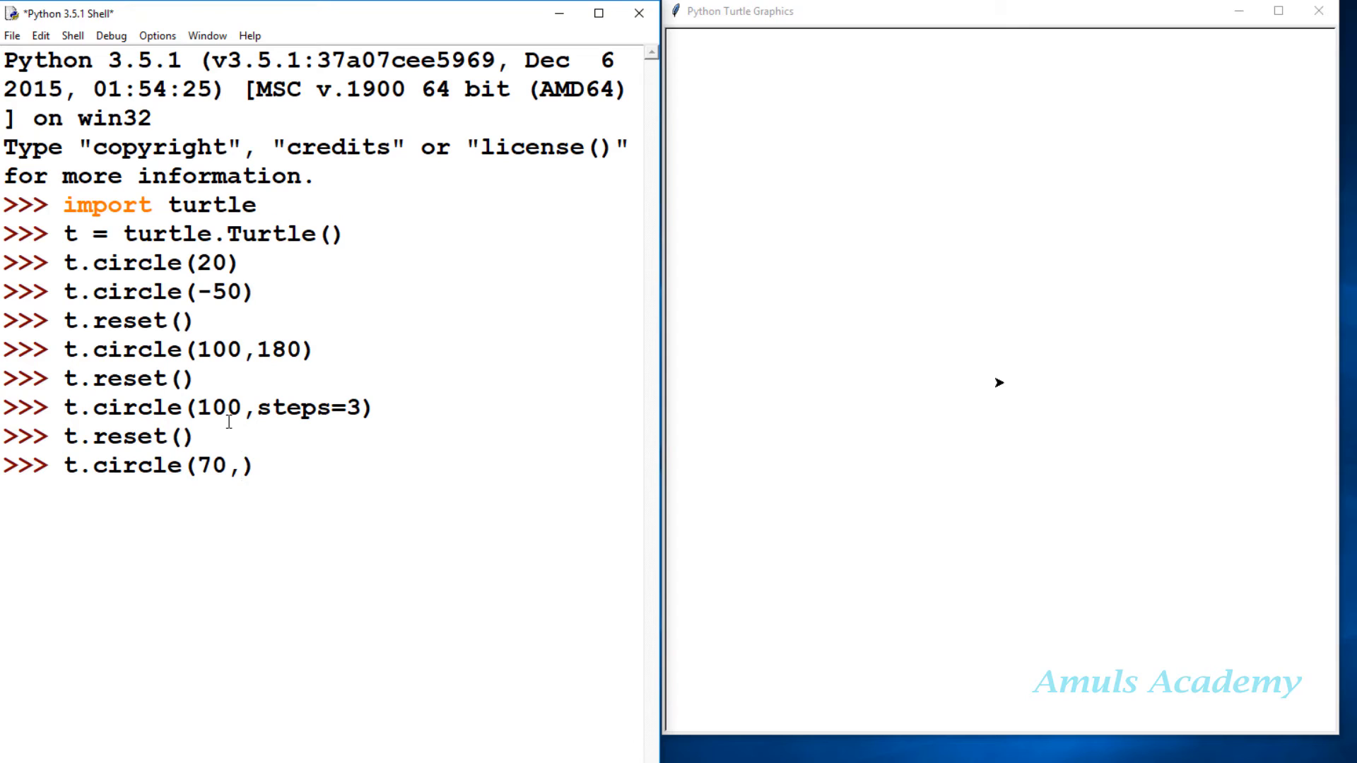
{"action": "type", "text": "steps"}
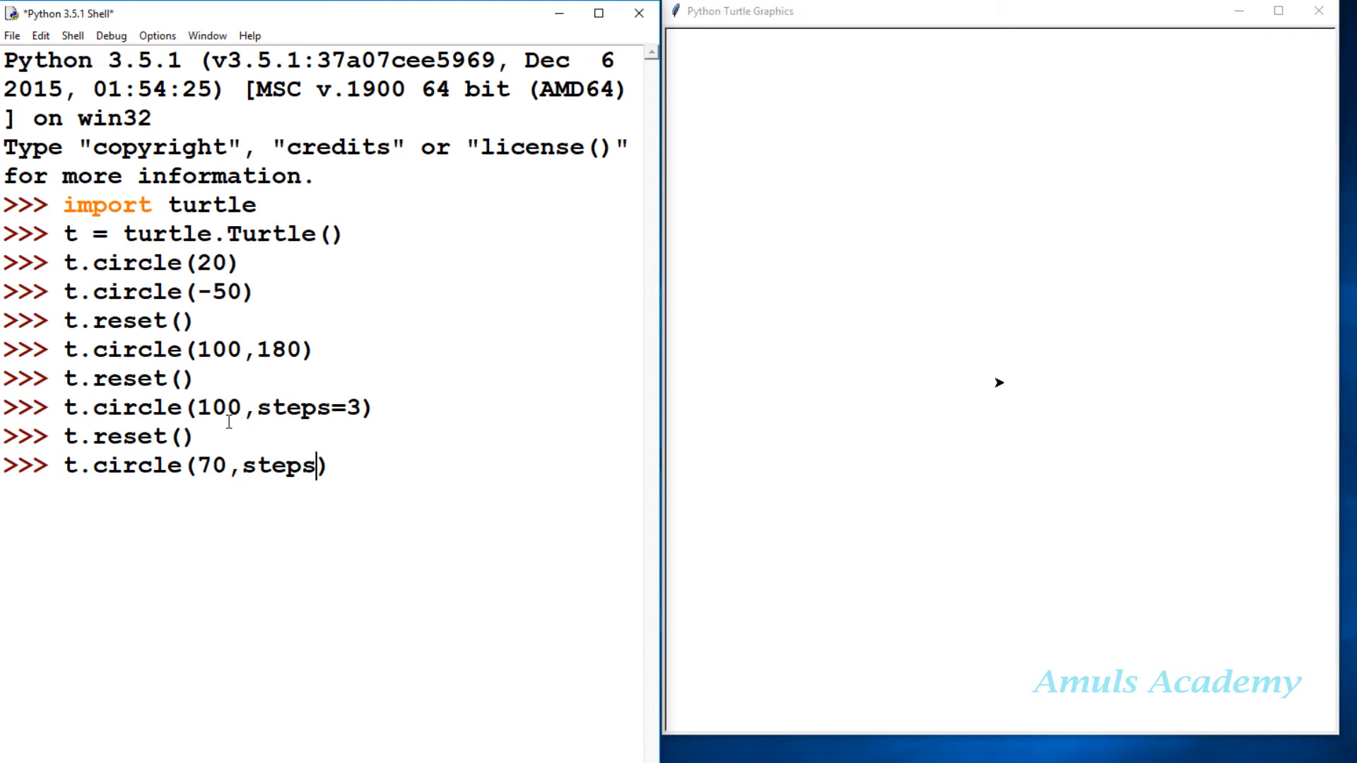
{"action": "type", "text": "=5"}
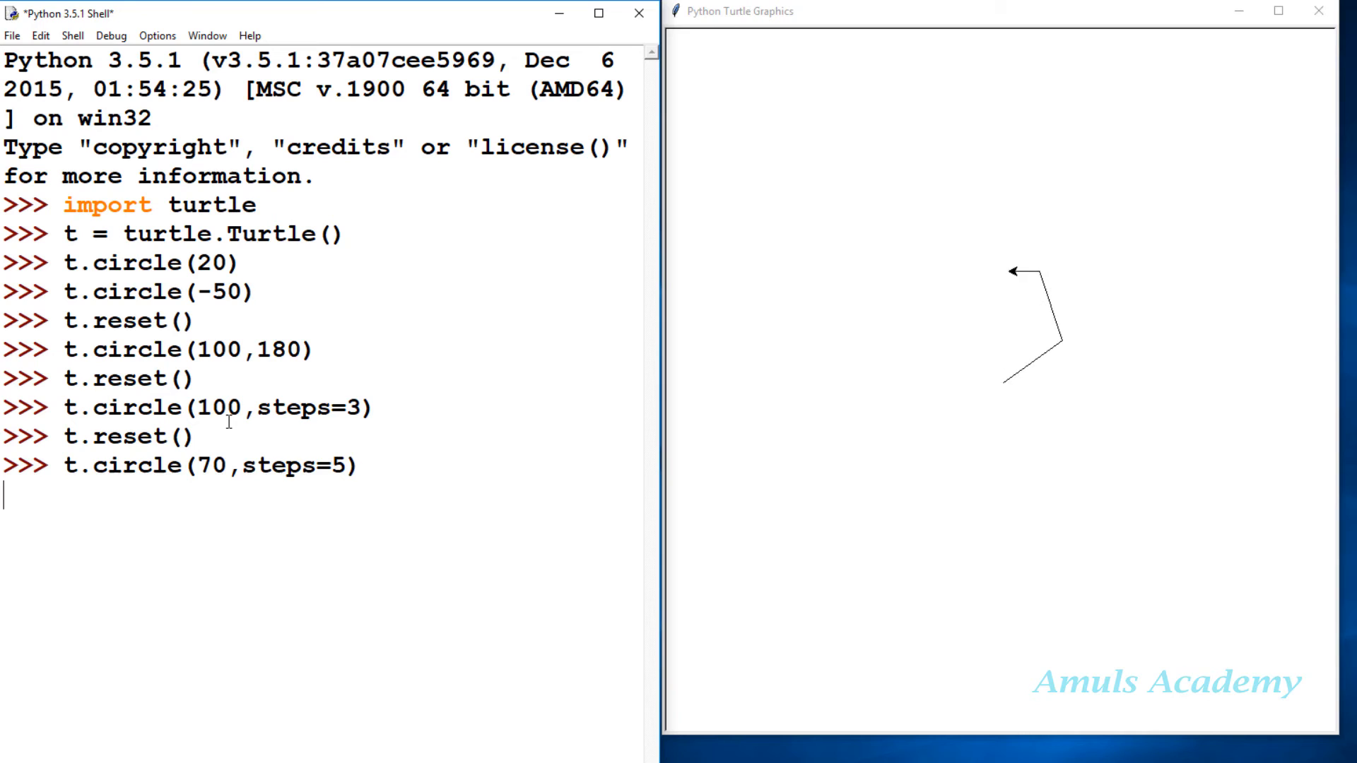
{"action": "key", "text": "enter"}
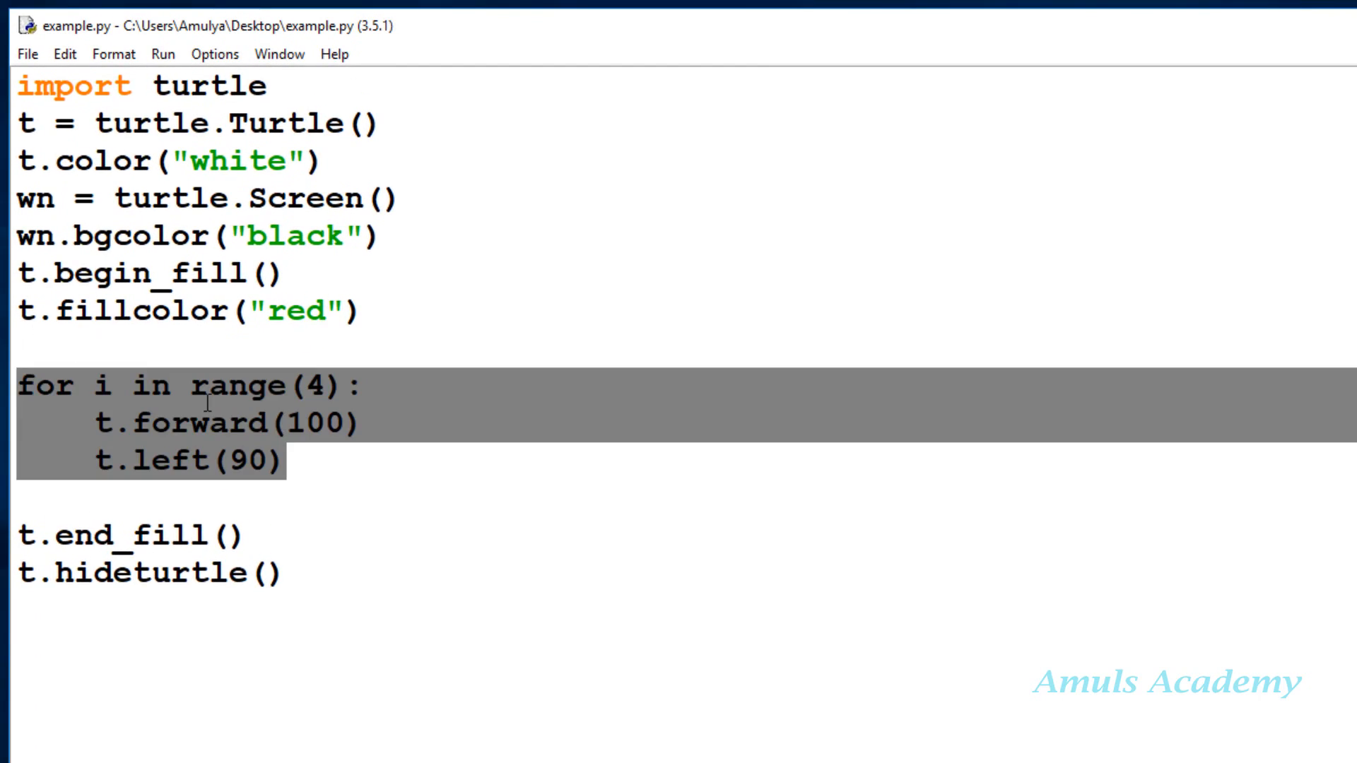
{"action": "mouse_move", "coordinate": [201, 440]}
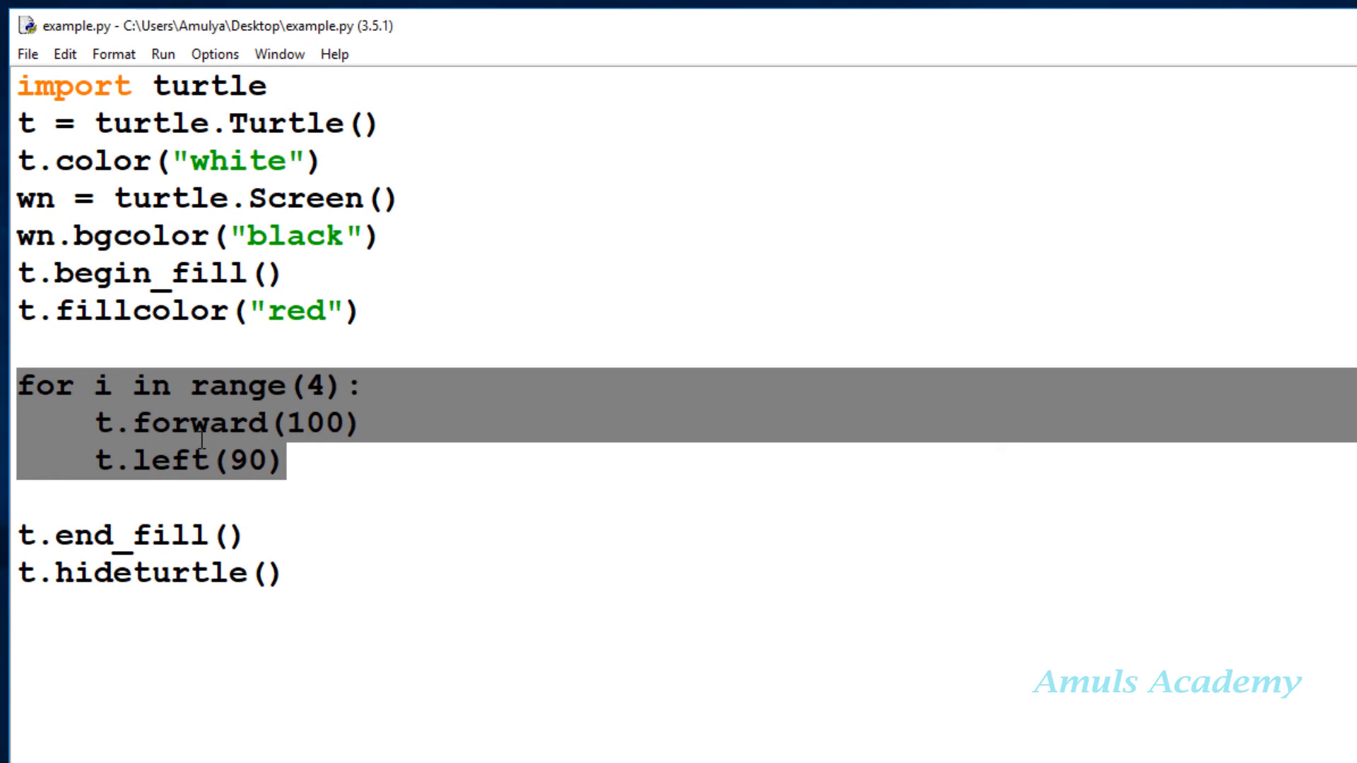
Replace the square loop in example.py with t.circle(100) and change fillcolor to yellow
{"action": "key", "text": "Delete"}
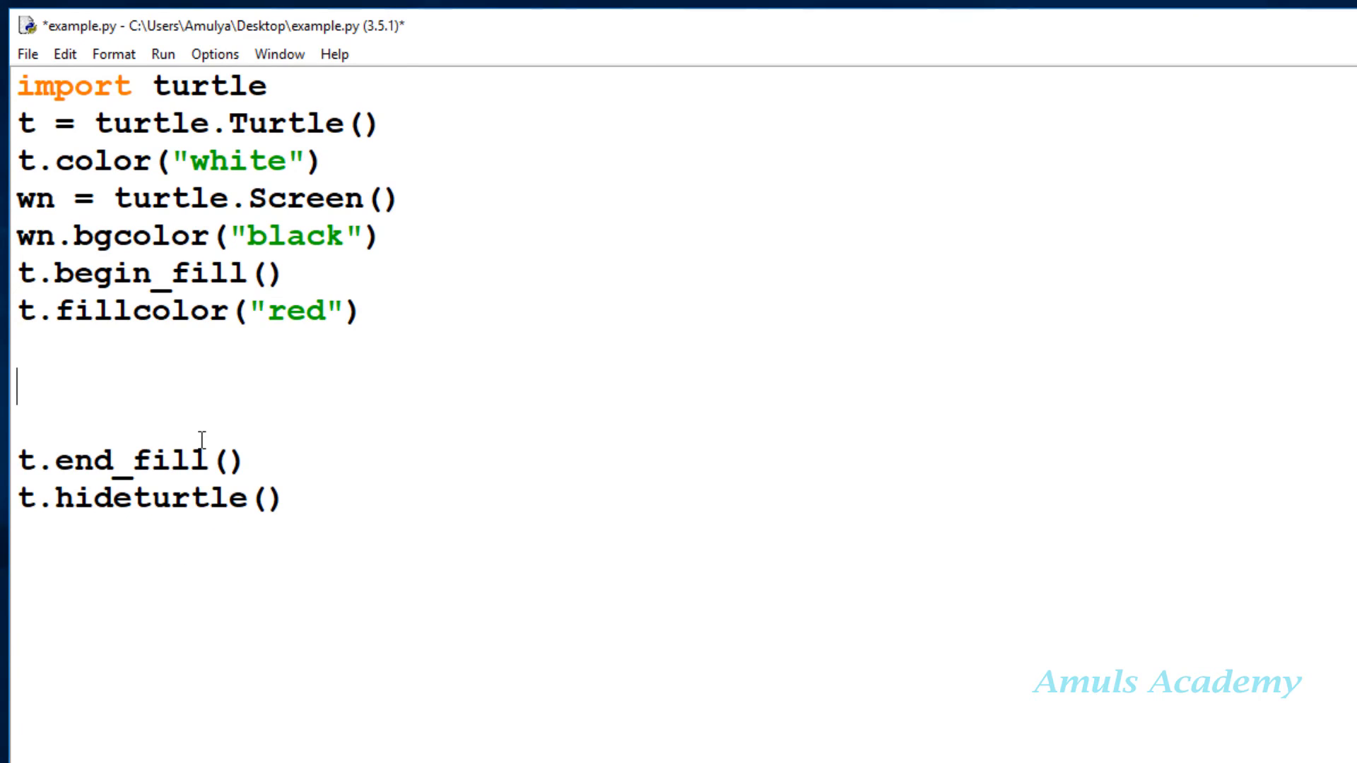
{"action": "type", "text": "t.ci"}
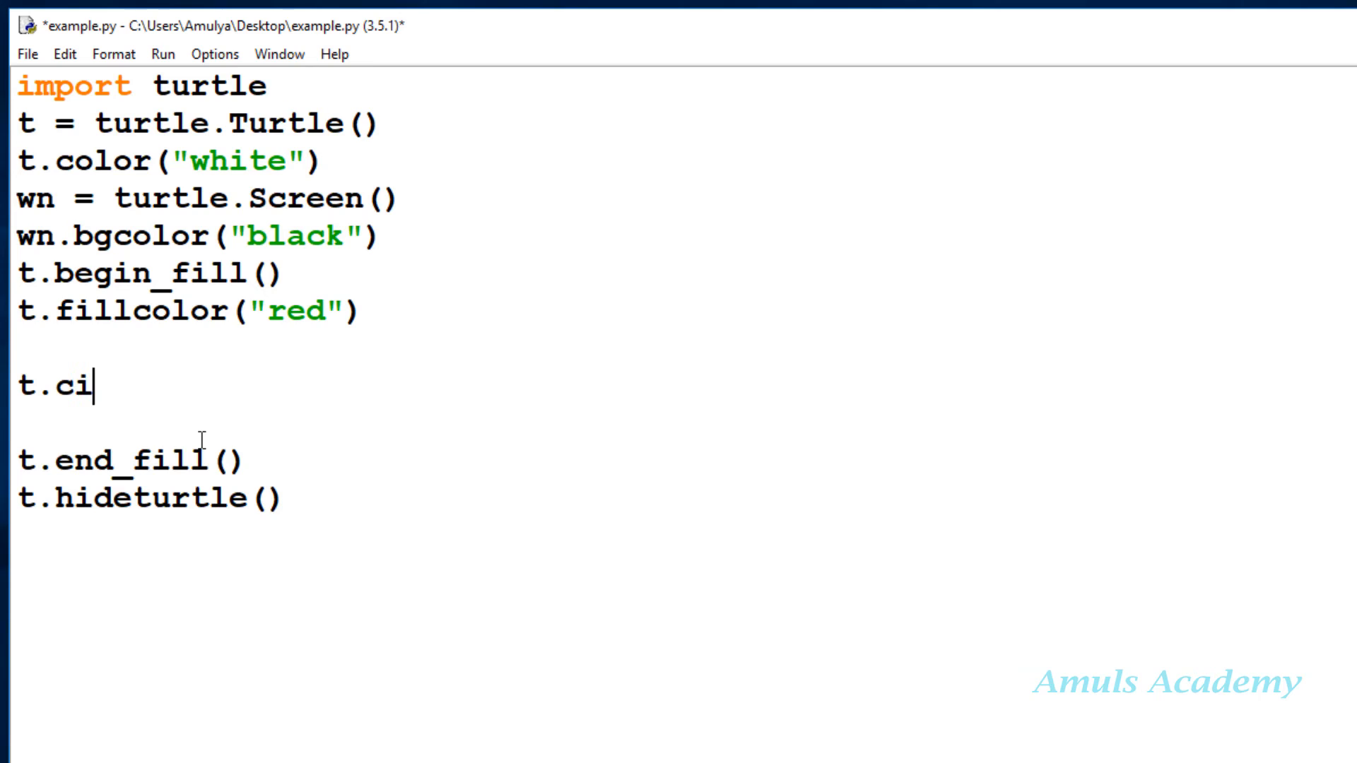
{"action": "type", "text": "rcle()"}
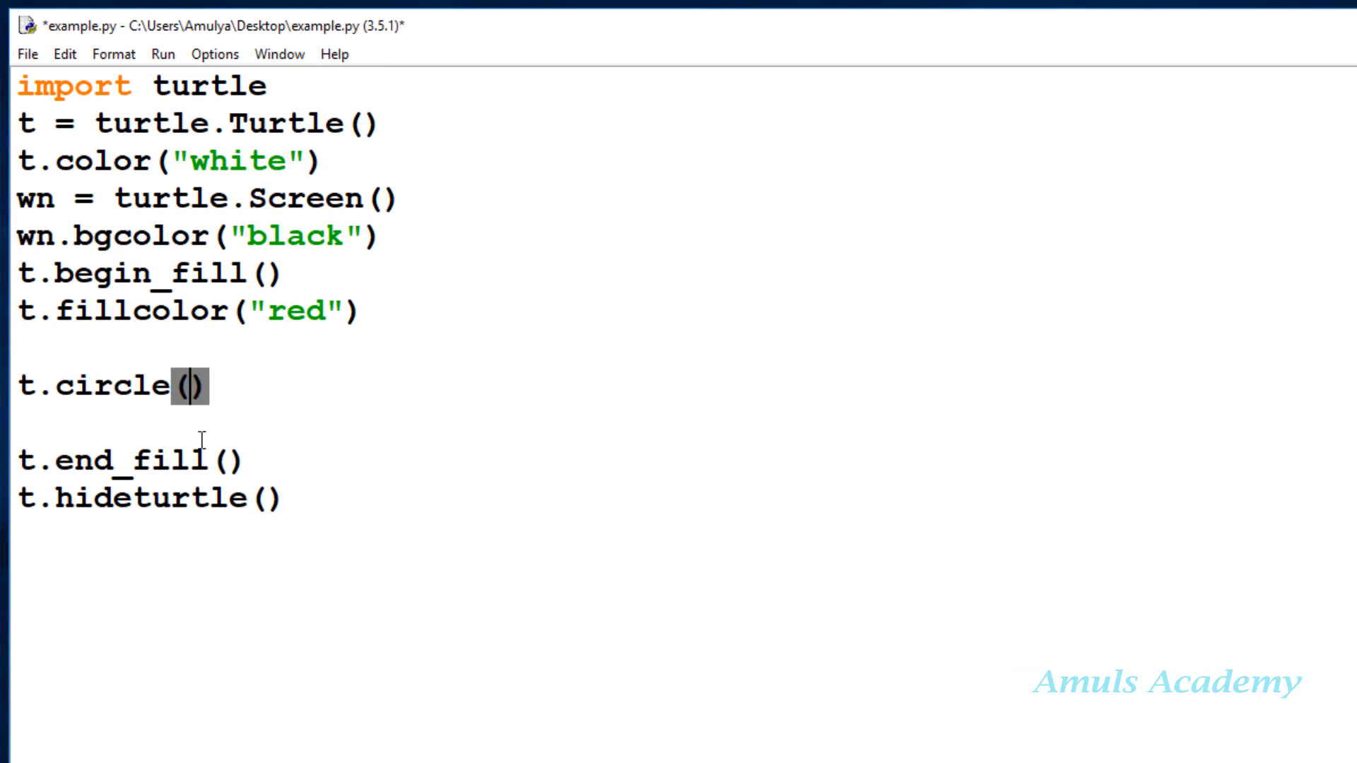
{"action": "type", "text": "100"}
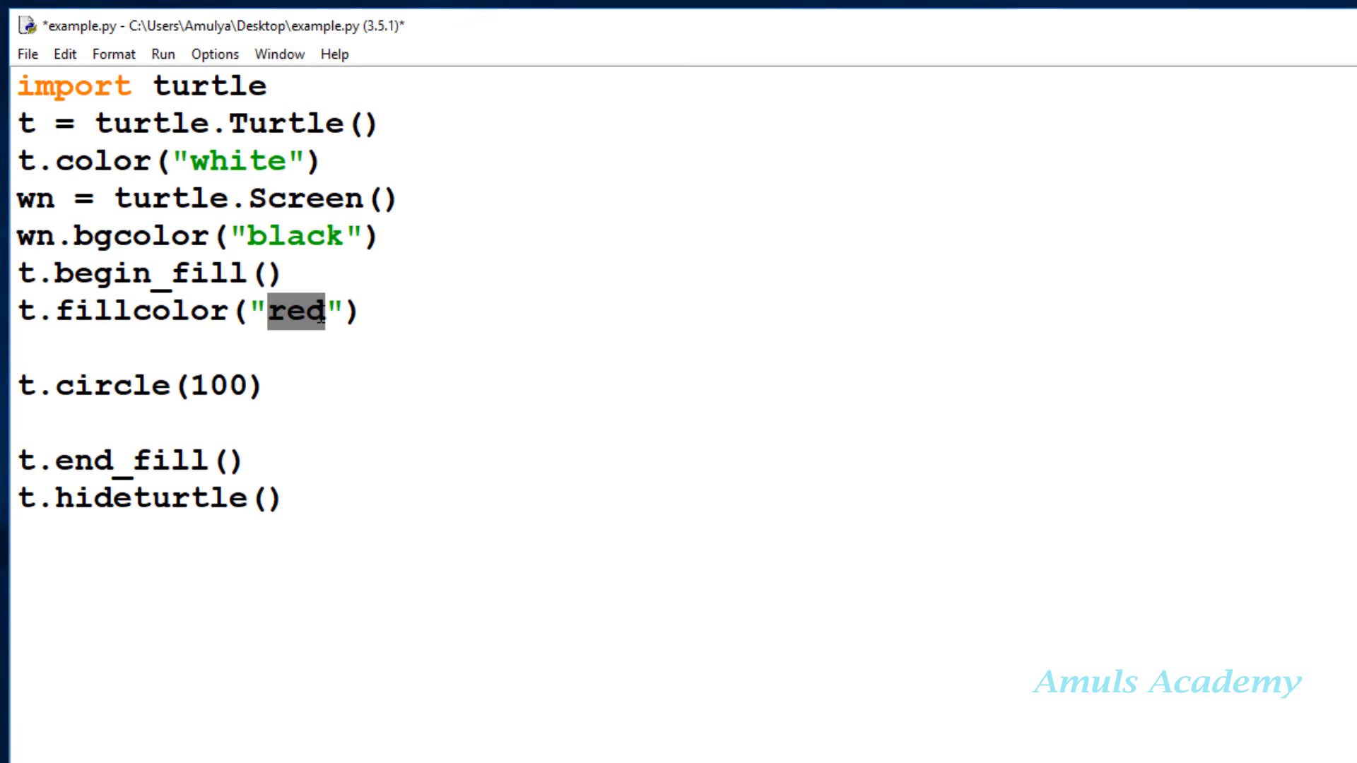
{"action": "type", "text": "yello"}
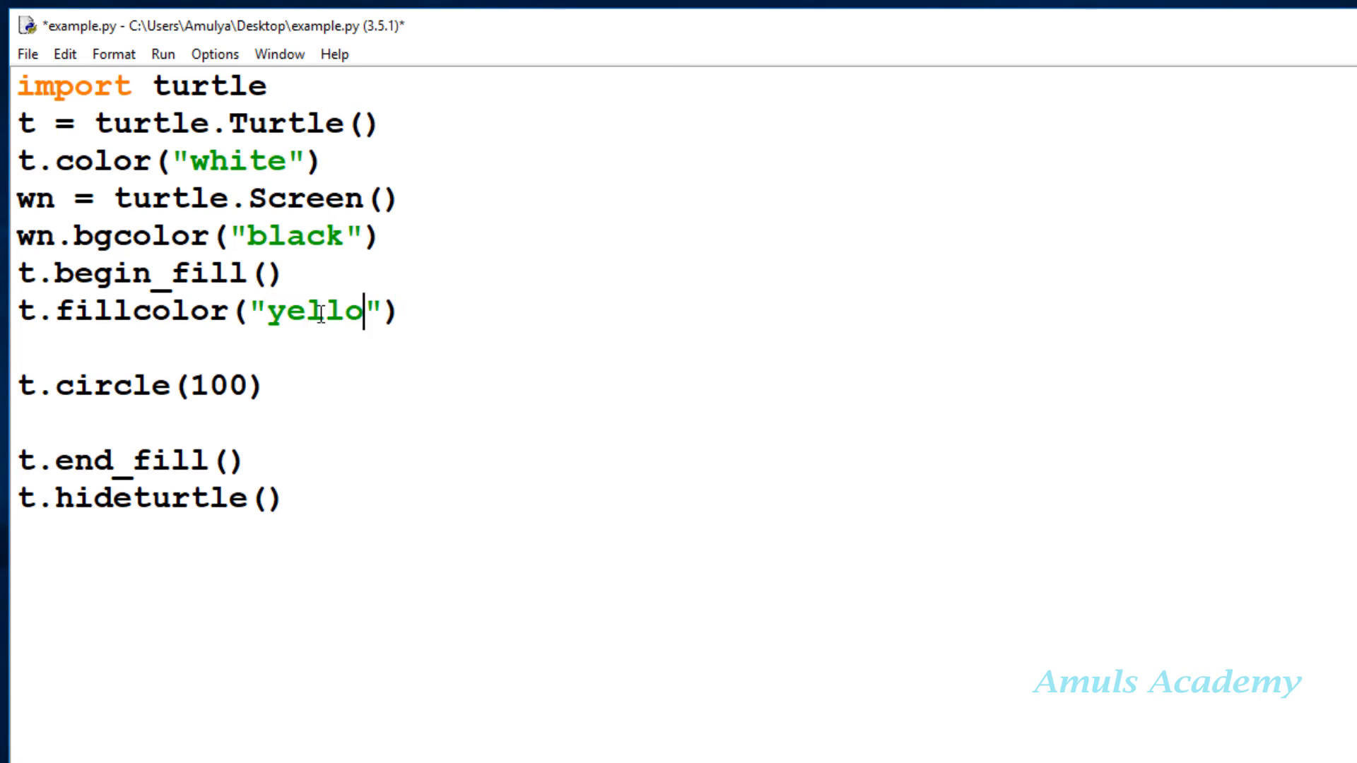
{"action": "type", "text": "w"}
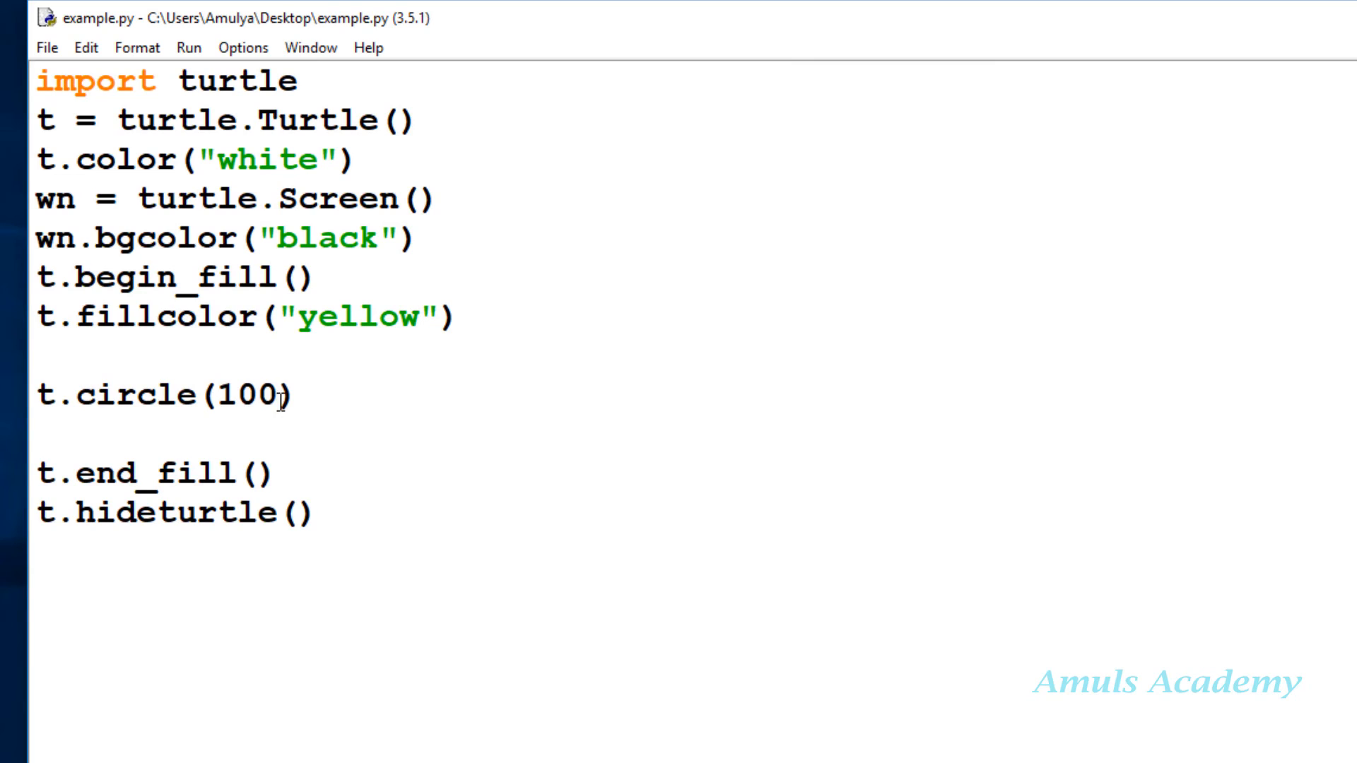
Try t.circle(100, steps=3), then change to steps=8, save and run to draw a yellow octagon
{"action": "type", "text": ", steps"}
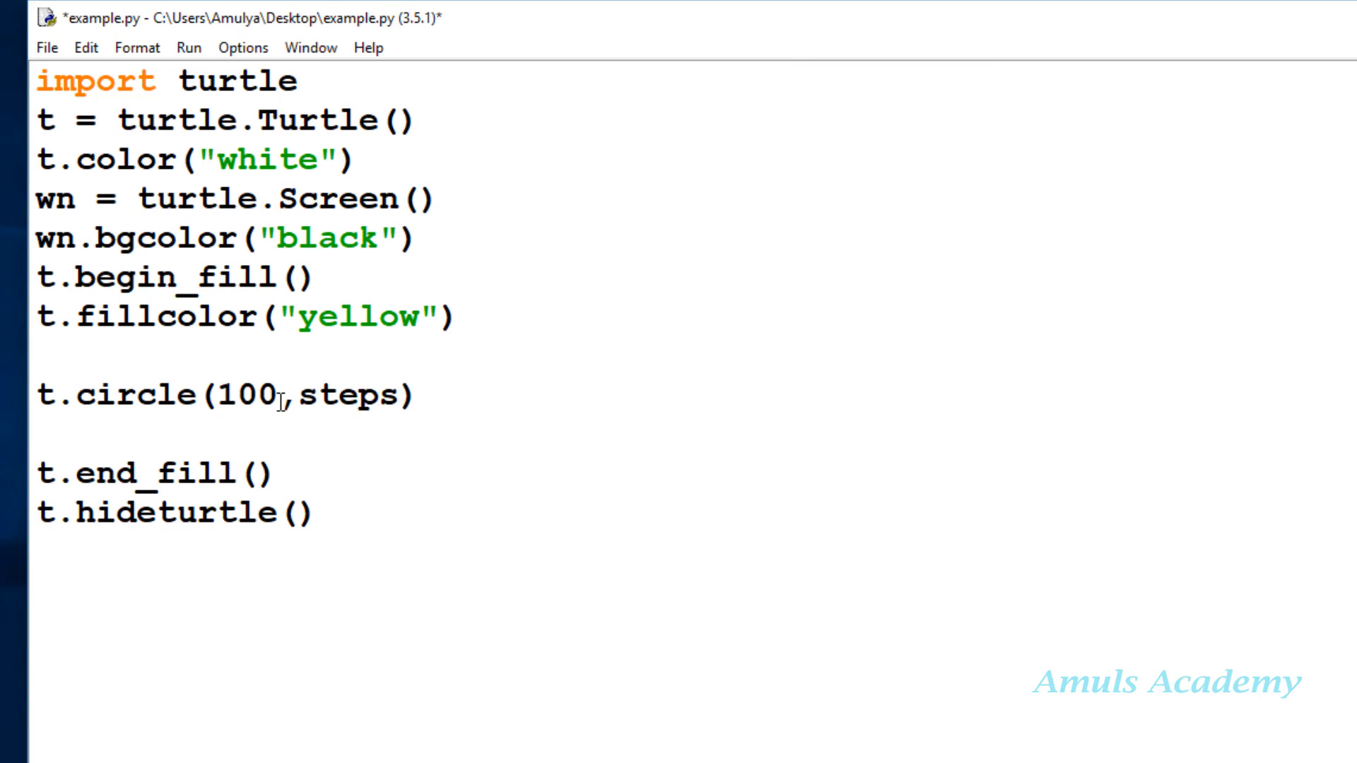
{"action": "type", "text": "=3"}
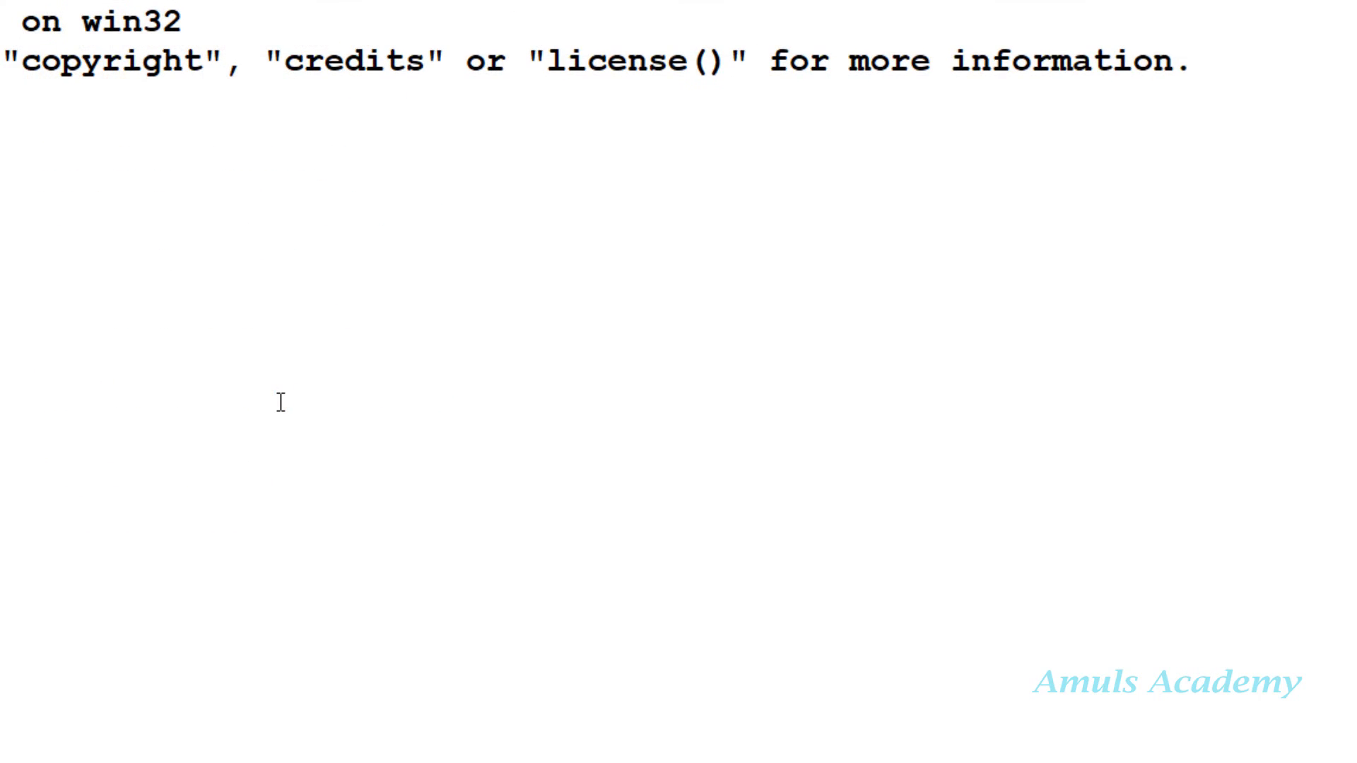
{"action": "key", "text": "F5"}
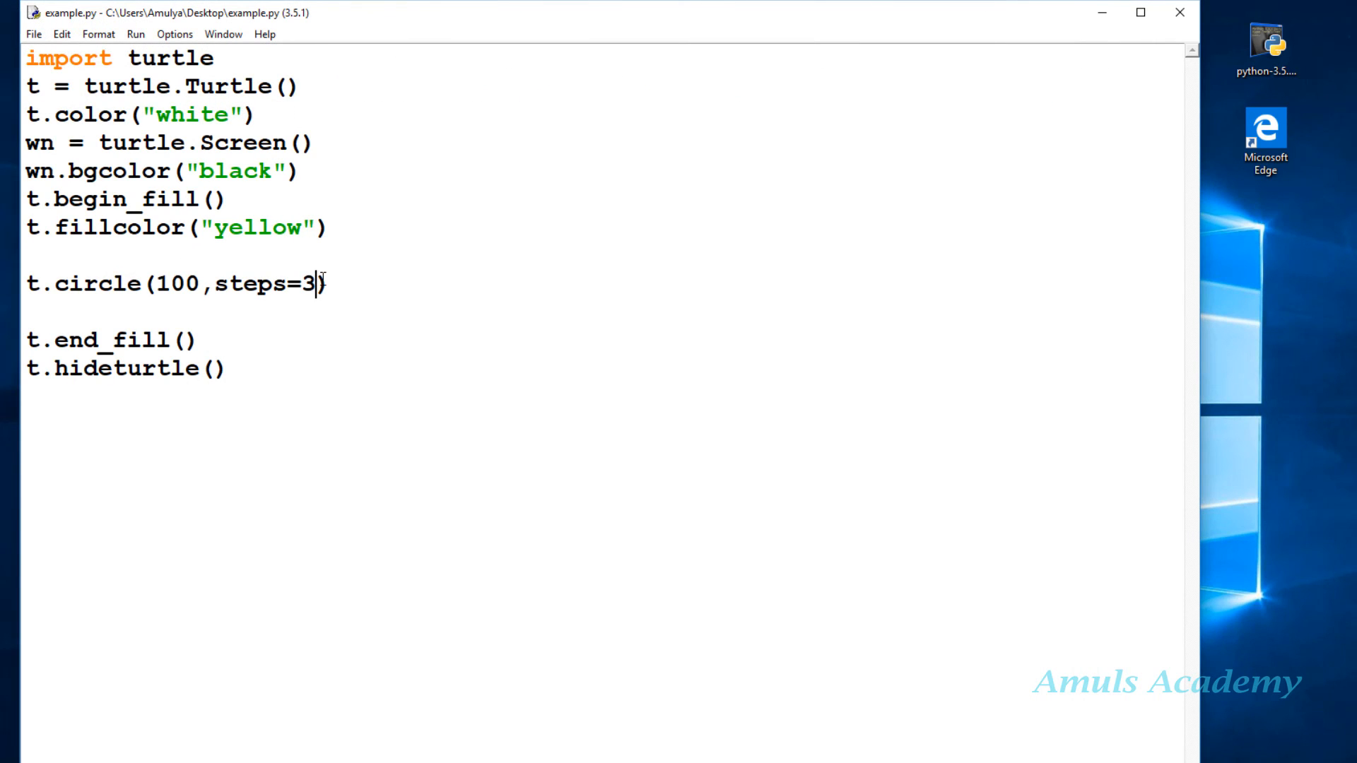
{"action": "type", "text": "8"}
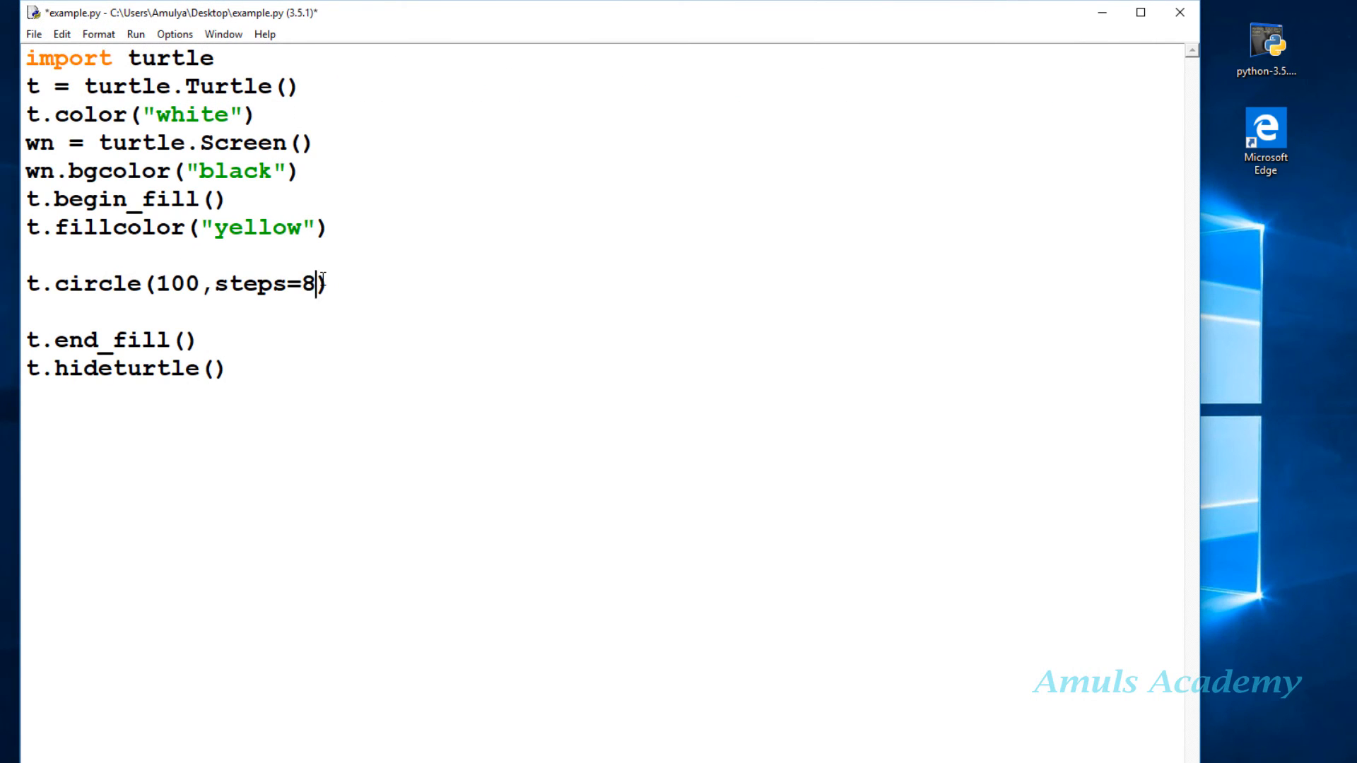
{"action": "key", "text": "ctrl+s"}
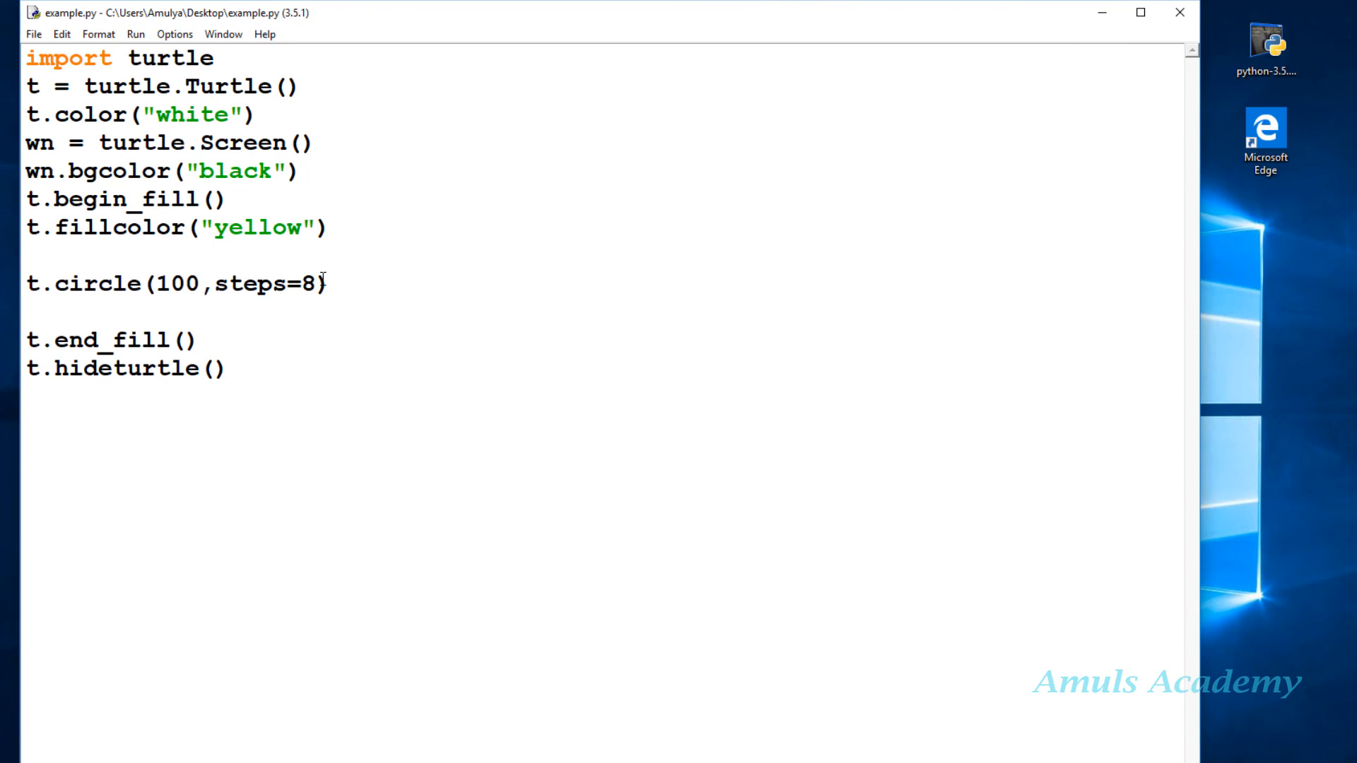
{"action": "key", "text": "F5"}
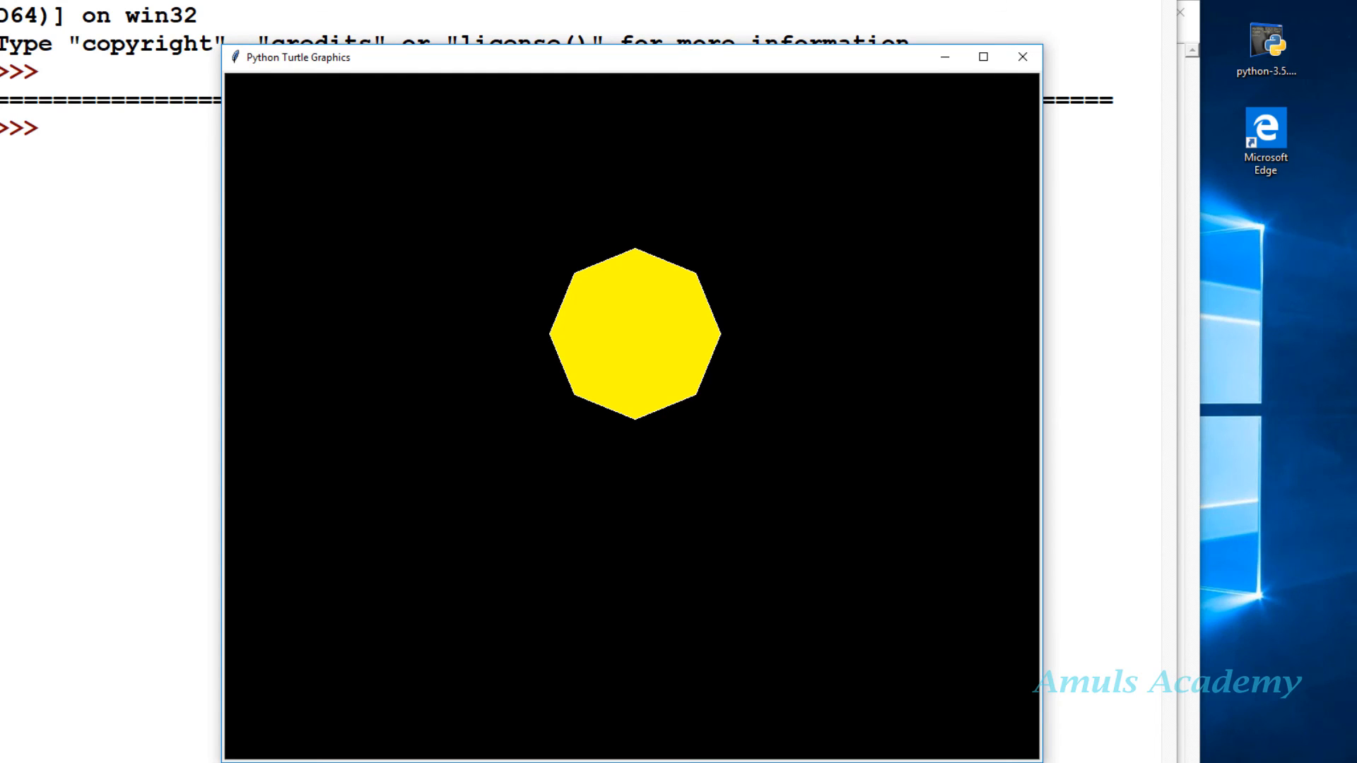
{"action": "mouse_move", "coordinate": [1023, 30]}
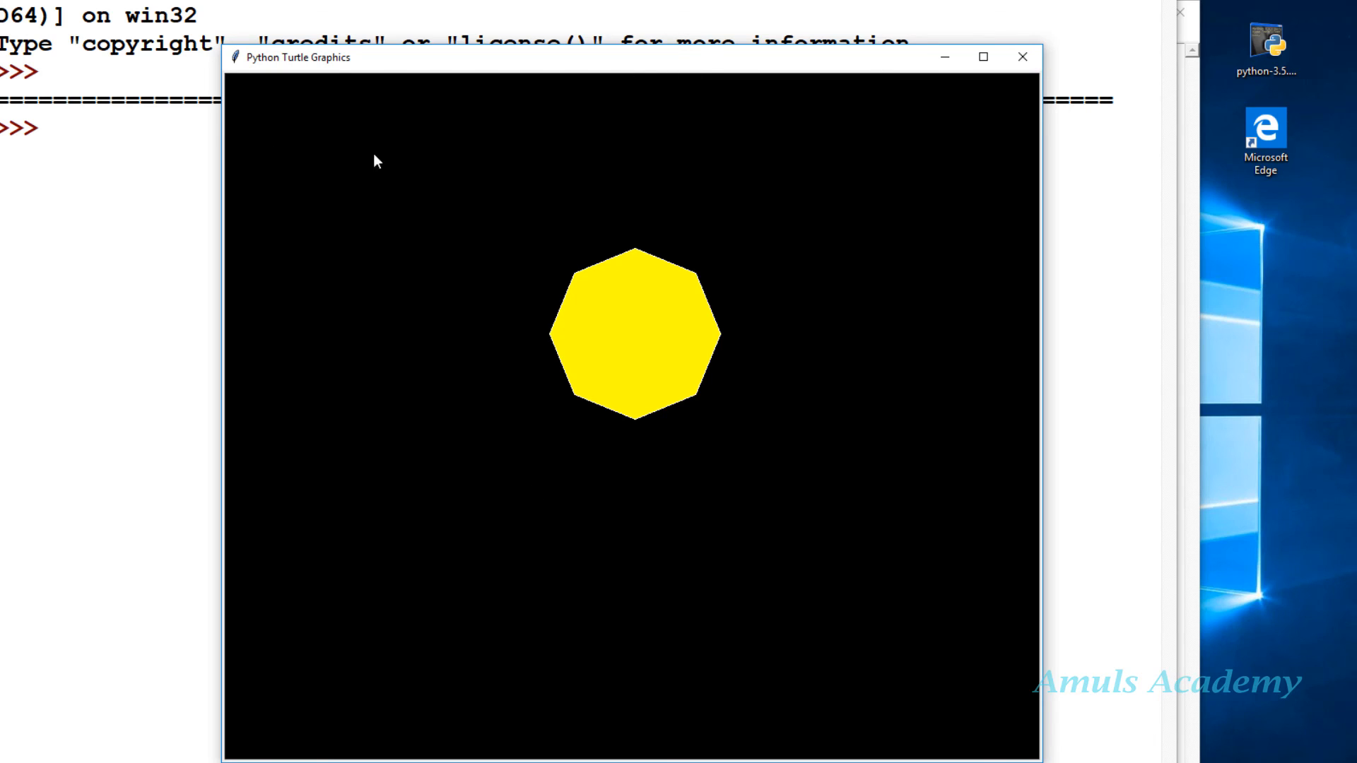
{"action": "mouse_move", "coordinate": [958, 310]}
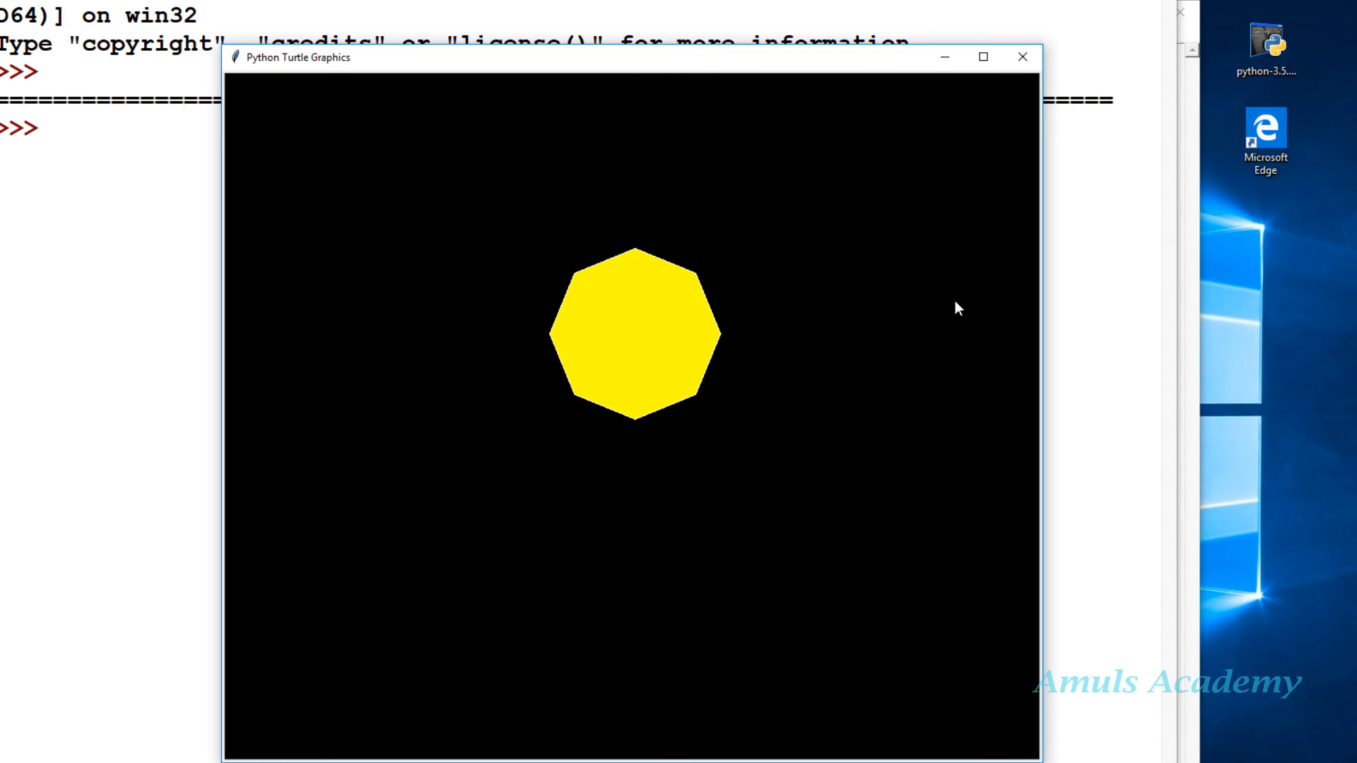